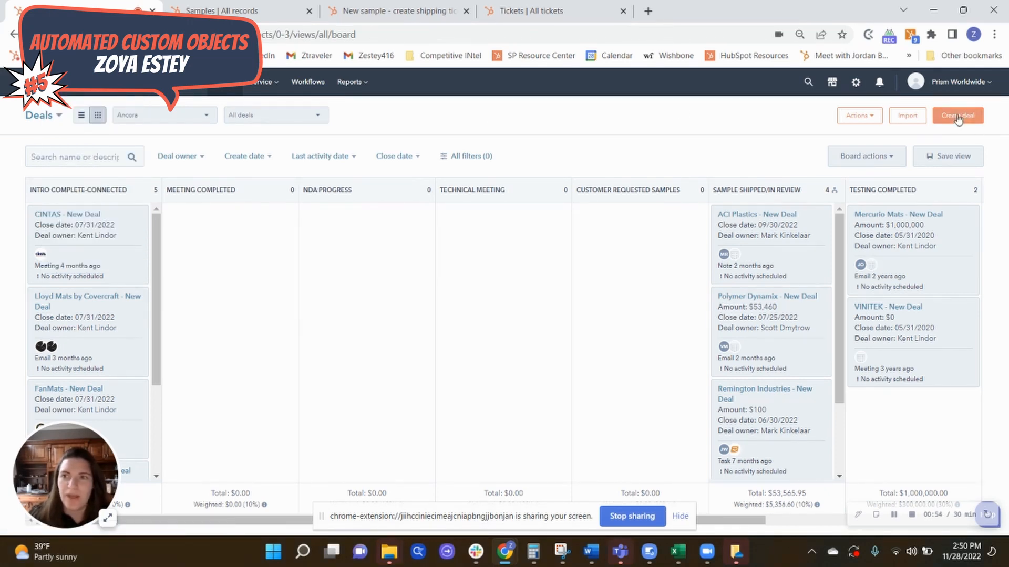
Step: Begin a new deal named 'Test - Ancora' and bring up its deal stage choices
click(956, 116)
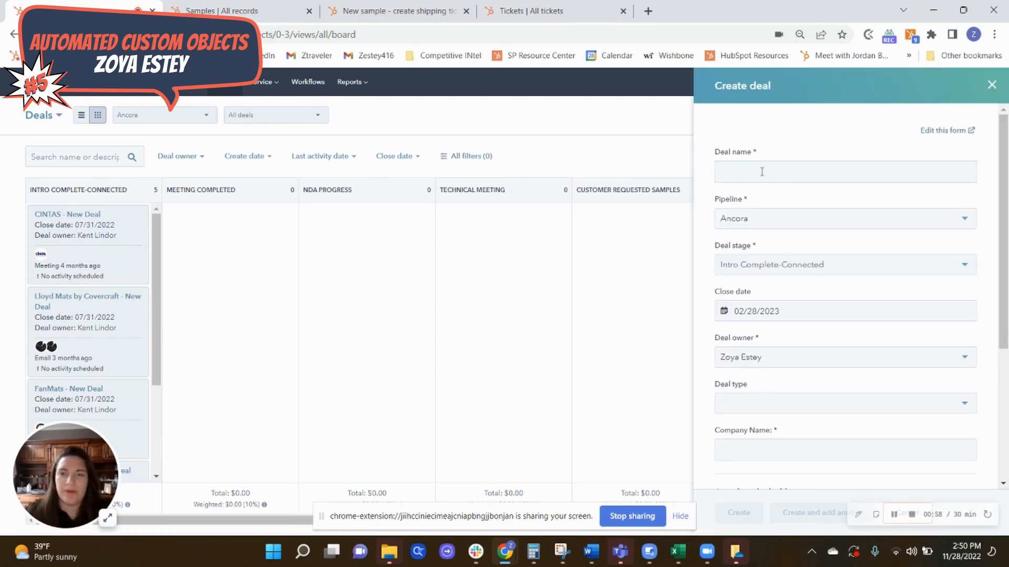
text(Test - ANd)
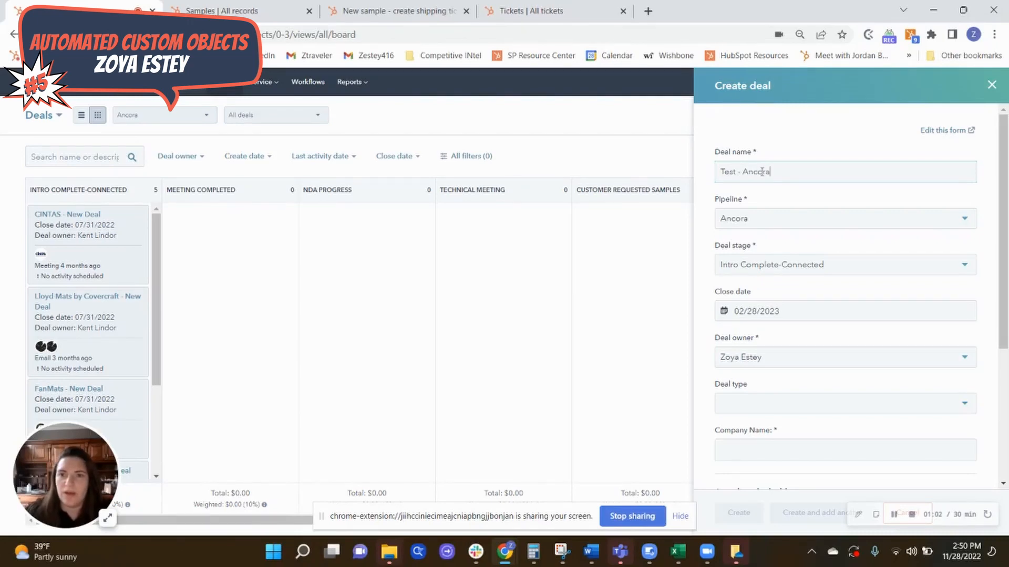
scroll(down, 3)
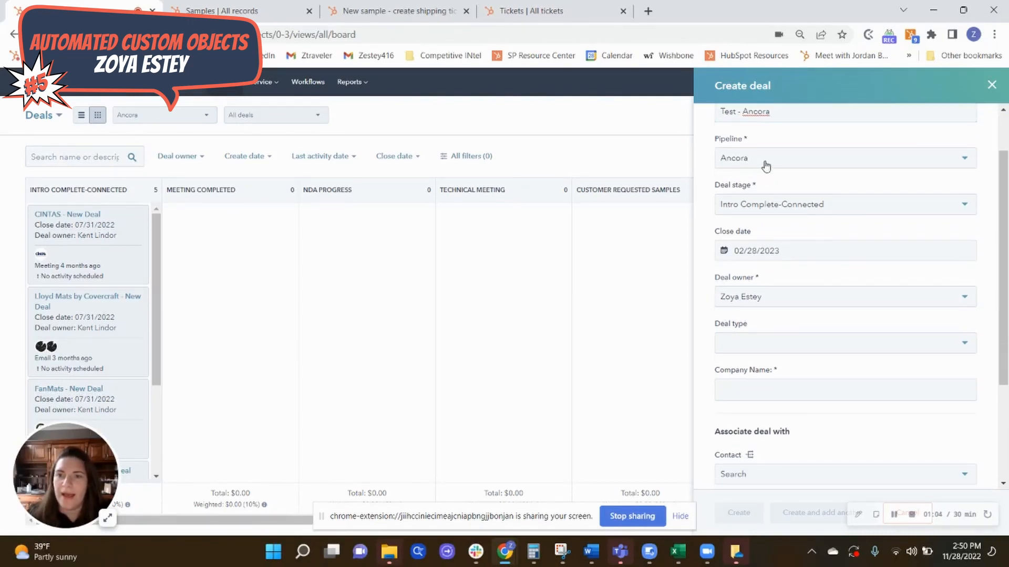
mouse_move(844, 218)
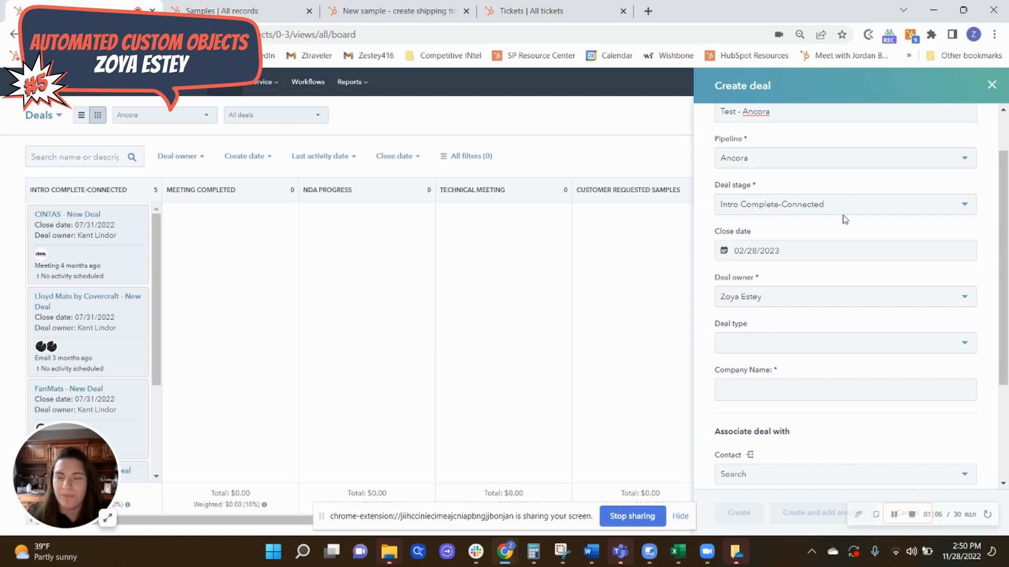
click(844, 204)
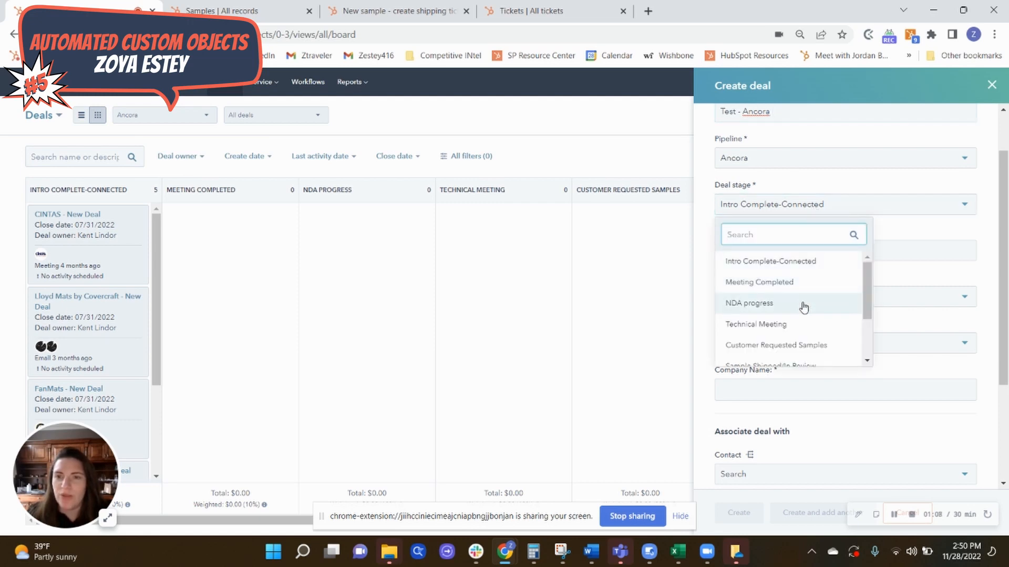
scroll(down, 3)
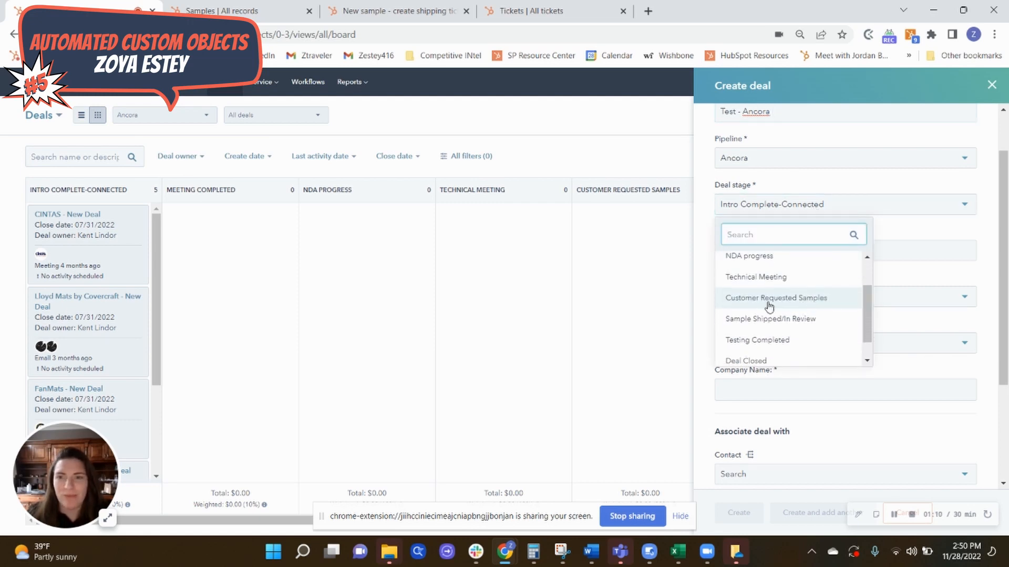
Step: Set the stage to Customer Requested Samples and enter company 'ABC Template'
click(775, 297)
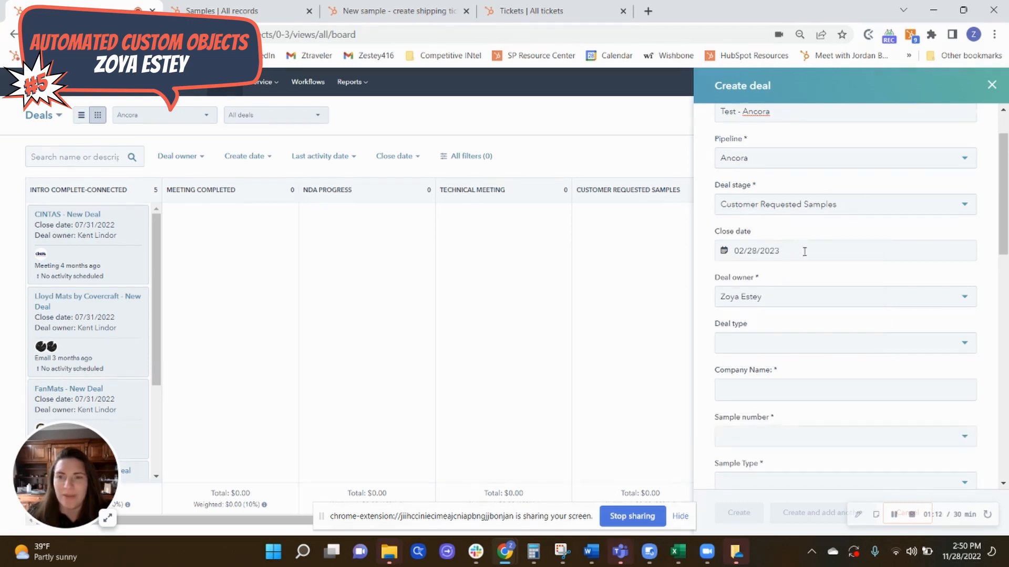
scroll(down, 3)
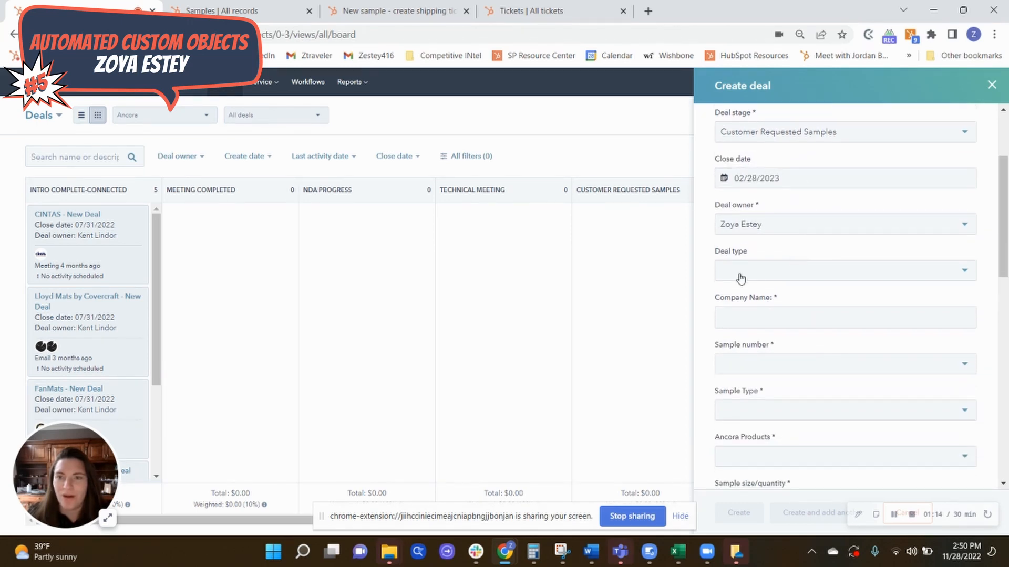
scroll(down, 3)
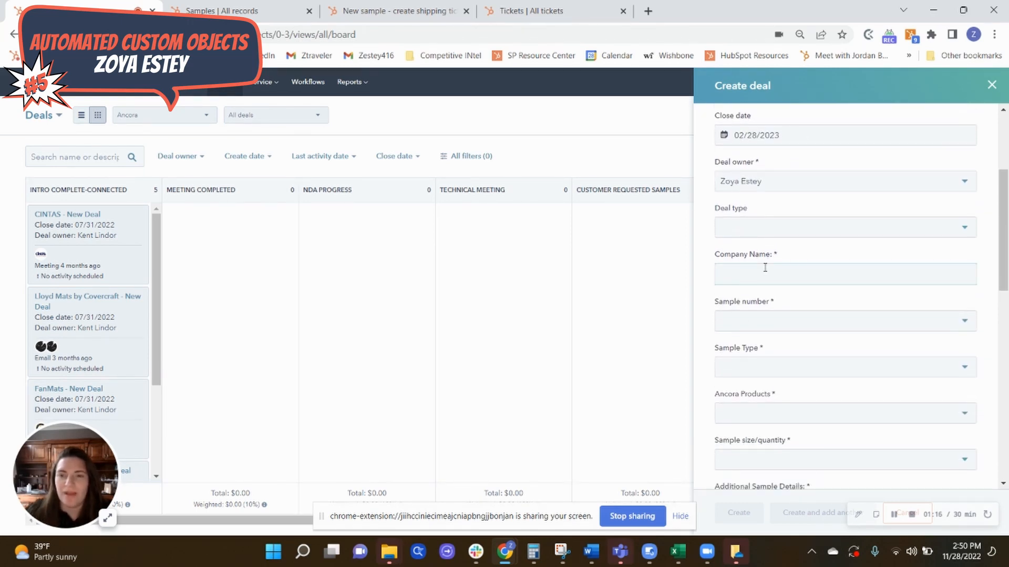
text(ABC Template)
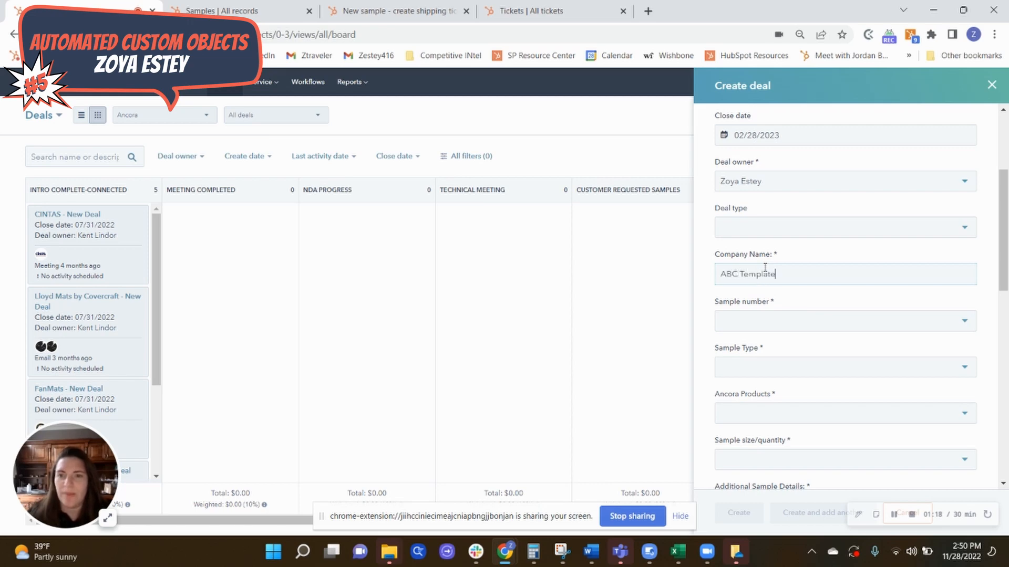
Step: Set sample number 1 and sample type Production in the deal form
click(843, 322)
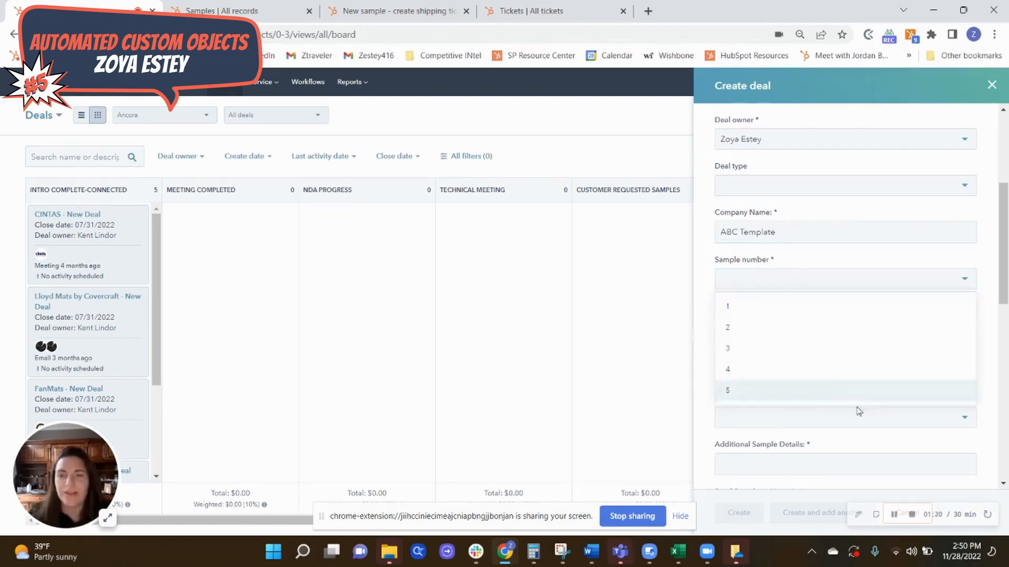
mouse_move(766, 306)
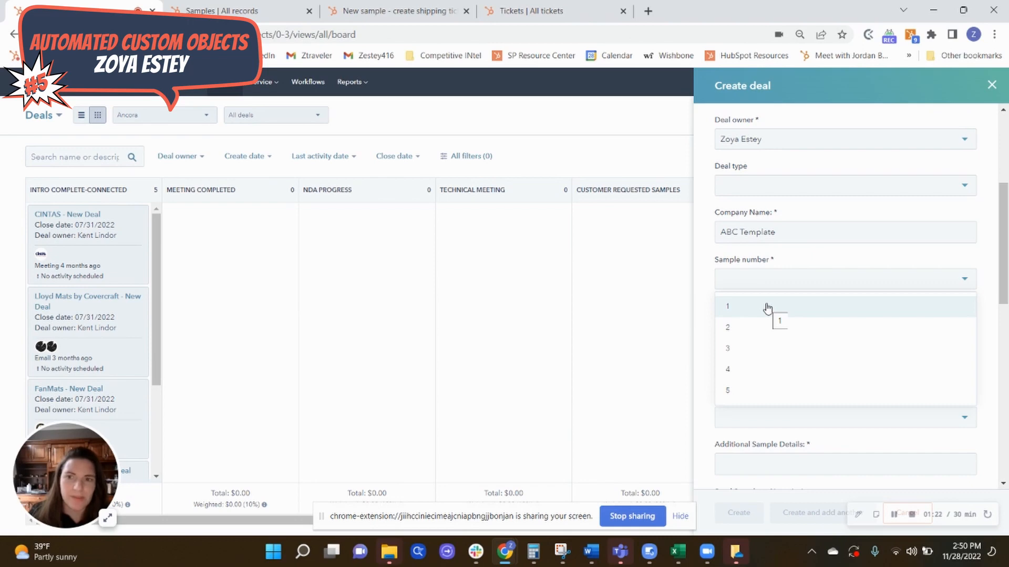
click(727, 305)
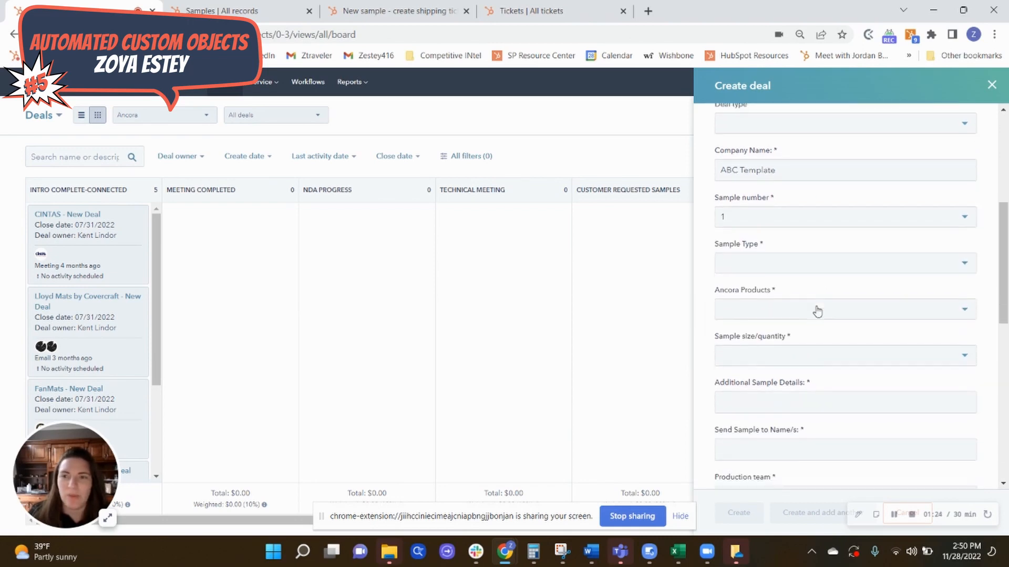
click(844, 263)
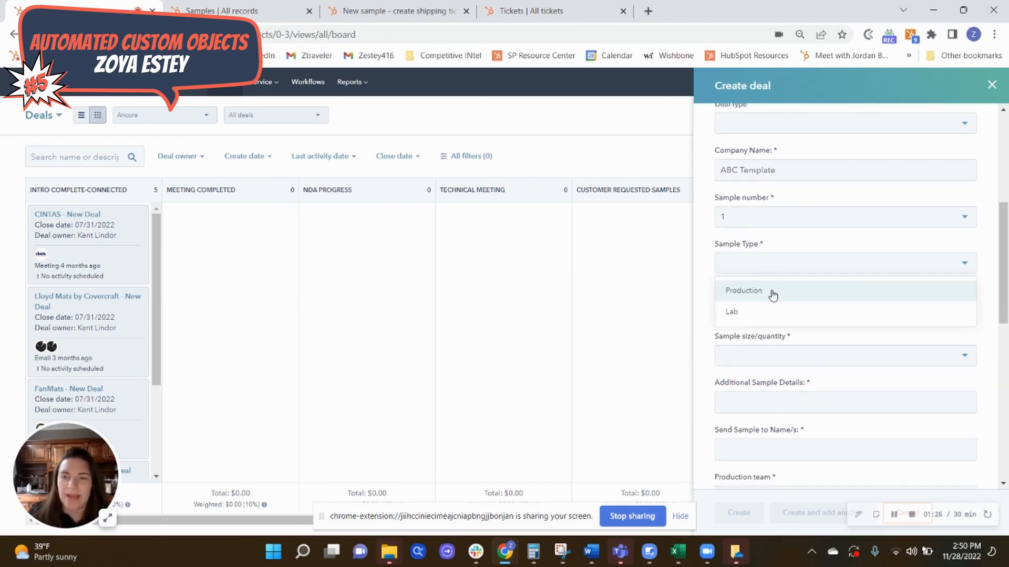
click(743, 290)
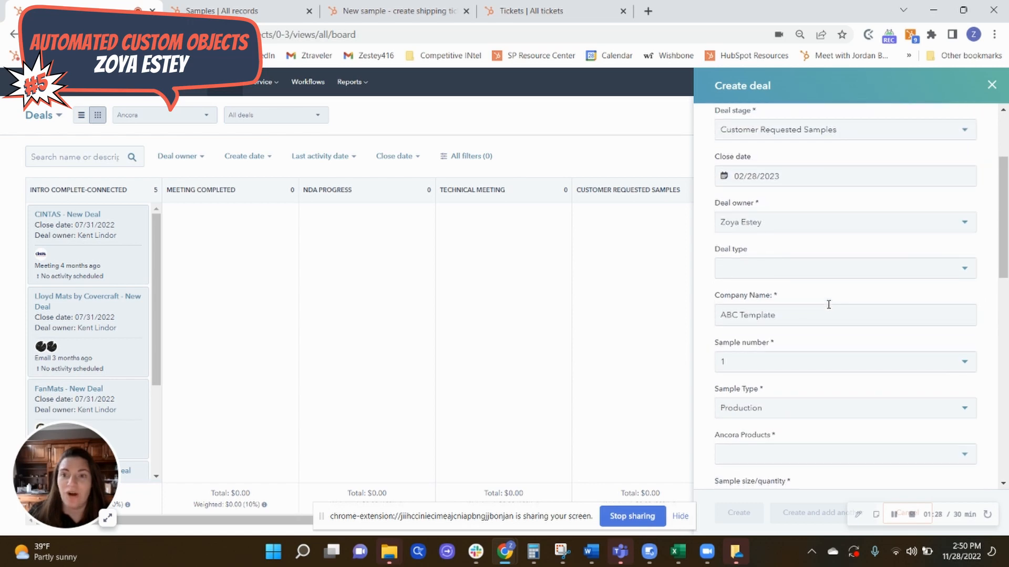
scroll(down, 3)
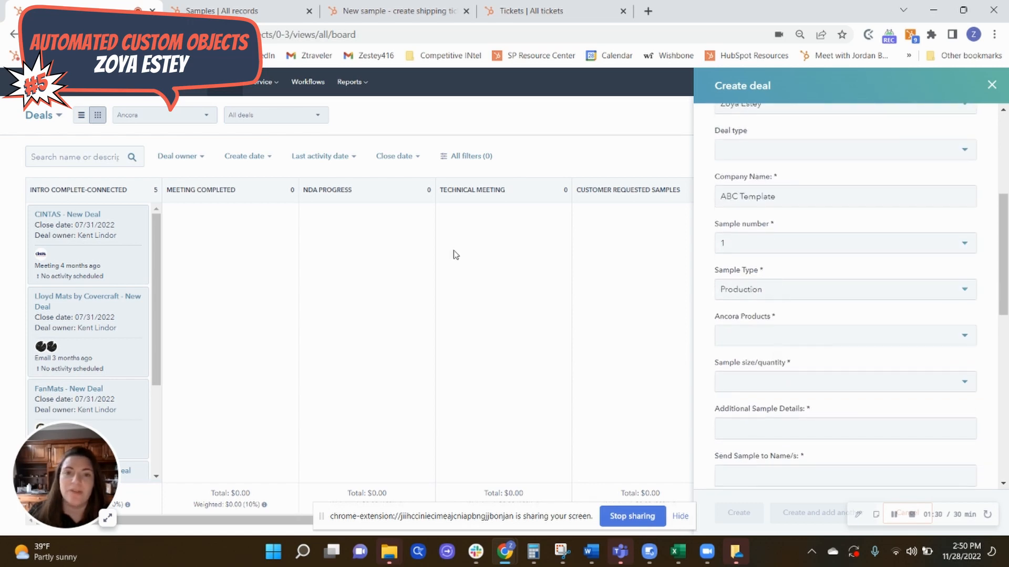
scroll(down, 3)
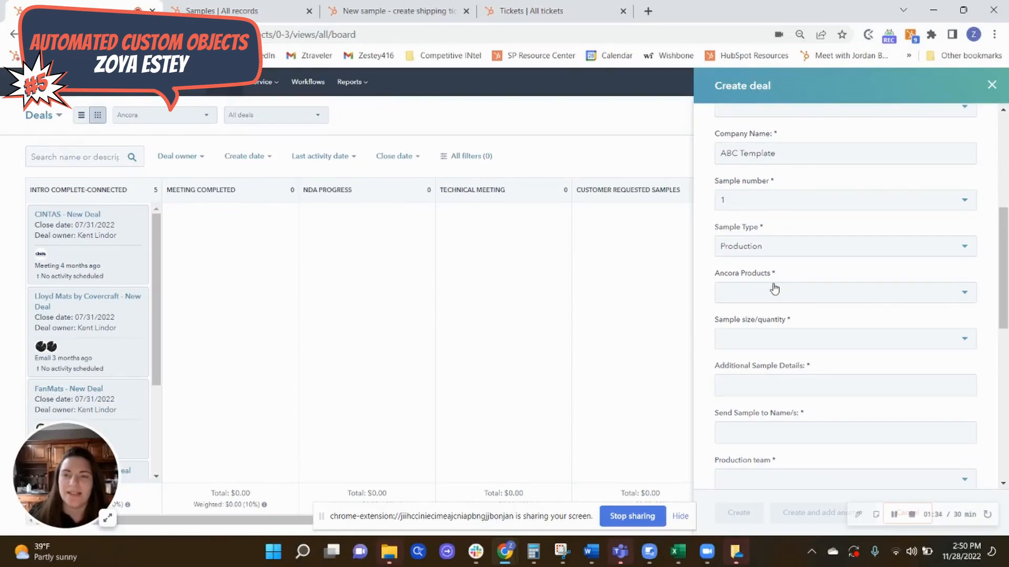
click(843, 167)
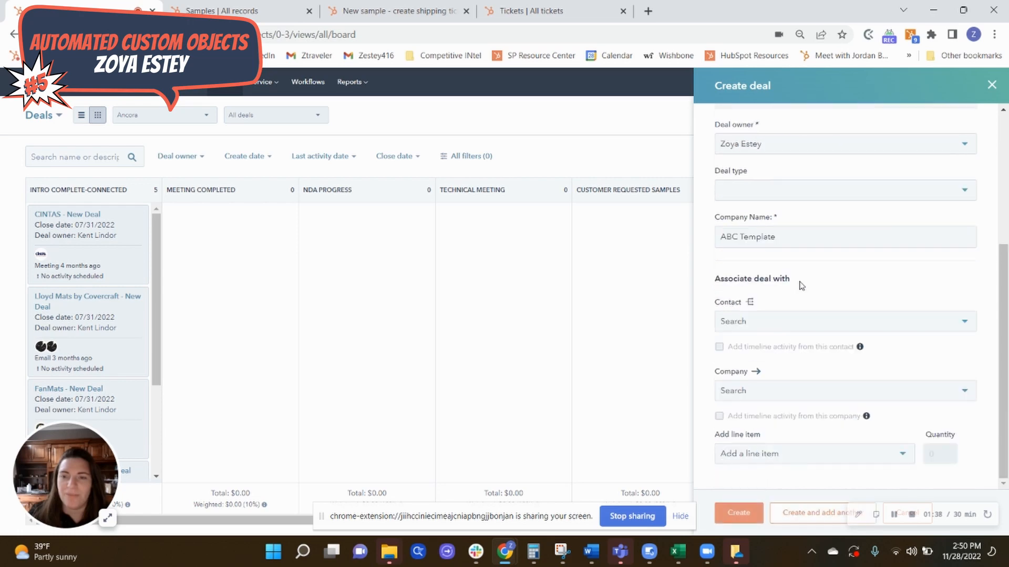
click(843, 263)
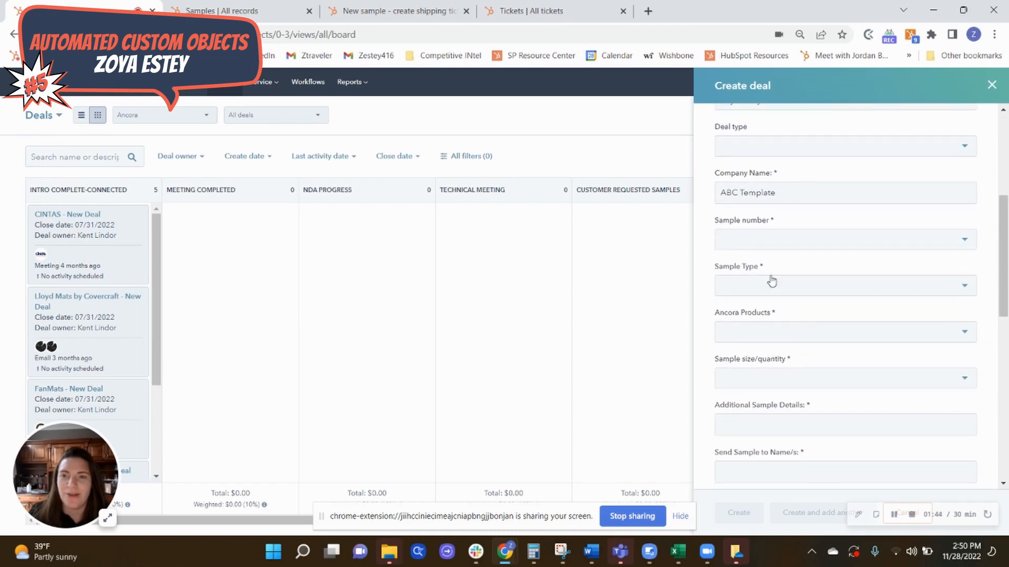
Step: Re-select sample 1, Production, product Ancora C 1000 and size 1 gallon/3.5 lbs
click(843, 240)
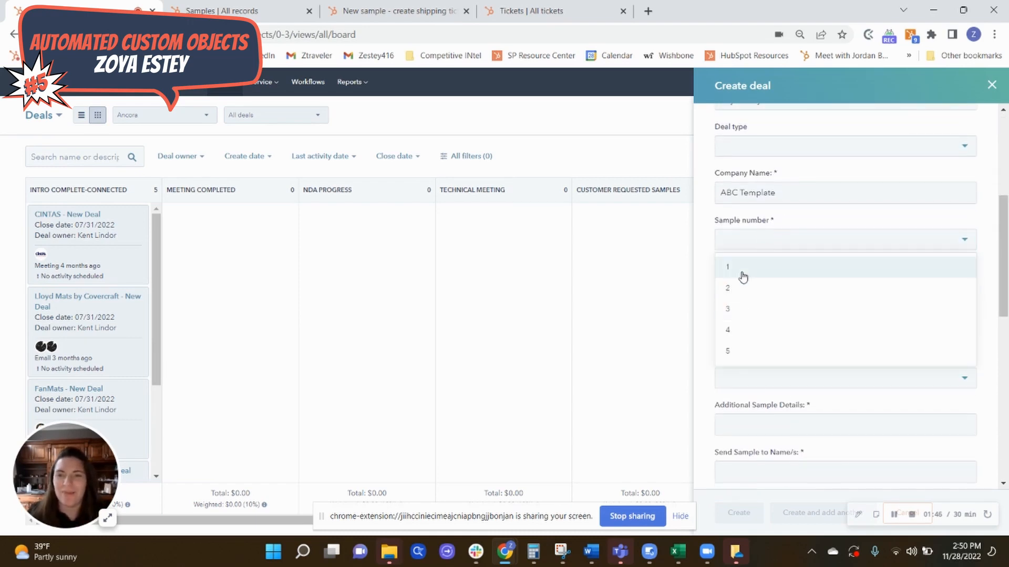
click(727, 266)
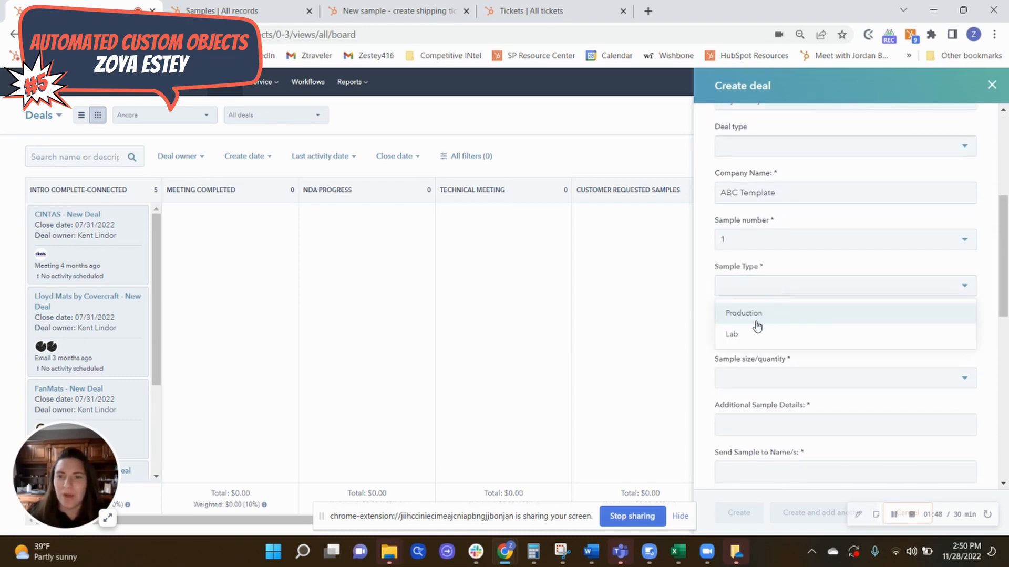
click(743, 313)
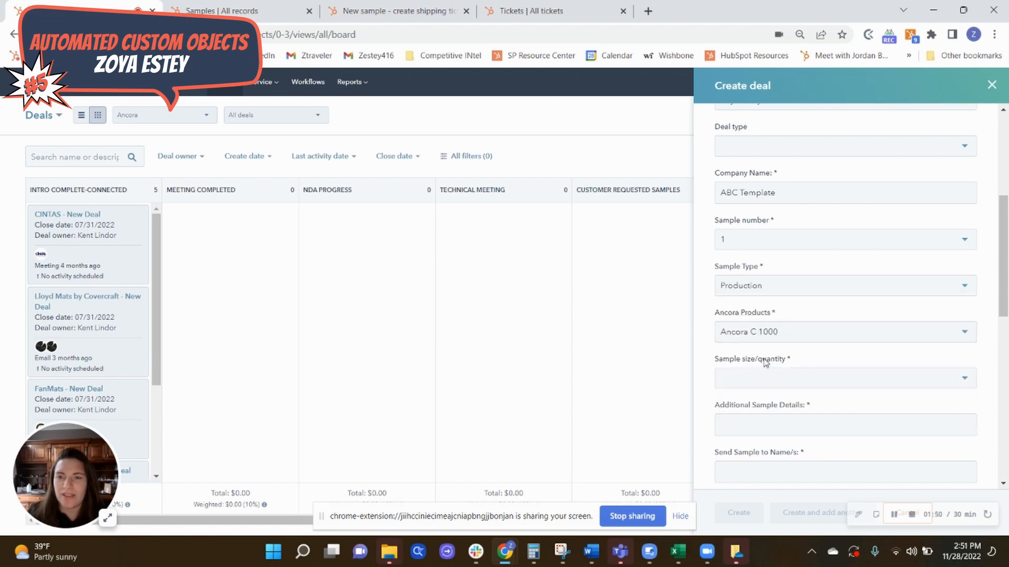
click(842, 378)
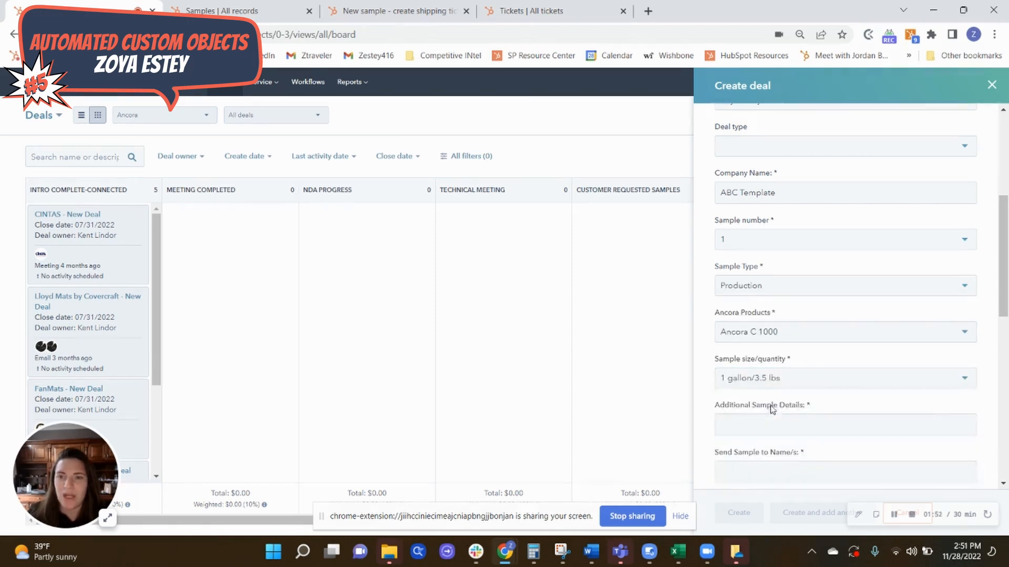
click(844, 425)
text(need asap)
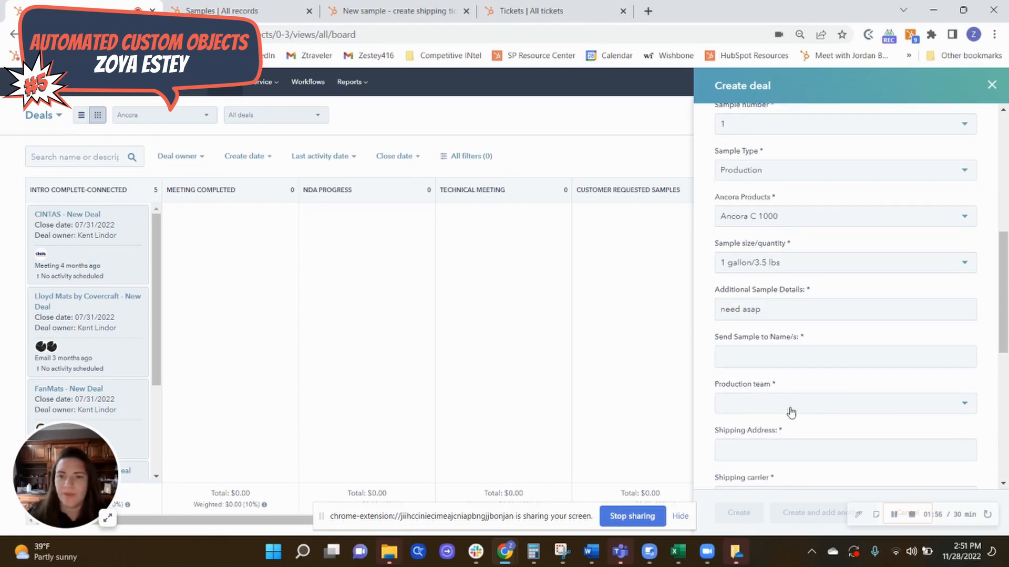
Step: Enter recipient 'Zoya', assign the Reno production team and start the shipping address
text(Zoya)
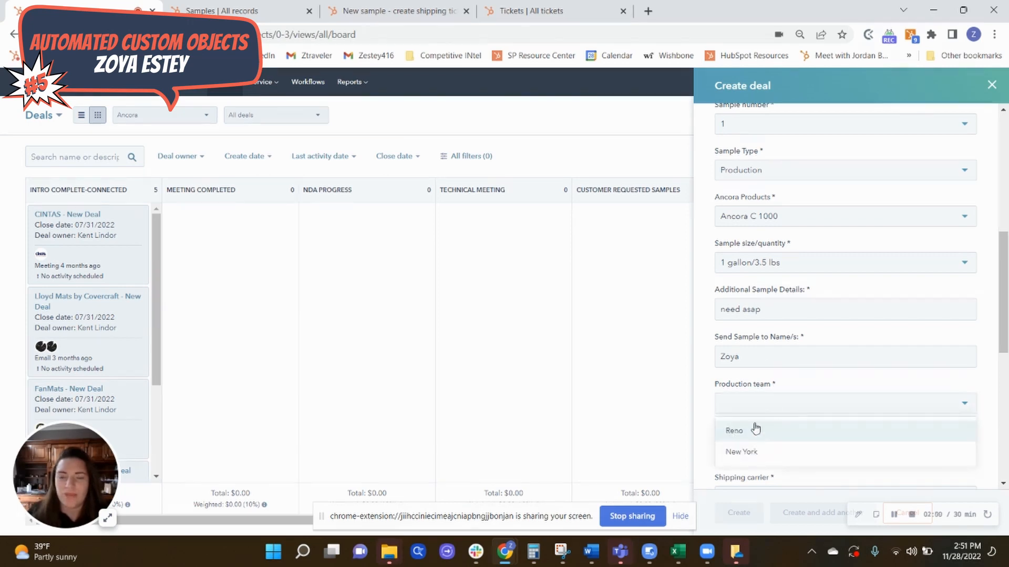
click(733, 430)
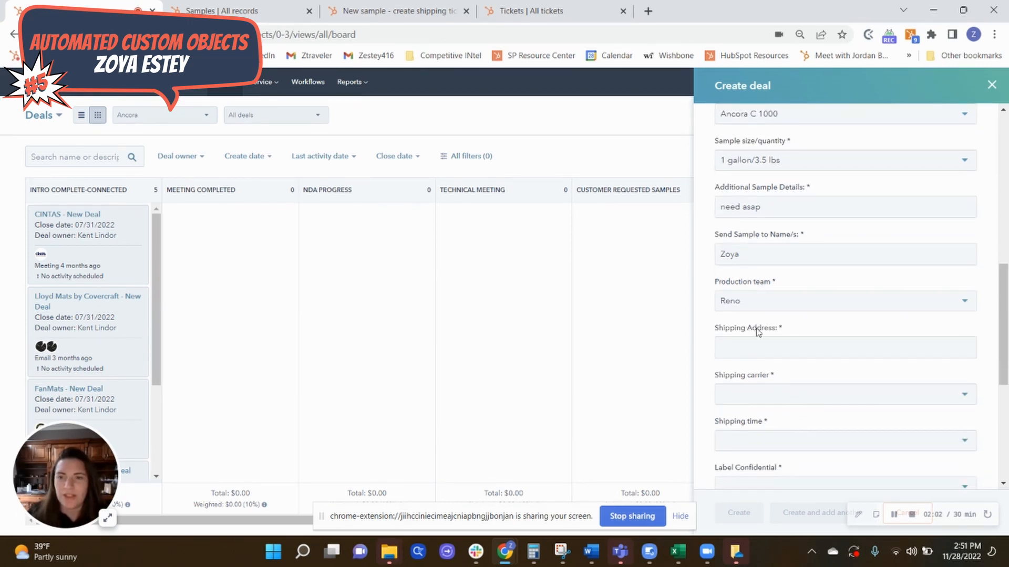
click(842, 348)
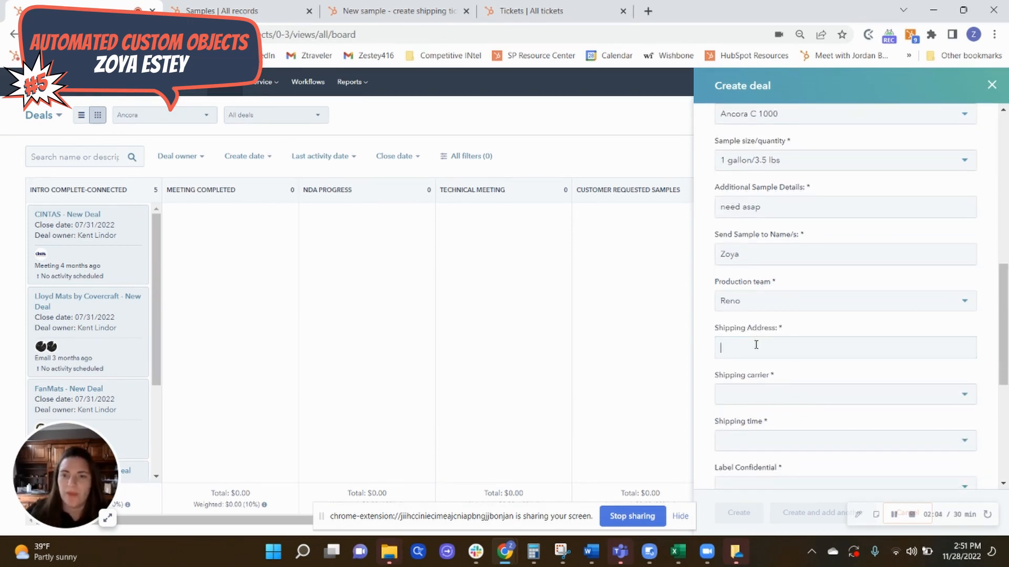
Step: Enter address '123 m', carrier UPS, Label Confidential Yes and phone 12345677
text(123 m)
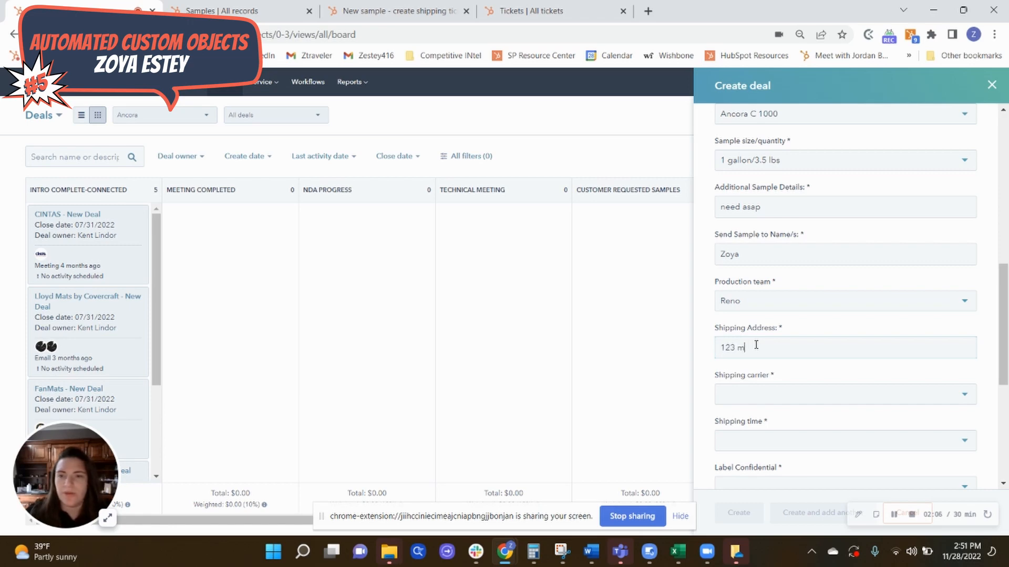
scroll(down, 3)
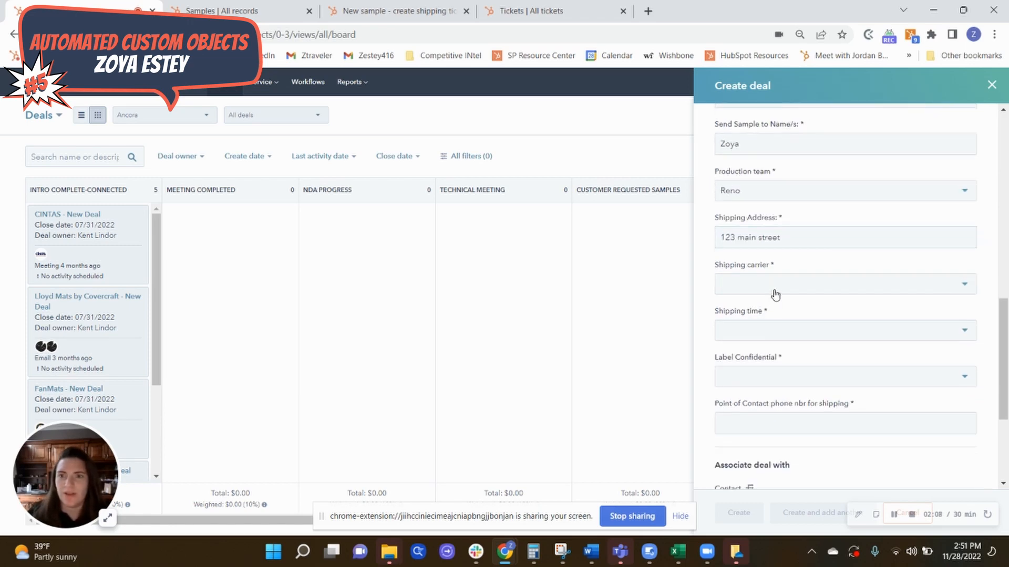
click(773, 283)
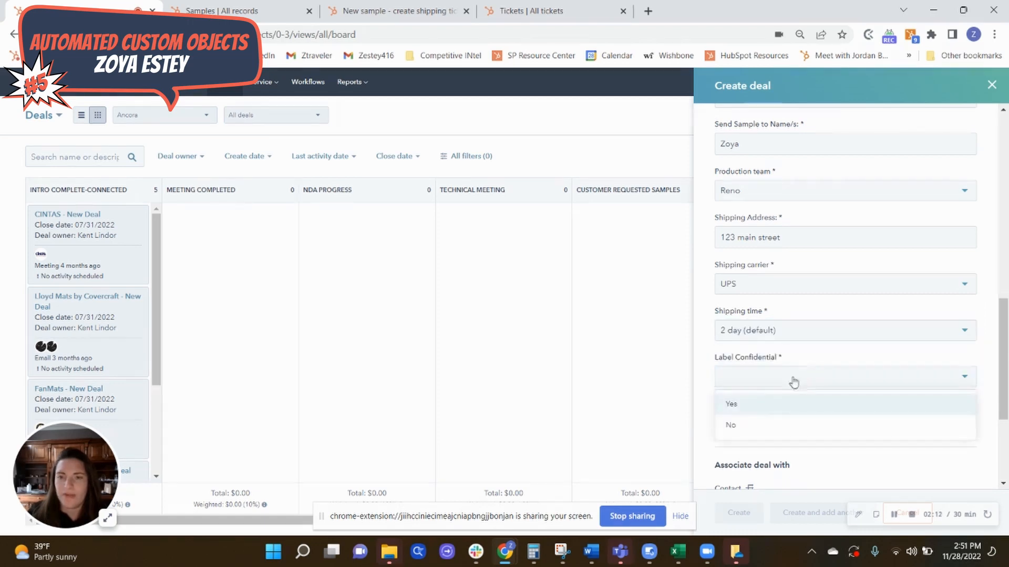
click(730, 404)
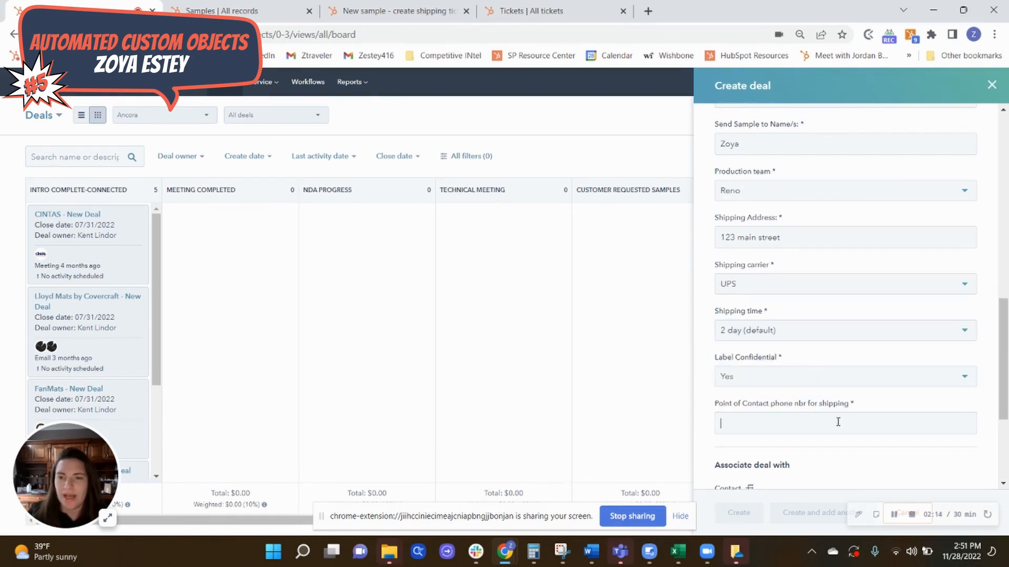
text(12345677)
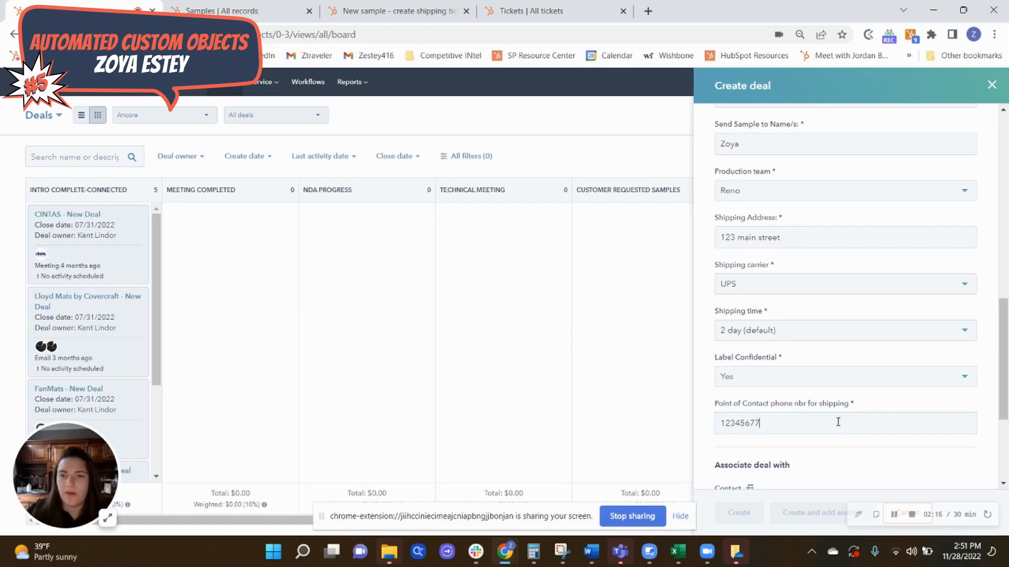
scroll(down, 3)
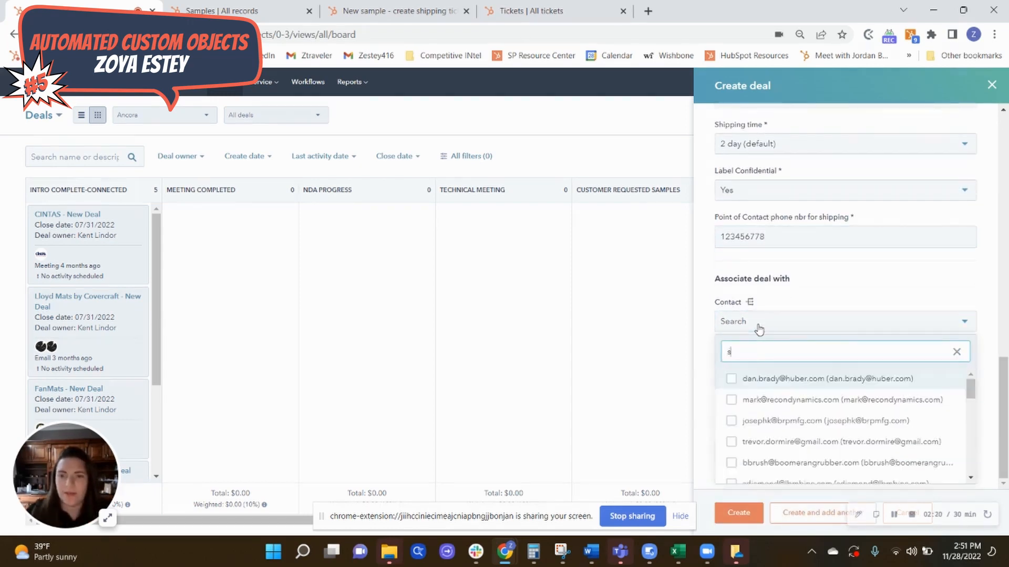
text(ha)
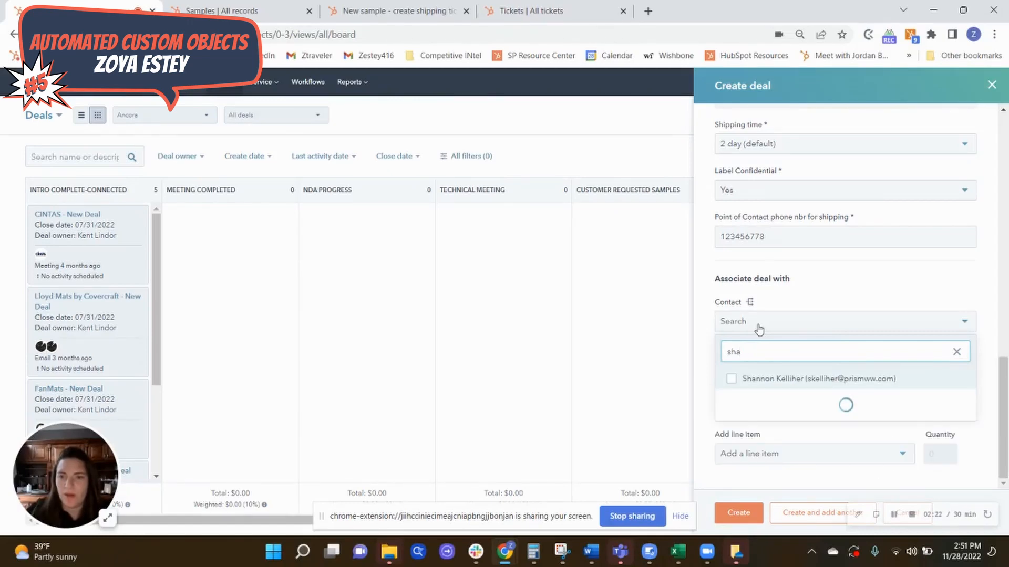
click(956, 351)
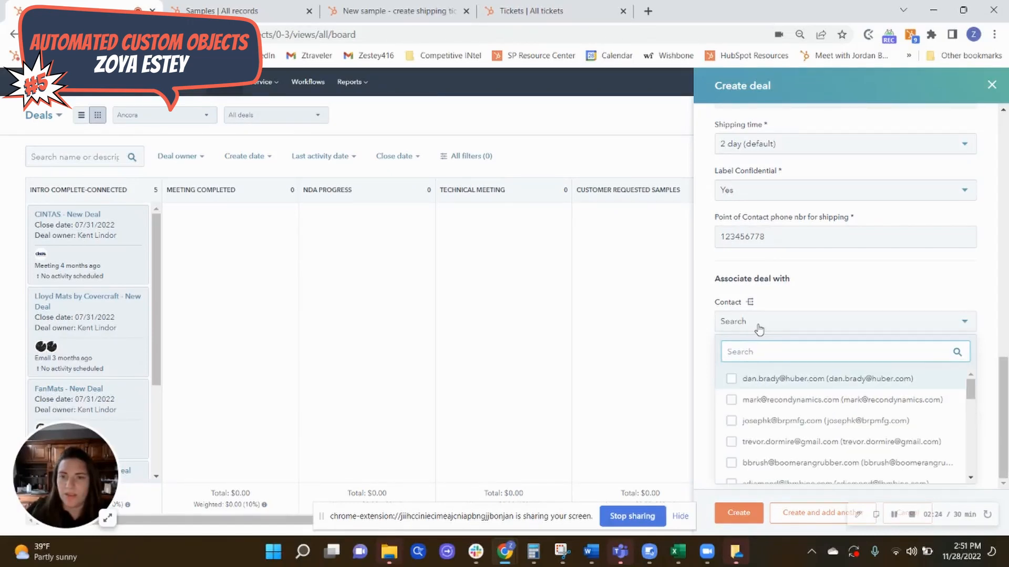
text(shannon)
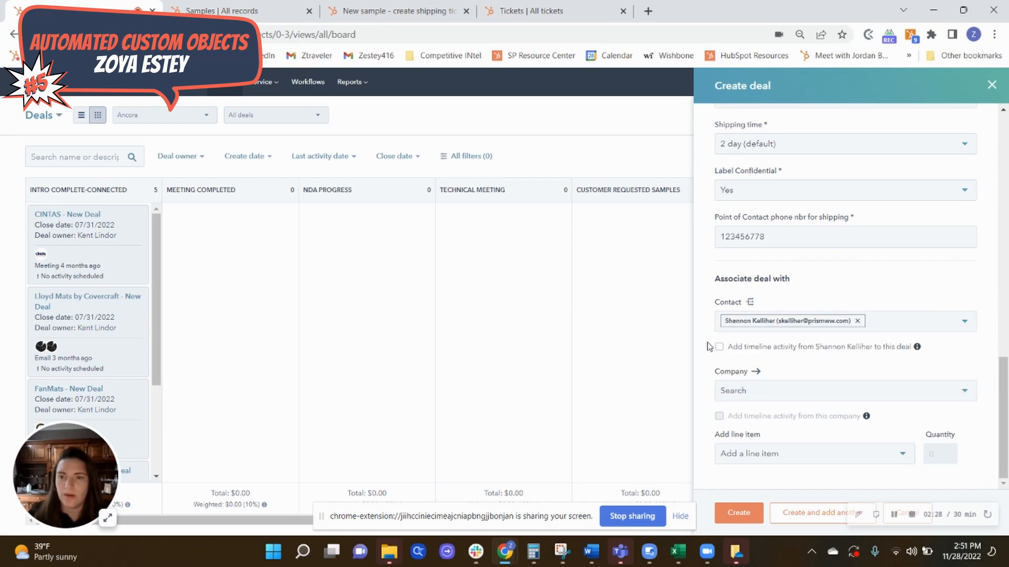
text(abc te)
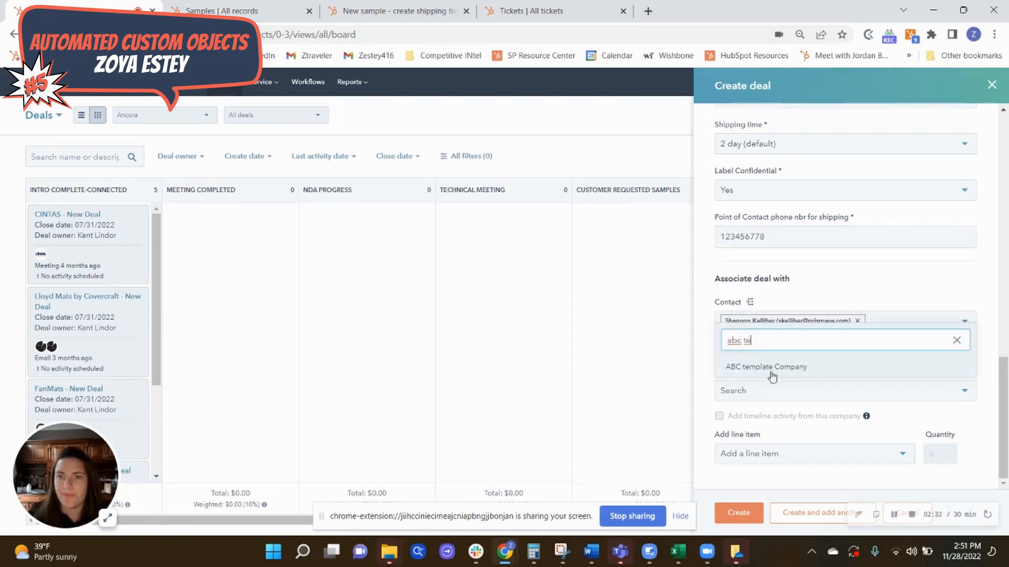
click(766, 367)
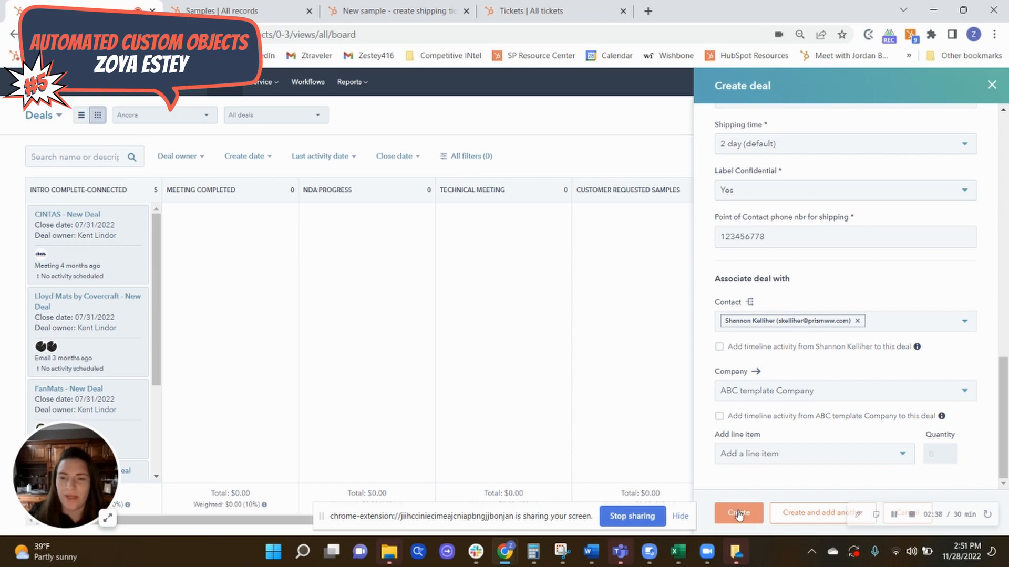
Step: Create the Test - Ancora deal and dismiss the slowdown notice on its record
click(738, 514)
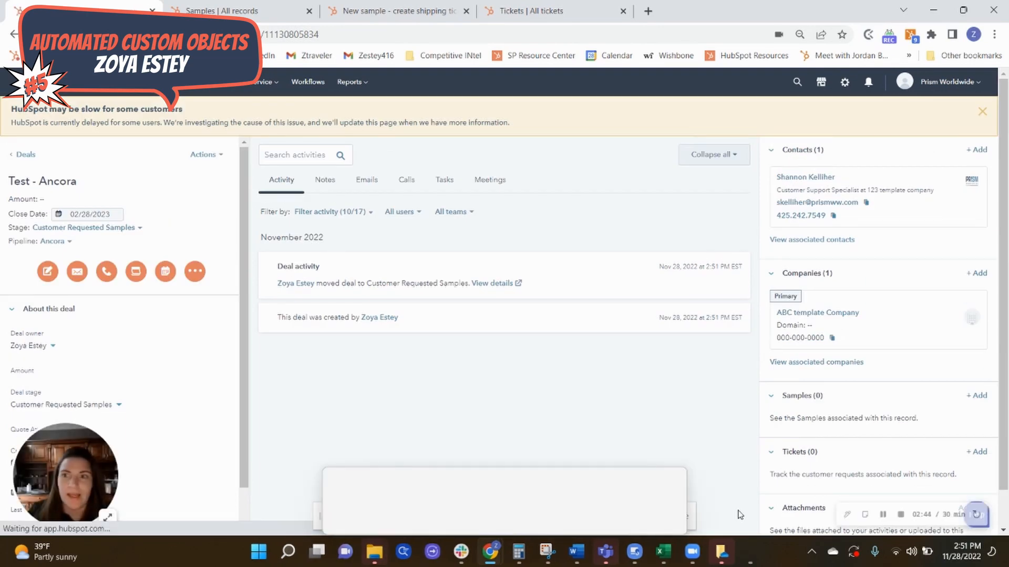
click(982, 110)
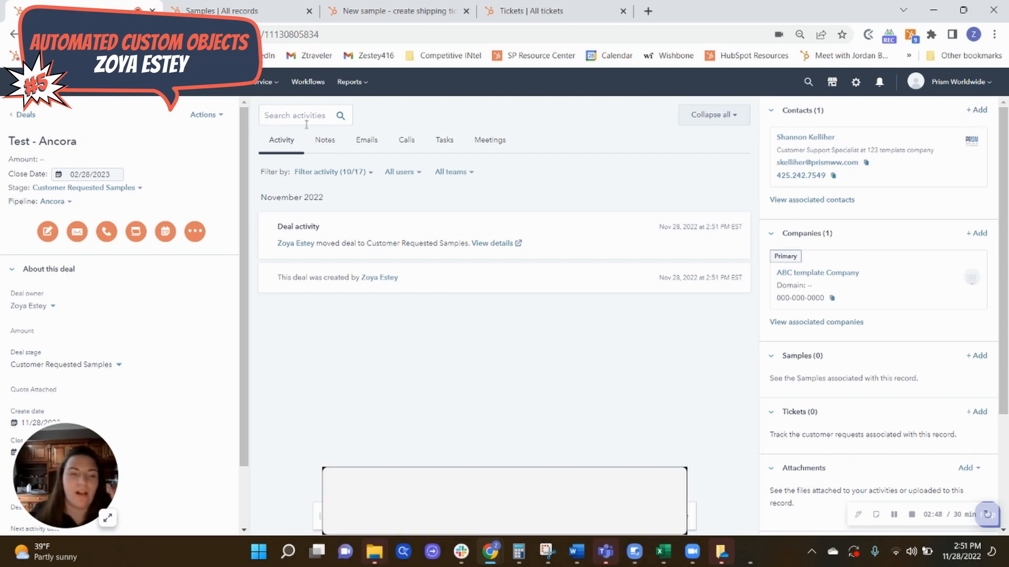
scroll(down, 3)
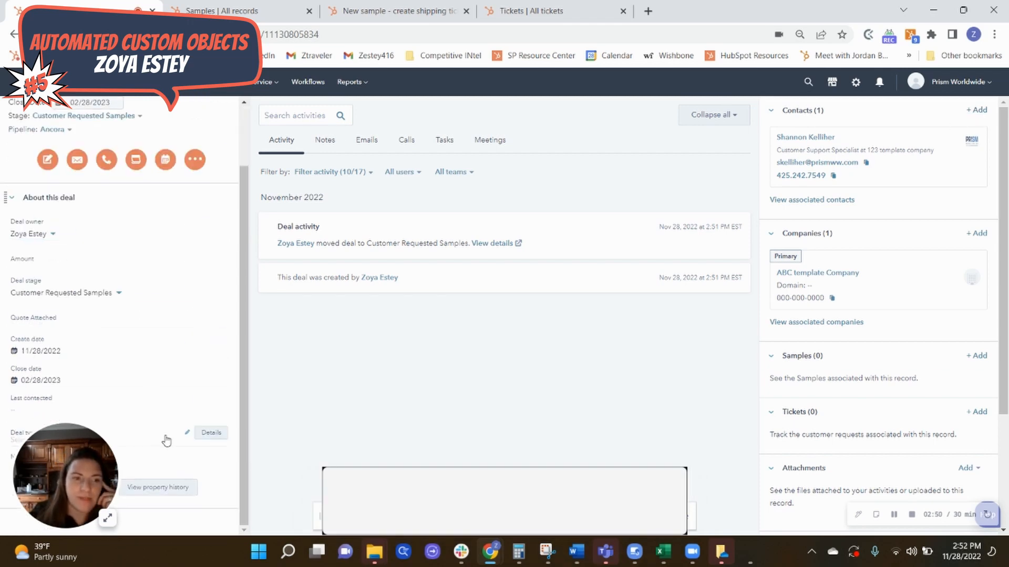
mouse_move(388, 333)
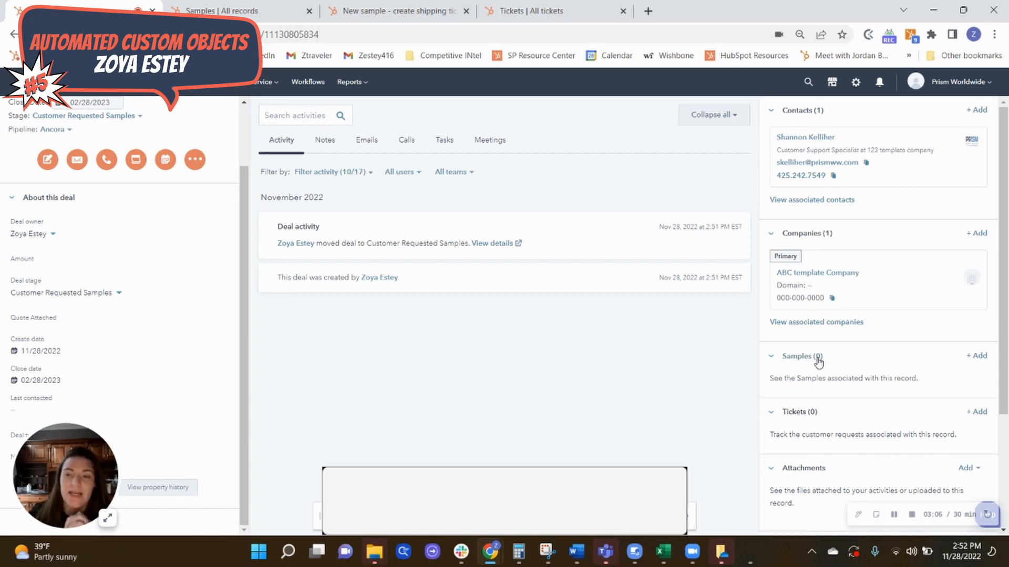
mouse_move(638, 396)
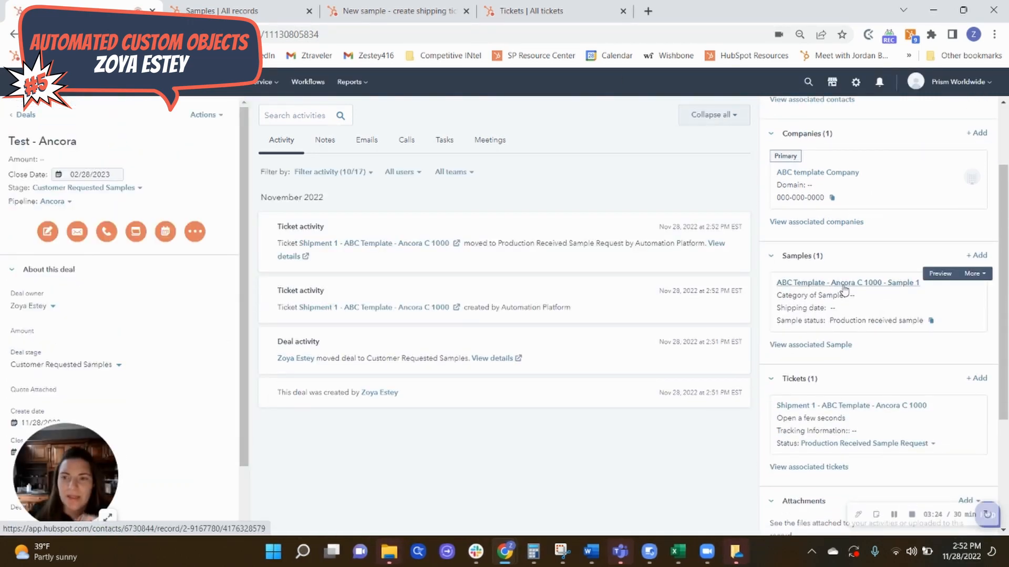
mouse_move(874, 408)
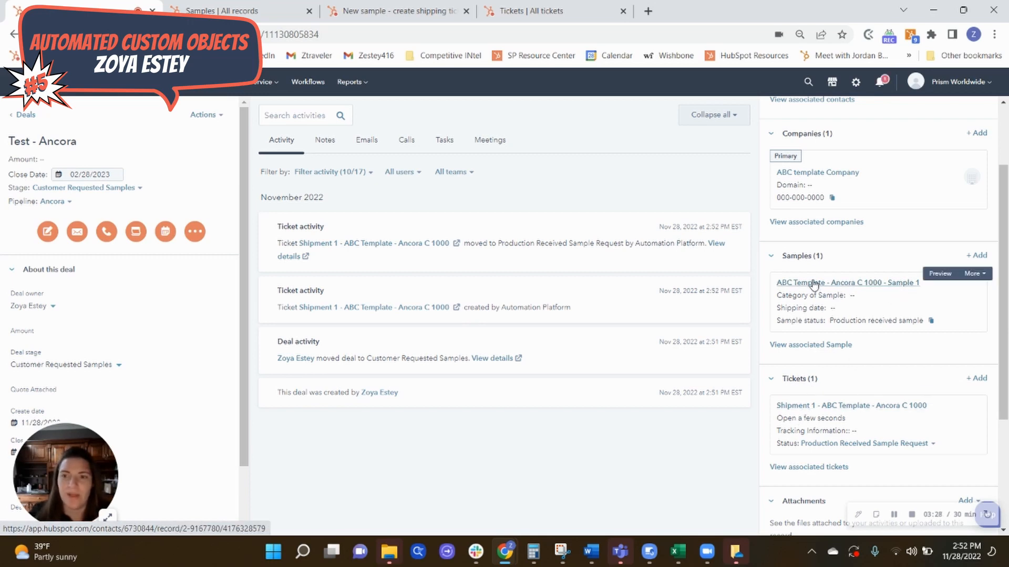
Step: Open the ABC Template - Ancora C 1000 - Sample 1 record, review Shipping Information, then go to the tickets board
click(847, 282)
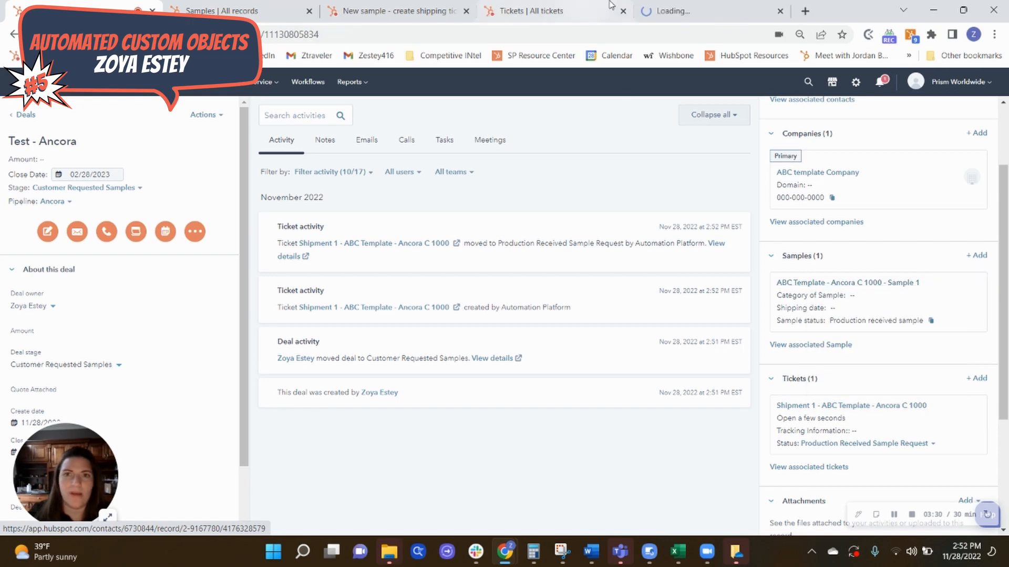
click(846, 282)
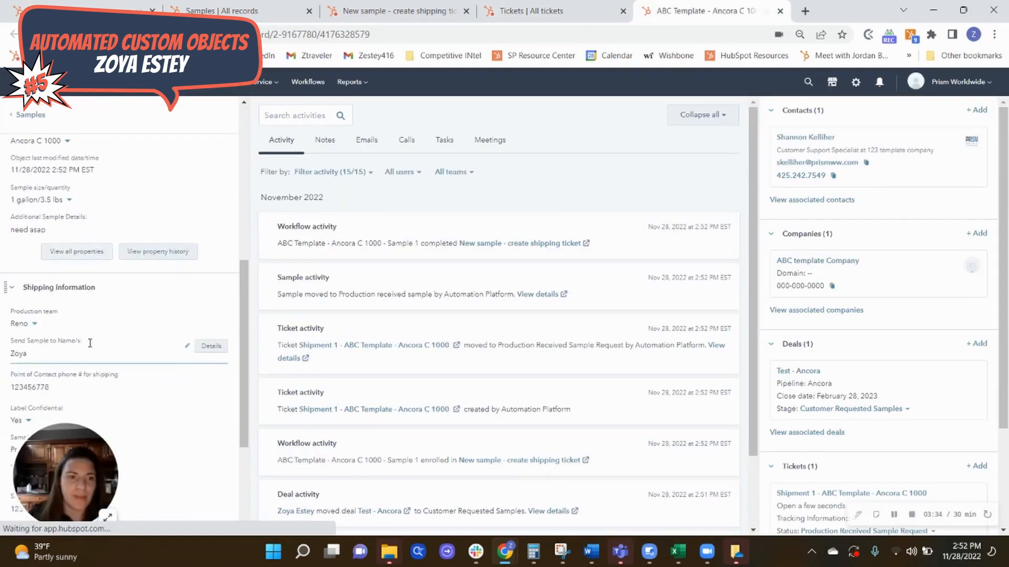
scroll(down, 3)
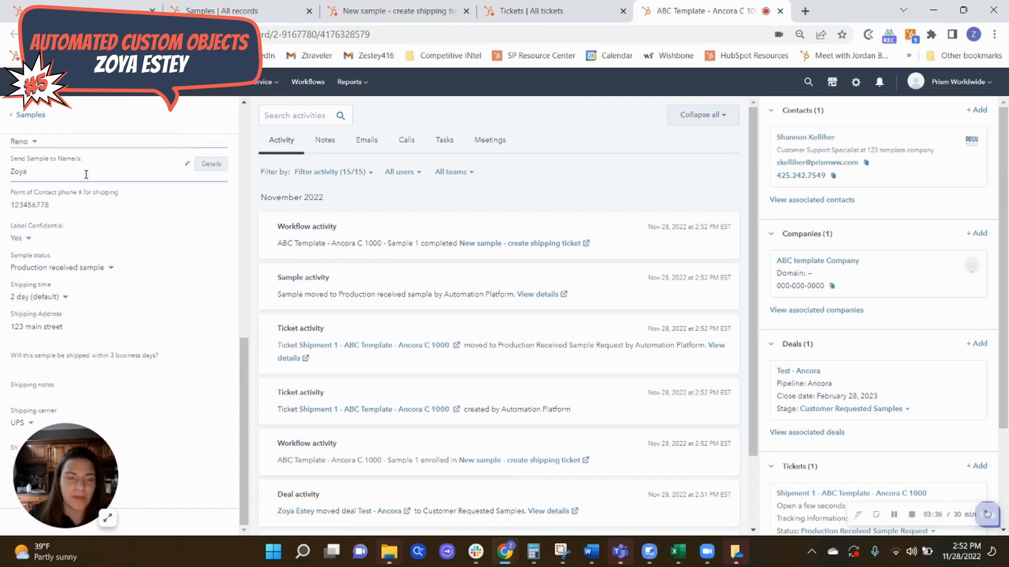
click(85, 356)
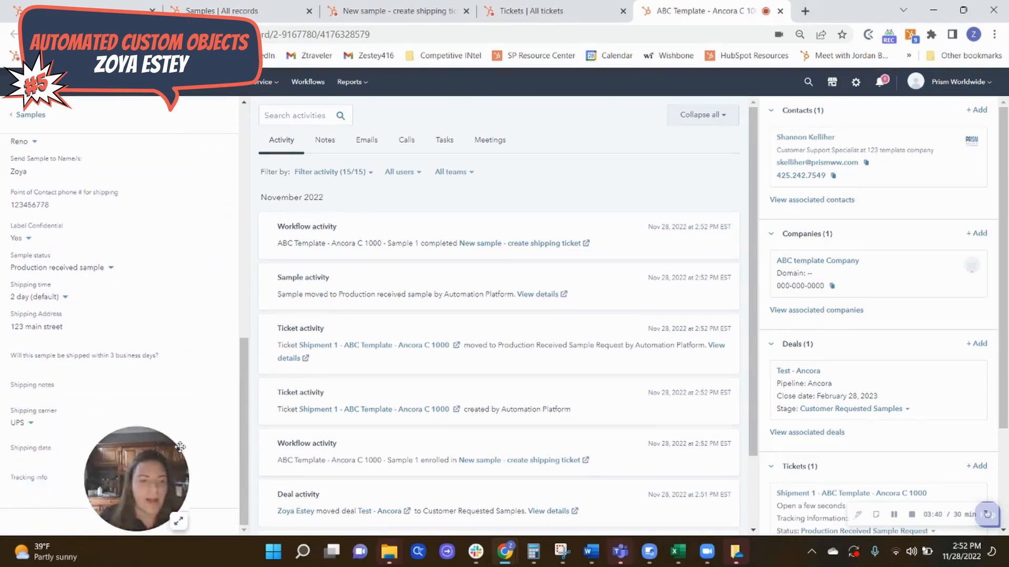
click(84, 348)
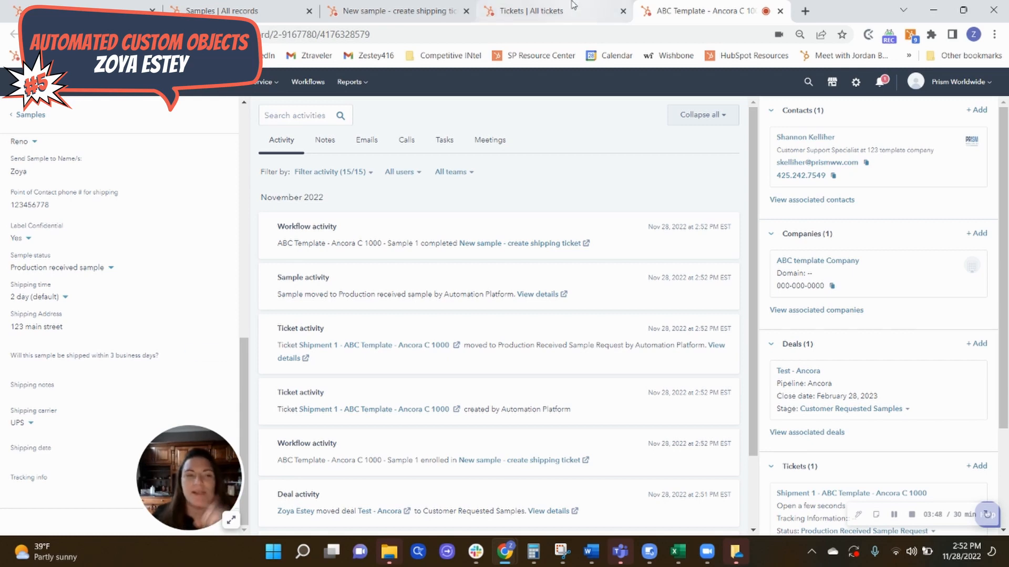
click(523, 10)
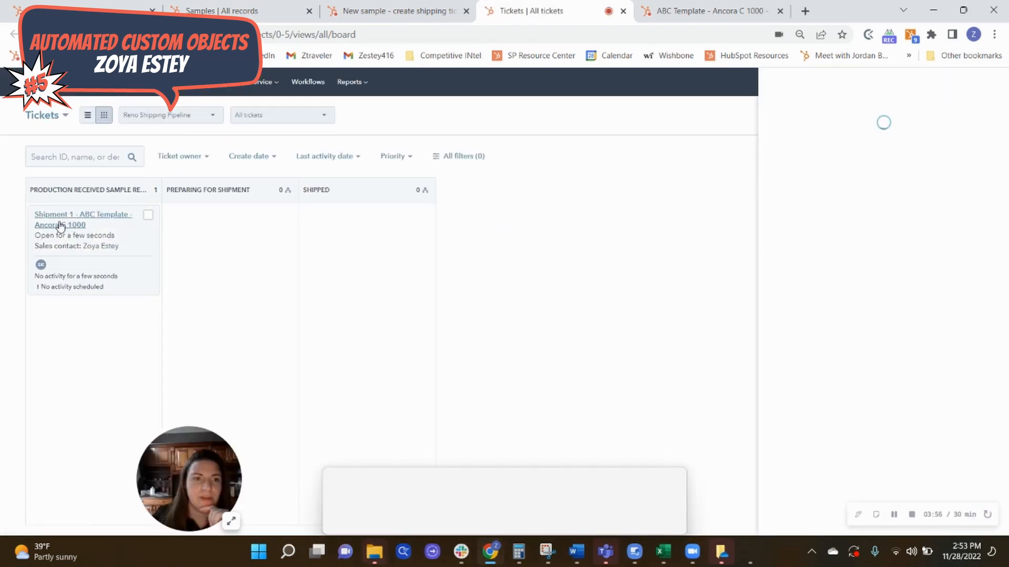
Step: Move Shipment 1 to Preparing For Shipment, answering Yes to 3 business days with note 'all on track'
click(82, 219)
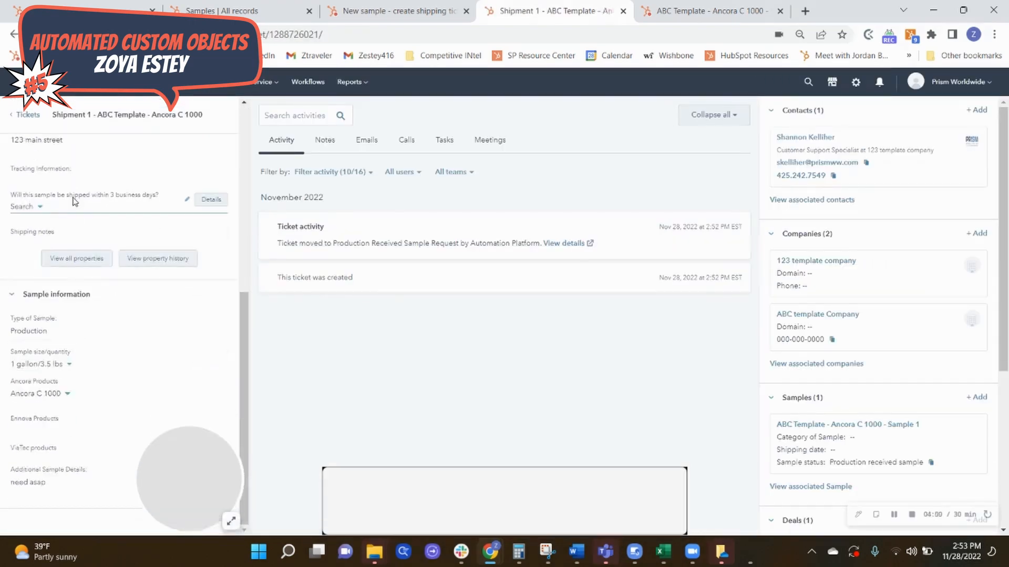
click(26, 207)
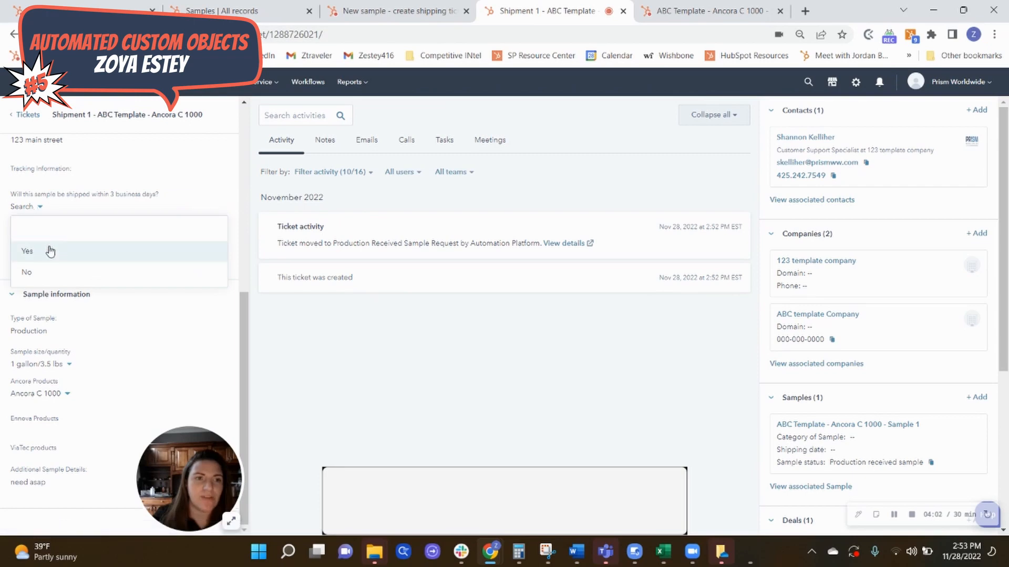
click(27, 252)
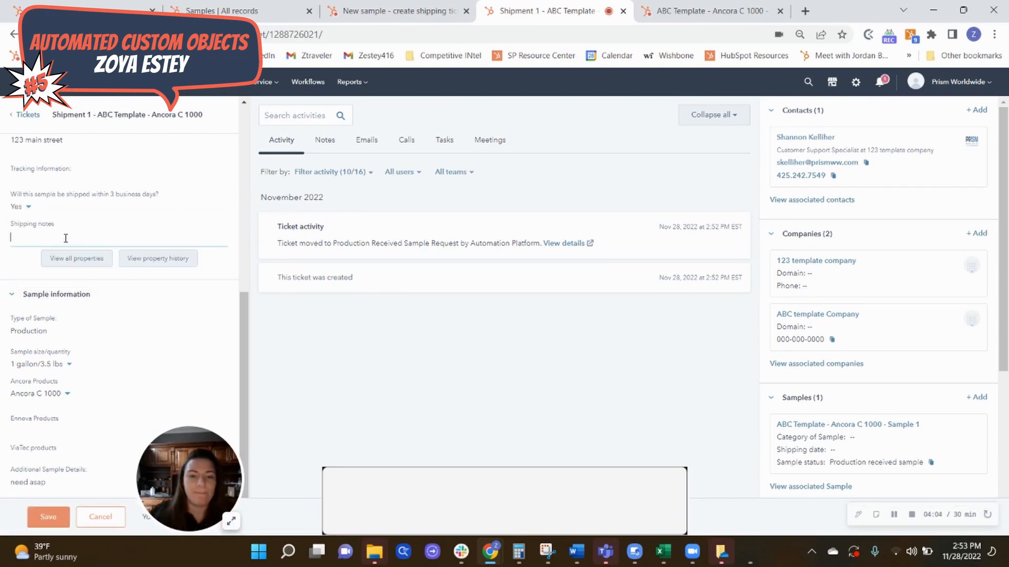
text(all on track)
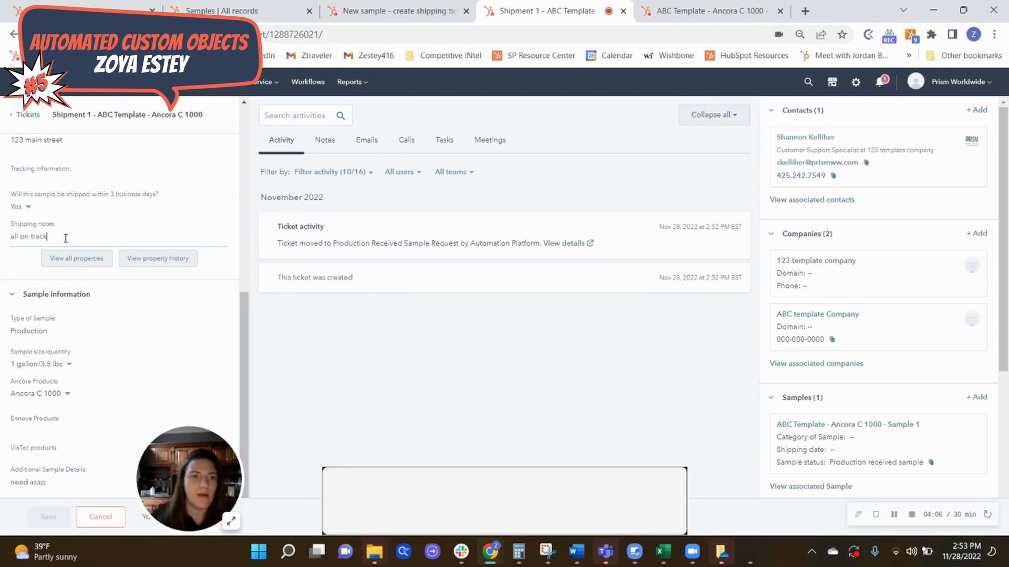
scroll(up, 3)
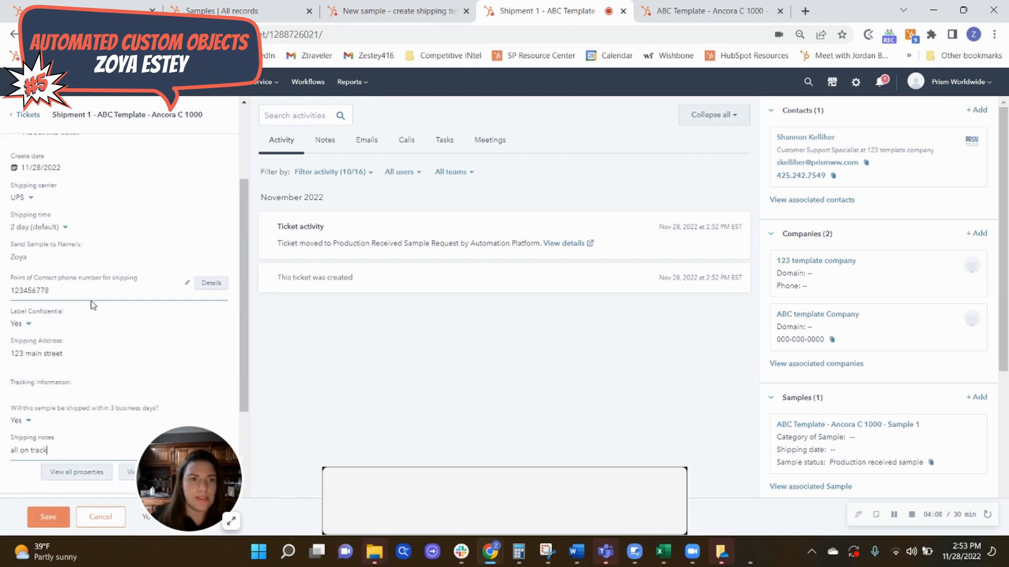
scroll(up, 3)
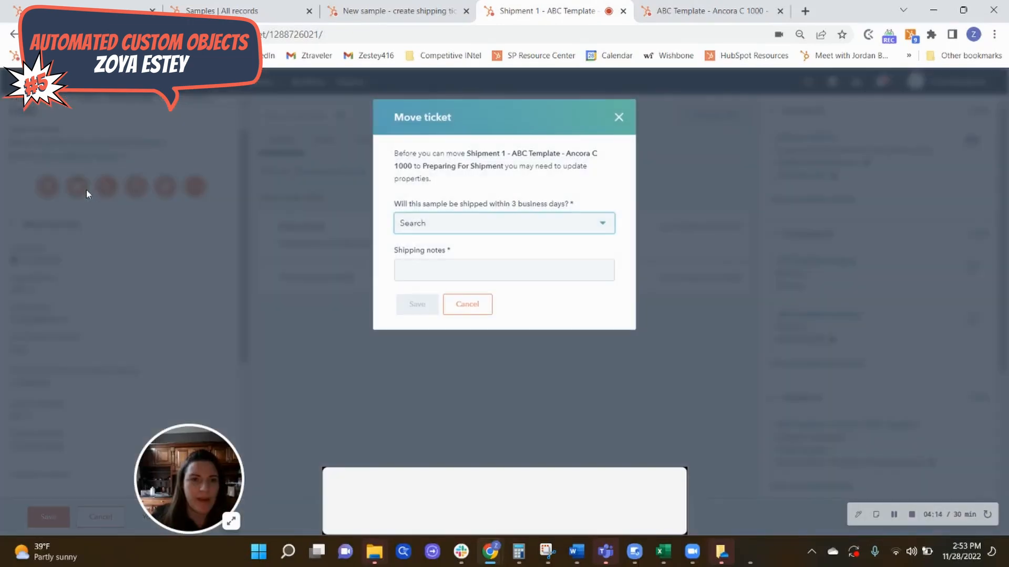
click(503, 223)
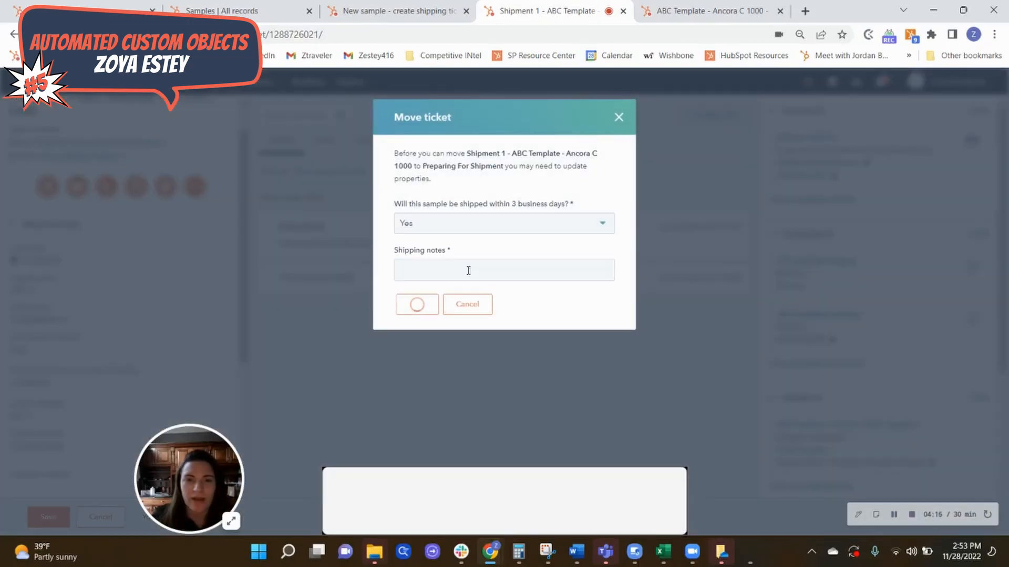
text(all on track)
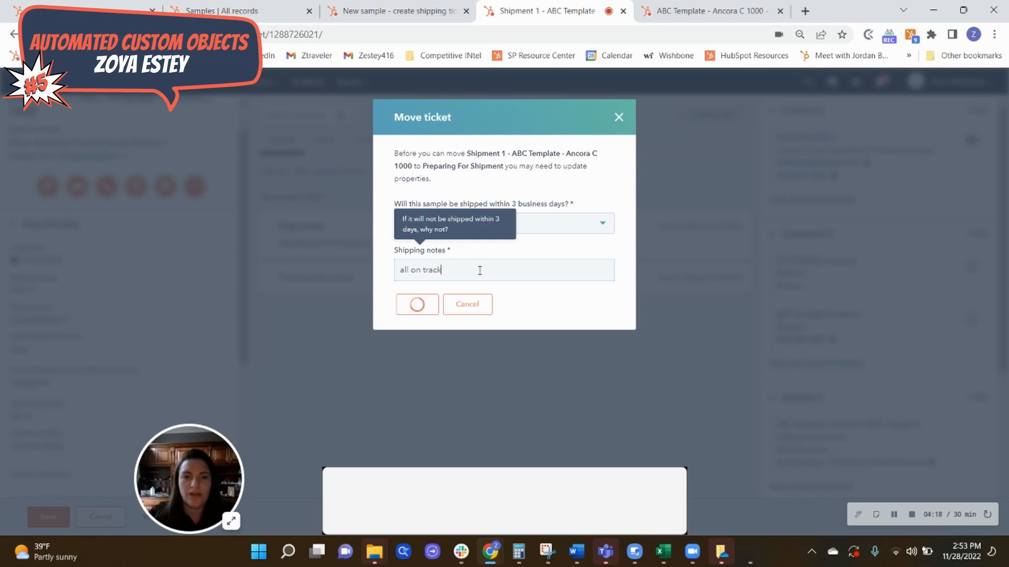
click(416, 305)
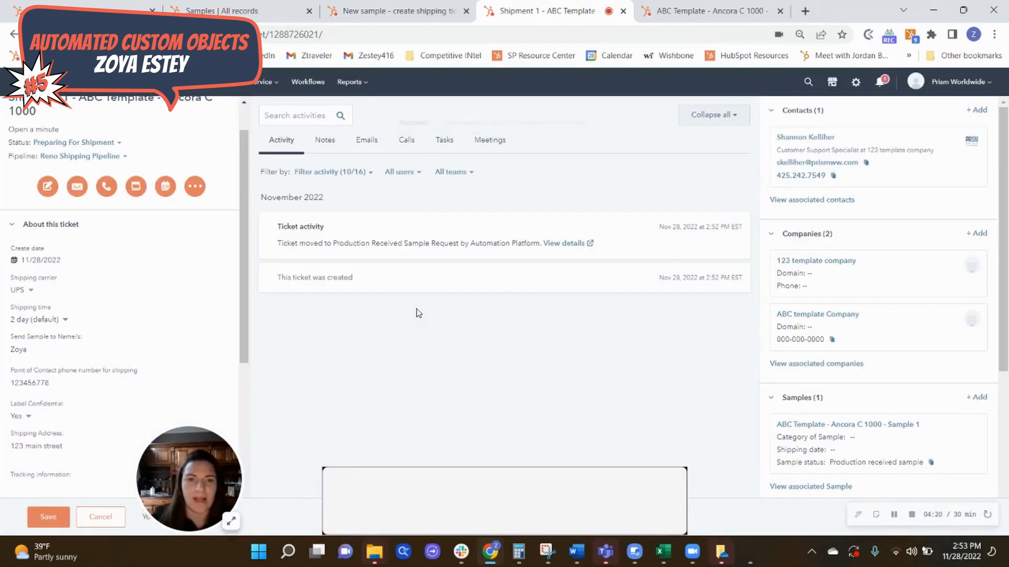
Step: Move the ticket to Shipped with tracking number 123456jg
click(49, 517)
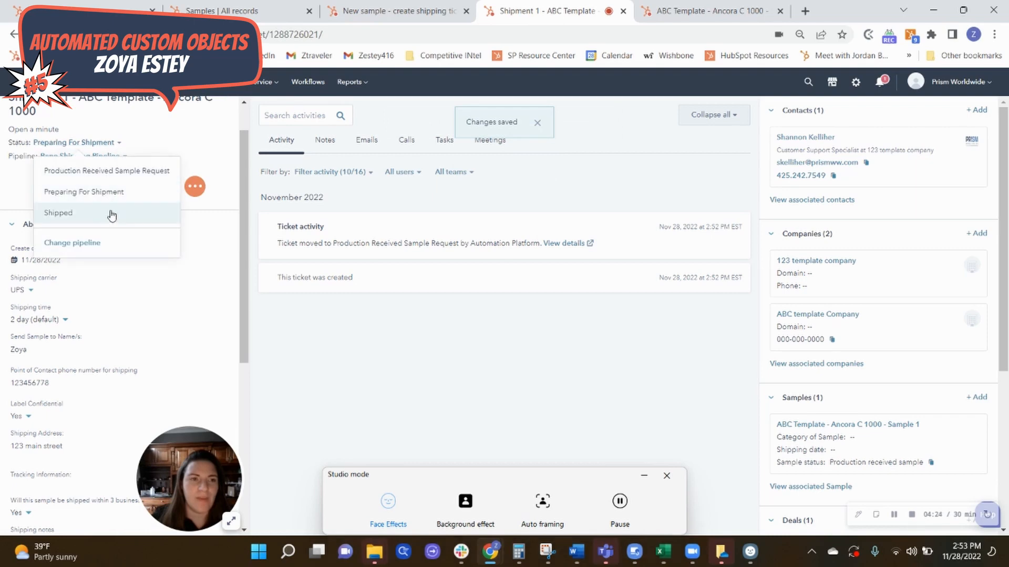
click(57, 214)
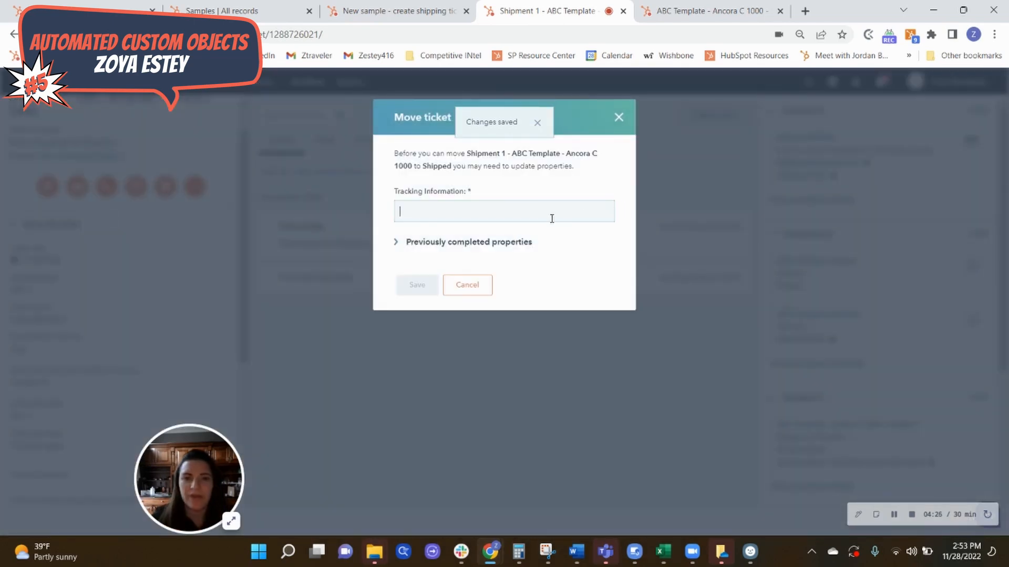
text(123456jgkrl)
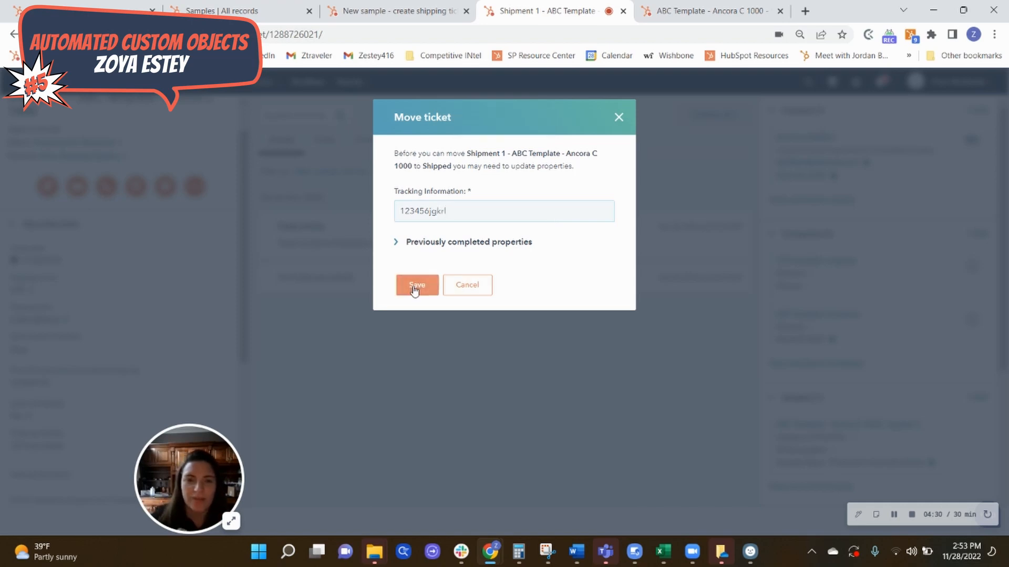
click(416, 285)
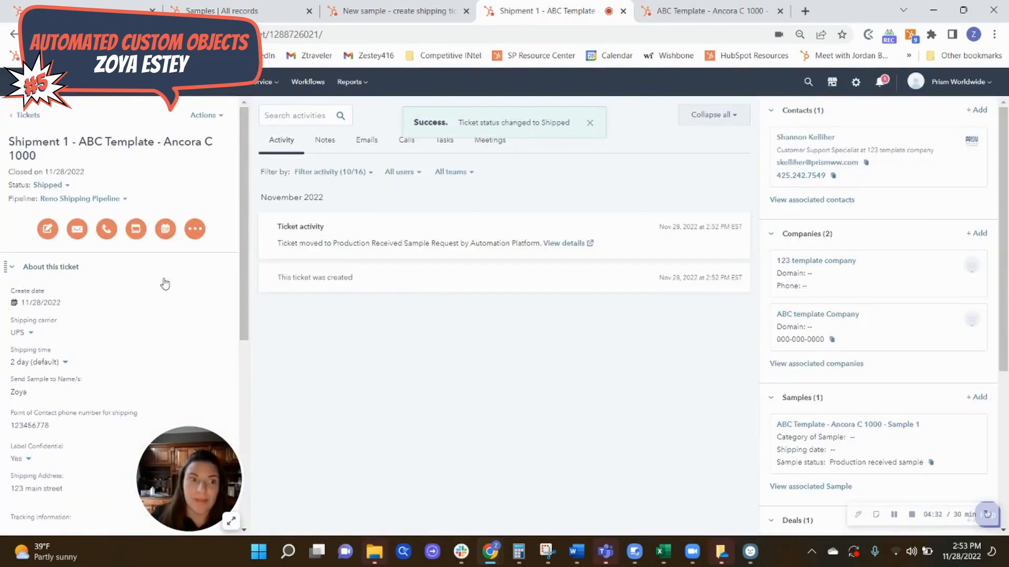
click(589, 121)
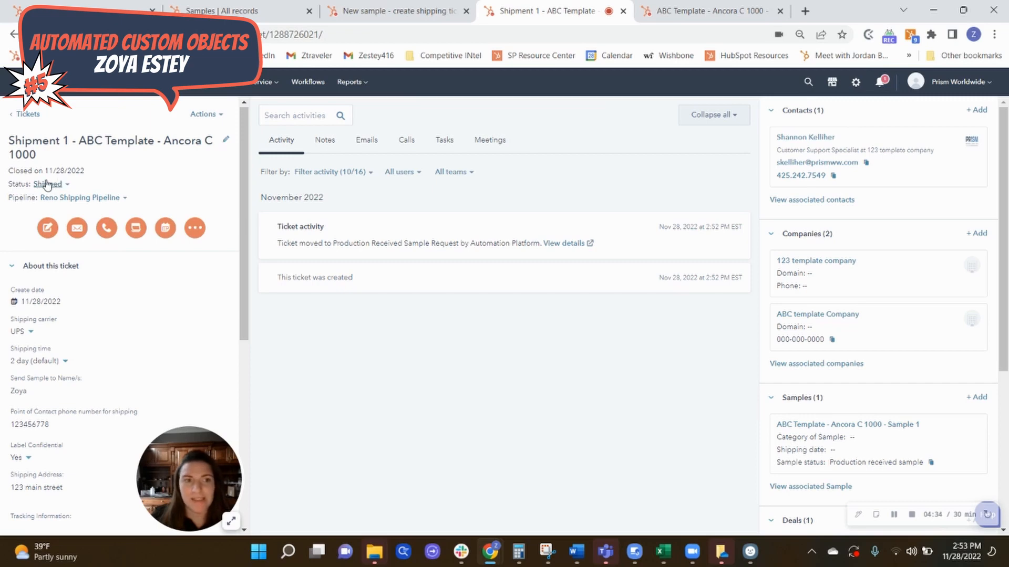
mouse_move(241, 4)
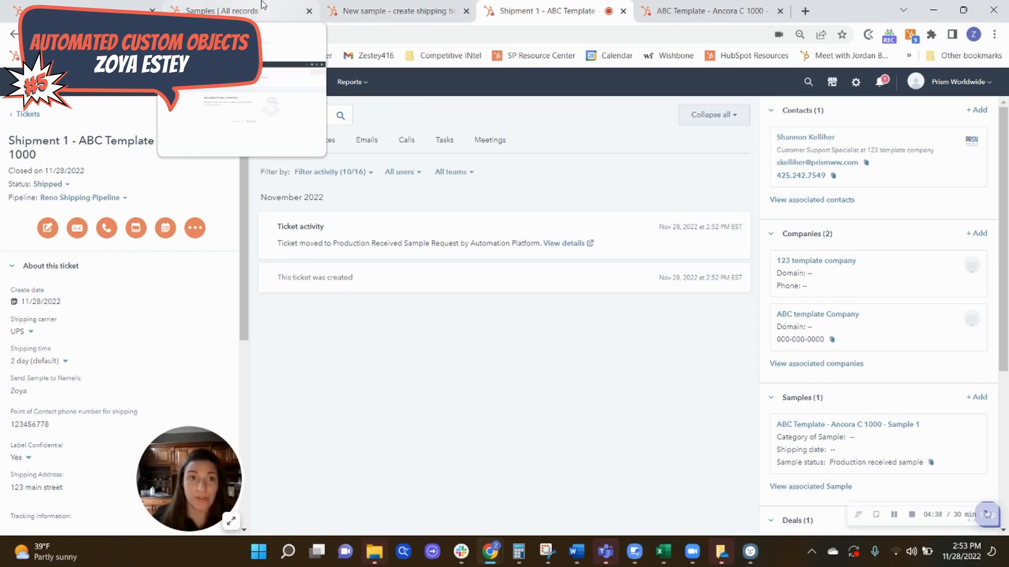
Step: Open the ABC Template - Ancora C 1000 - Sample 1 record from the Samples list and review it
click(225, 11)
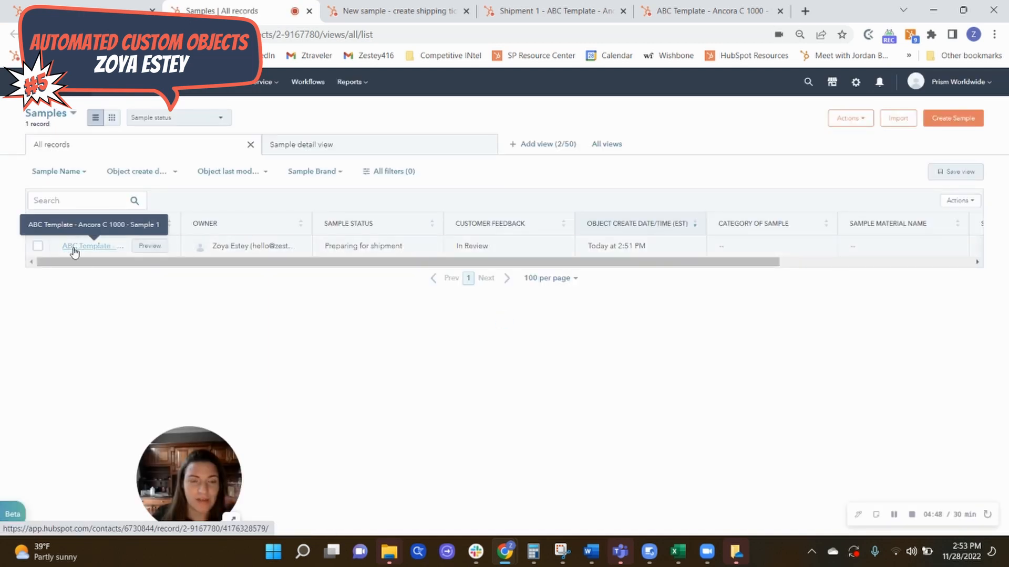
click(91, 246)
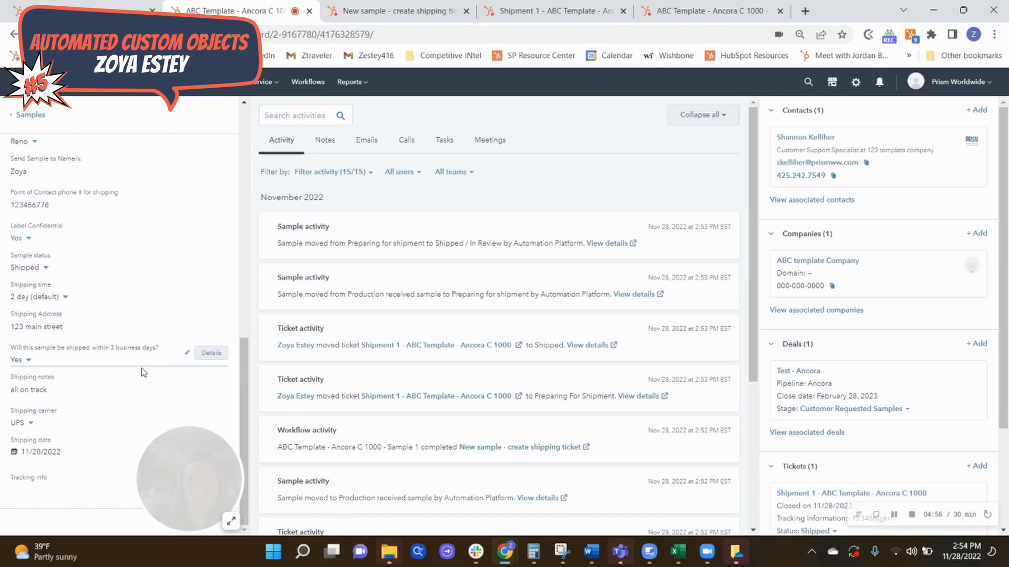
scroll(up, 3)
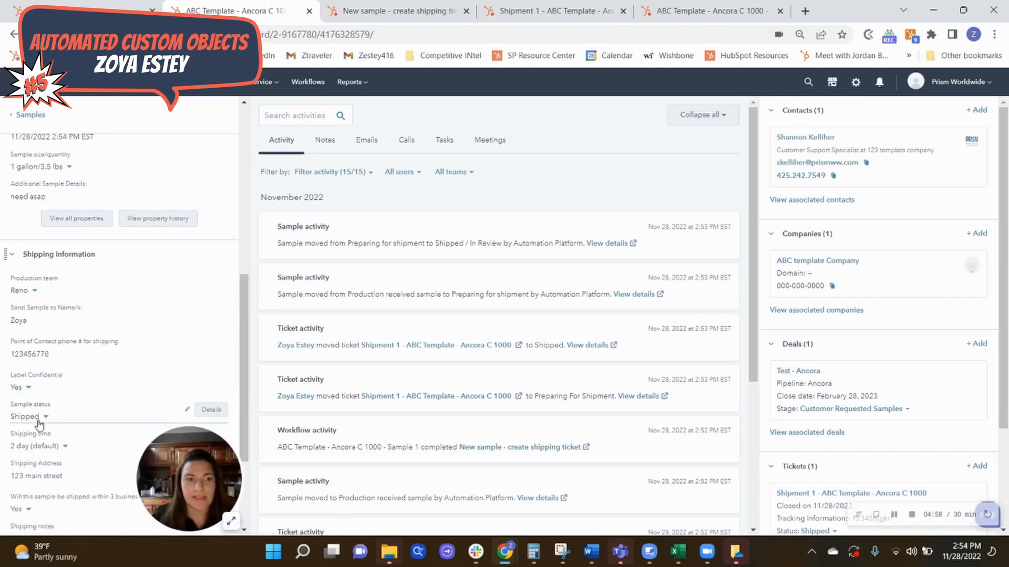
scroll(down, 3)
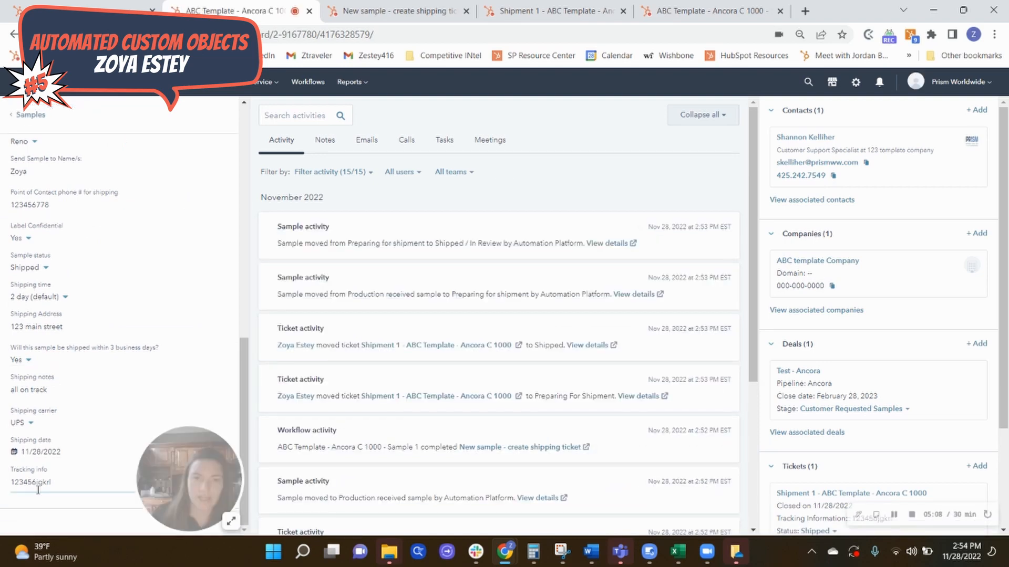
scroll(up, 3)
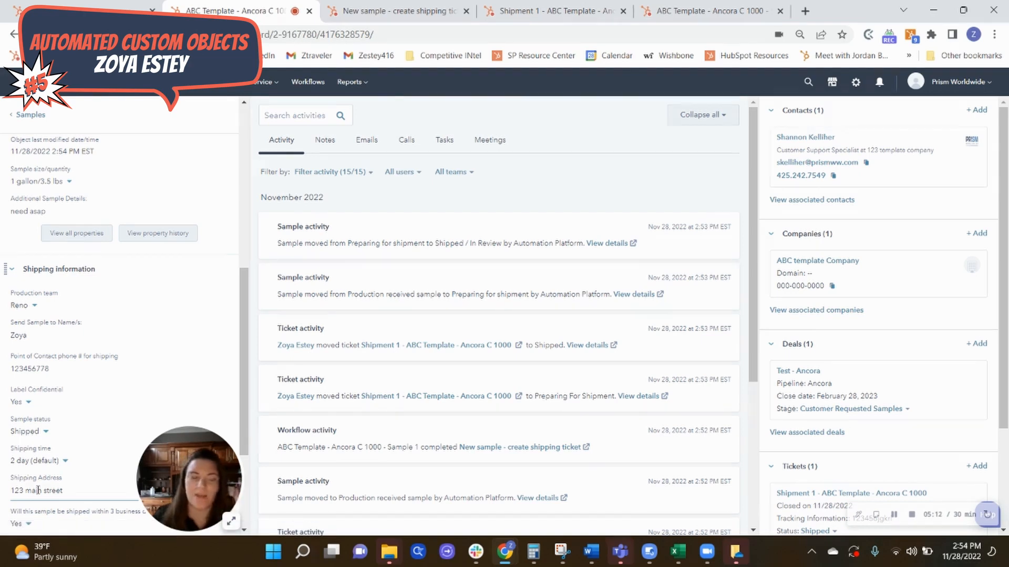
scroll(up, 3)
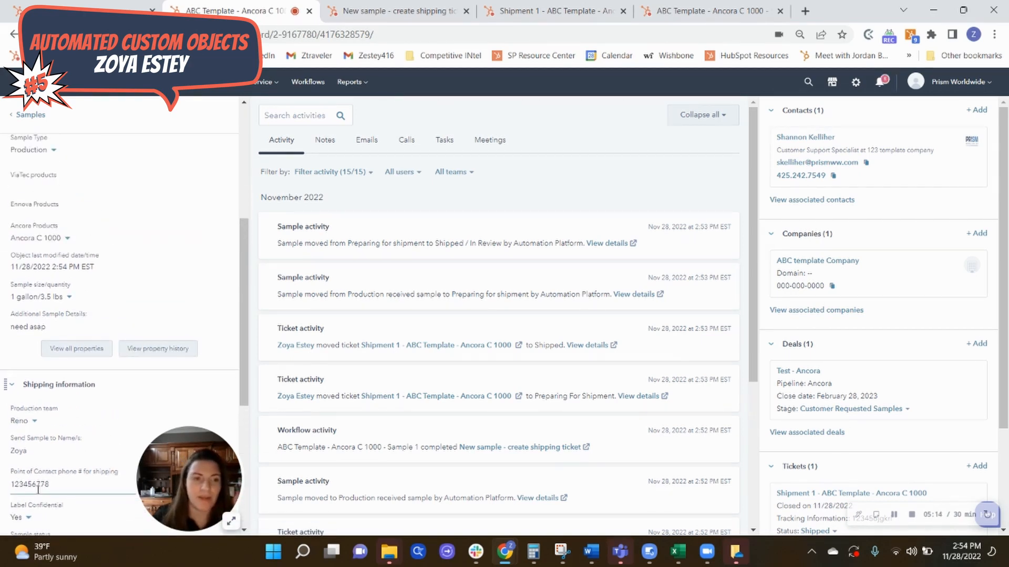
scroll(up, 3)
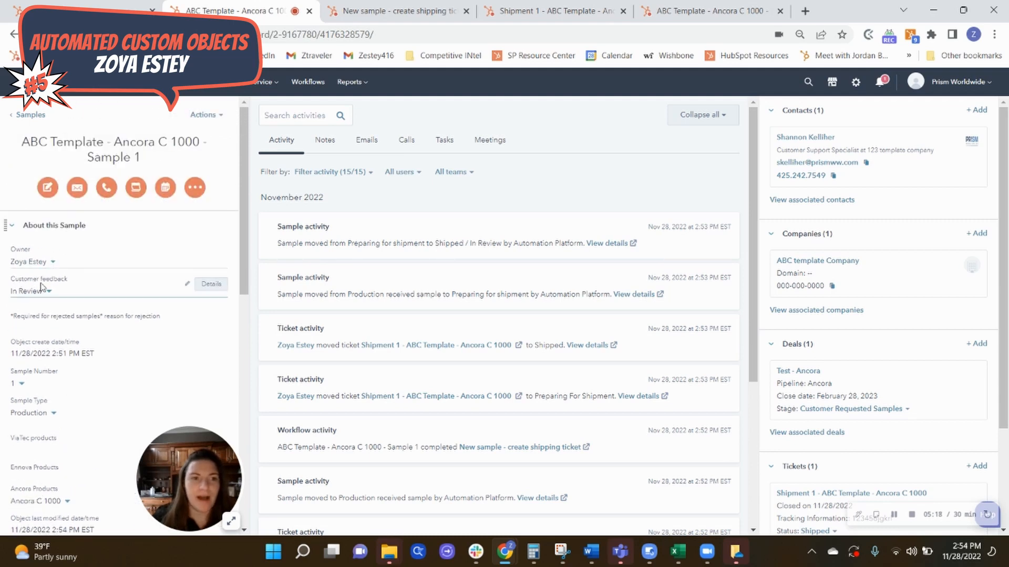
Step: Change Customer feedback to Rejected formula and save
click(47, 291)
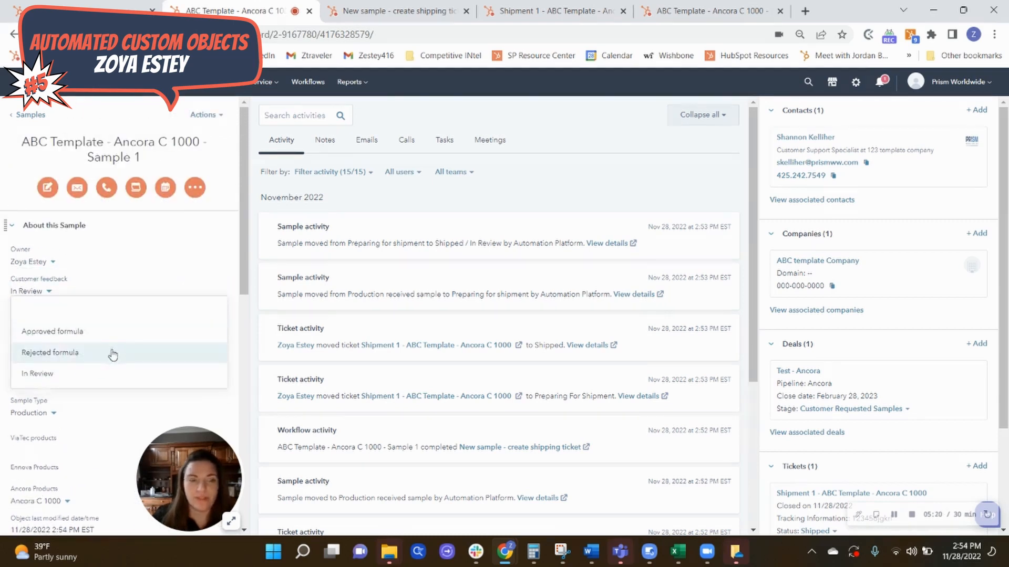
click(50, 353)
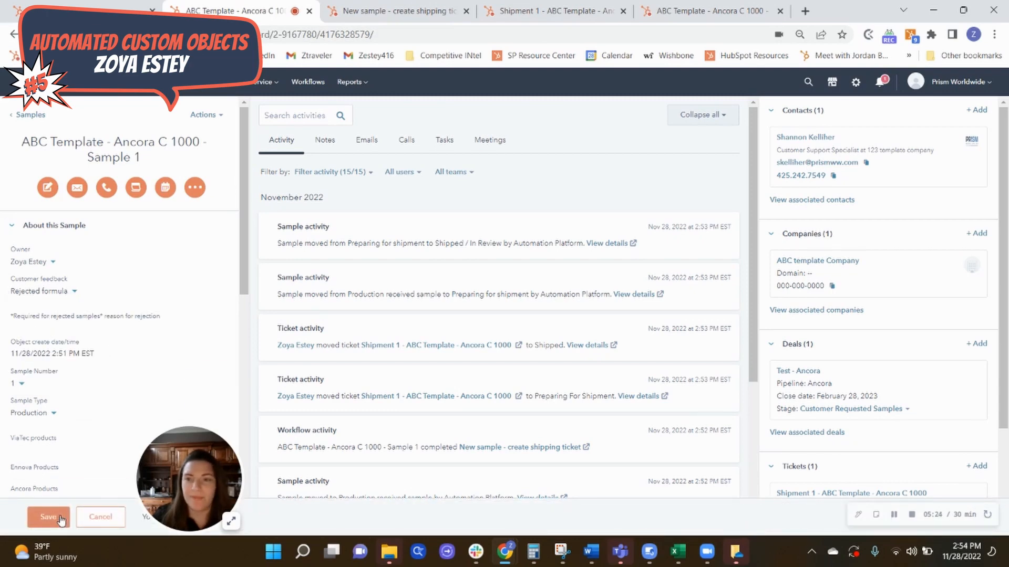
click(48, 517)
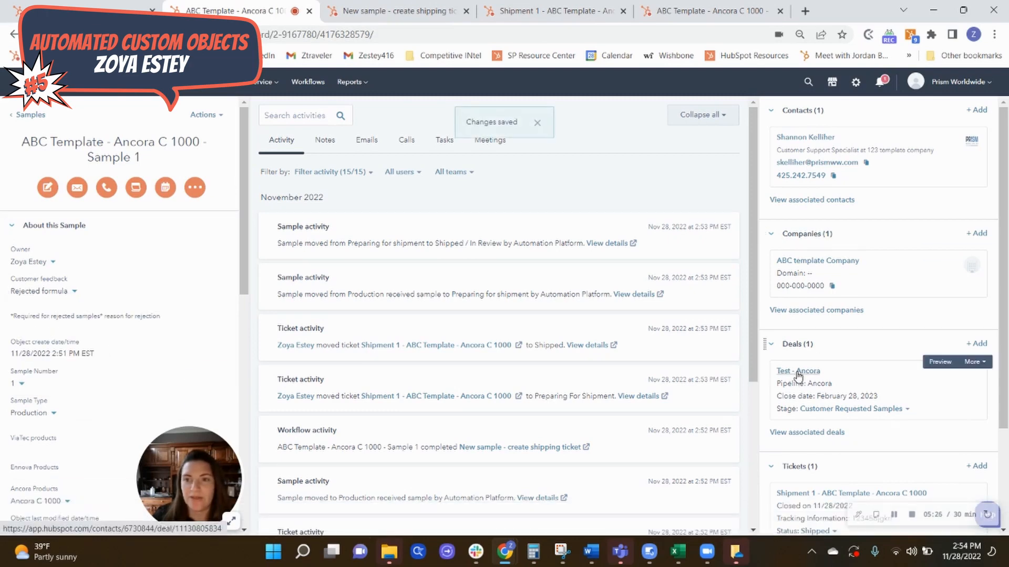
Step: Open the Test - Ancora deal and submit its Move deal properties with sample number 2
click(798, 370)
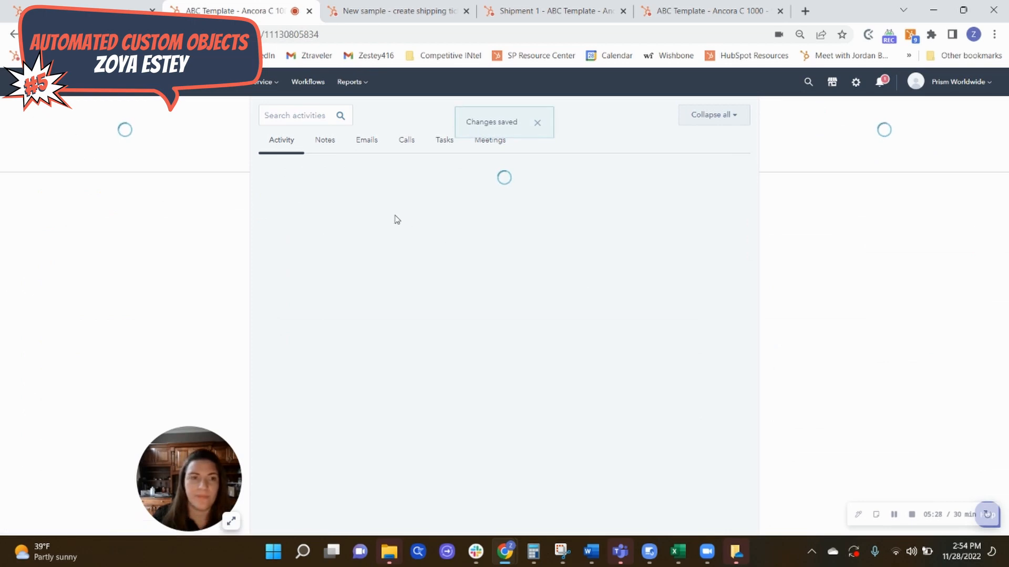
mouse_move(183, 94)
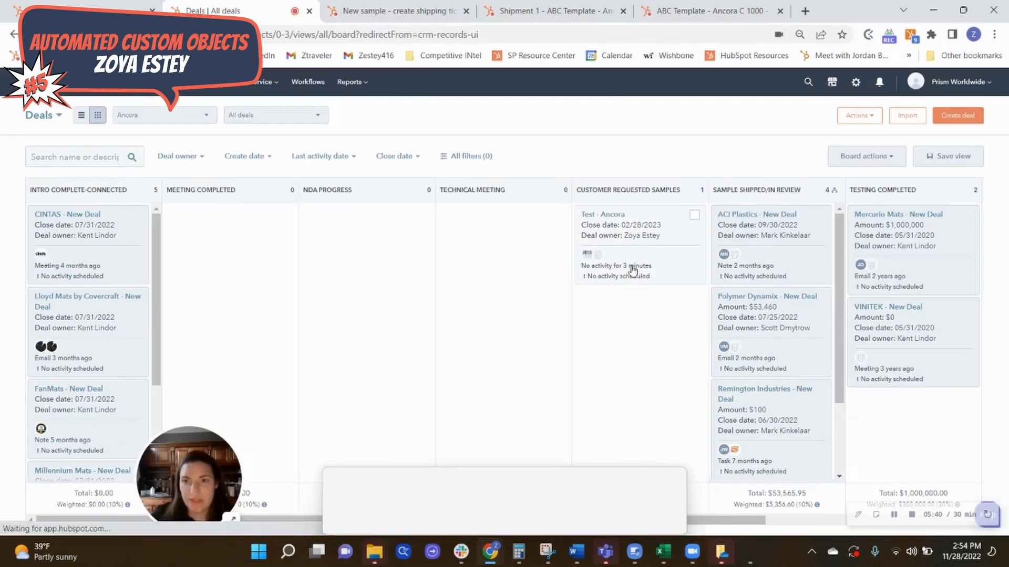
mouse_move(758, 215)
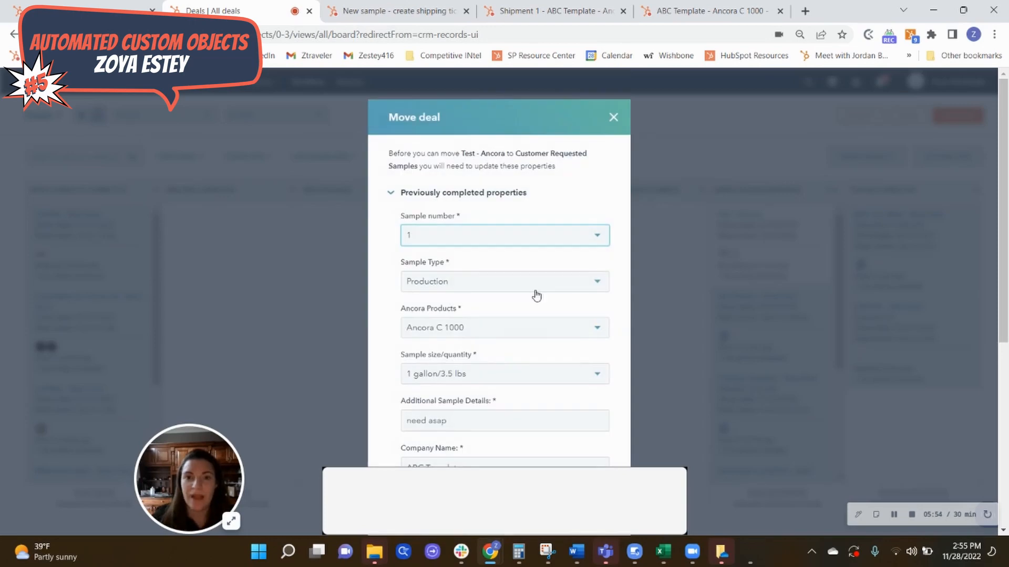
mouse_move(453, 228)
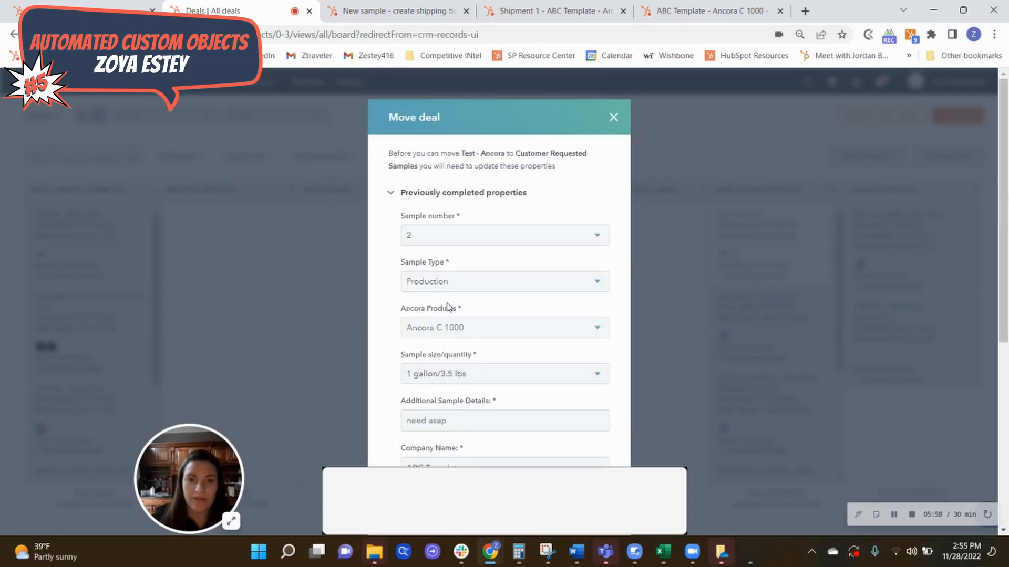
scroll(down, 3)
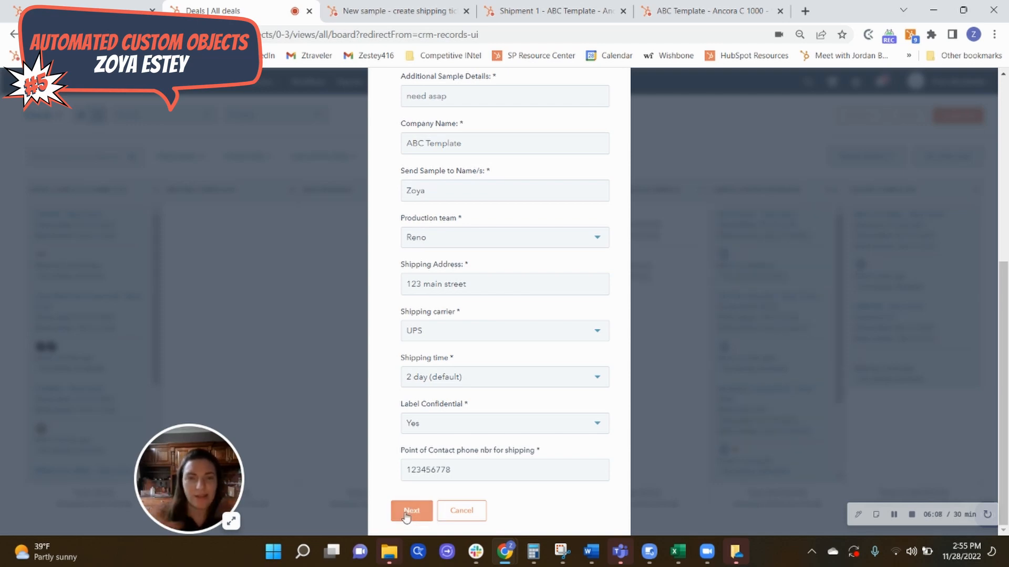
click(410, 510)
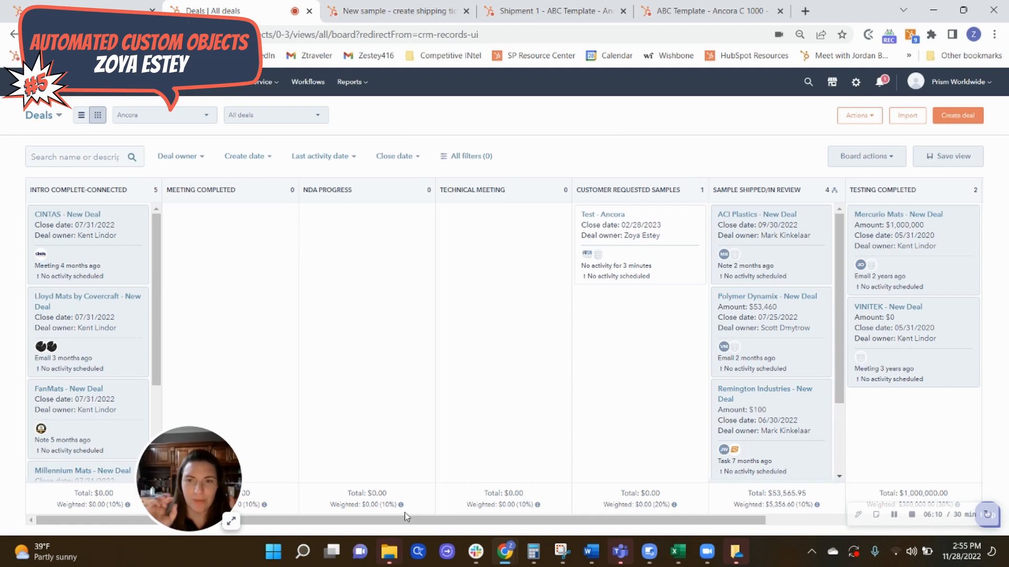
mouse_move(394, 156)
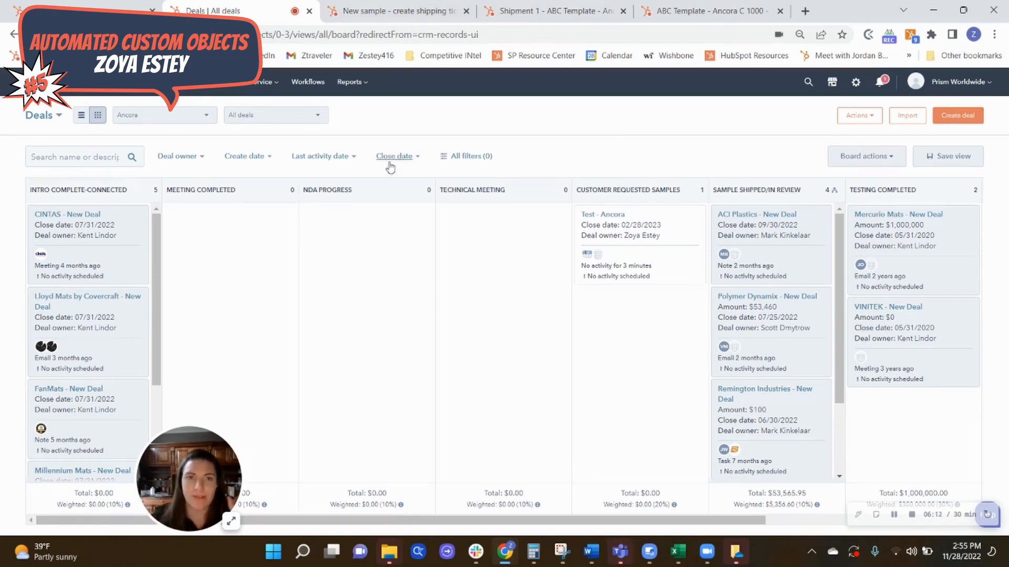
mouse_move(672, 327)
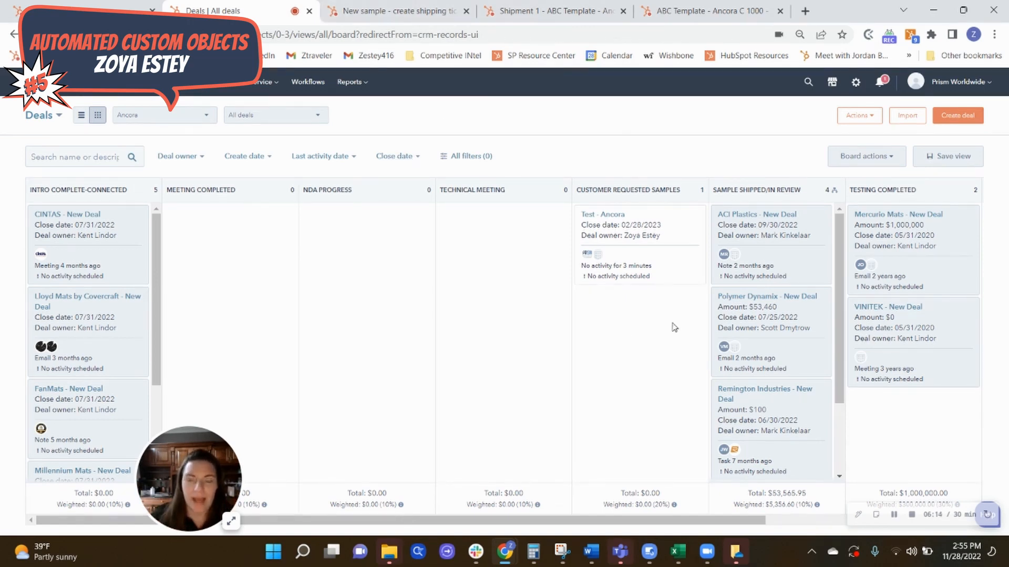
mouse_move(676, 325)
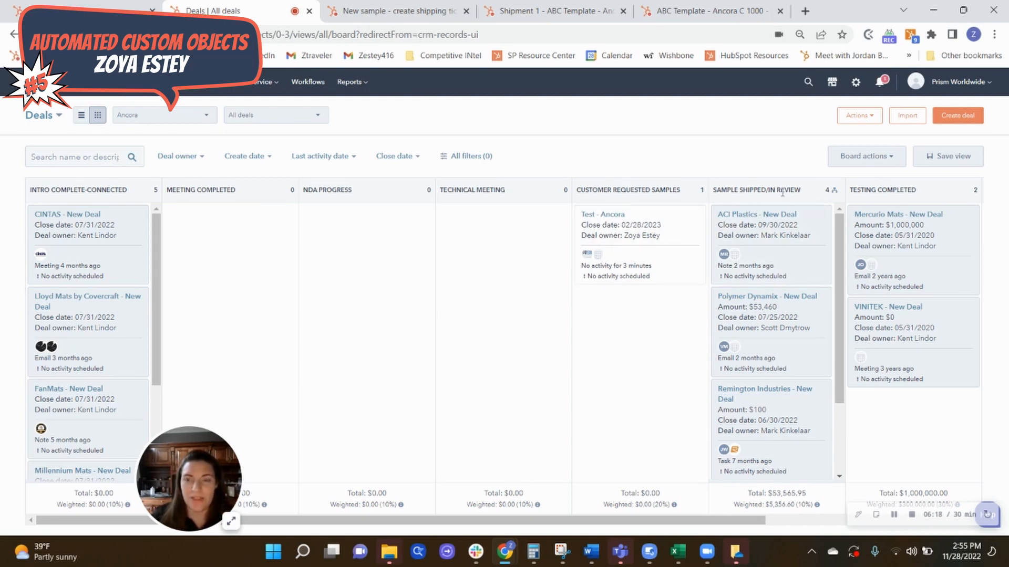
scroll(right, 3)
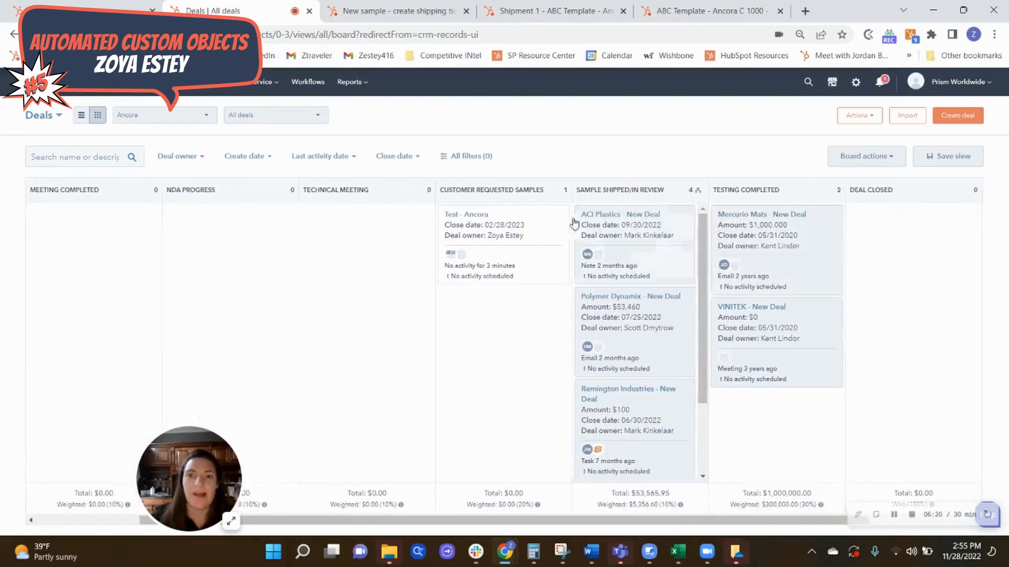
mouse_move(791, 245)
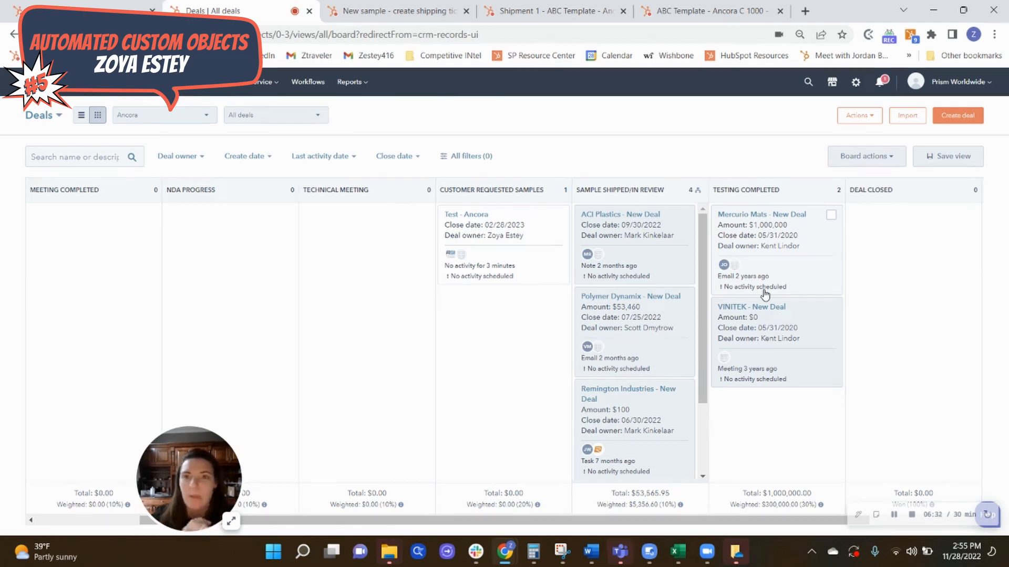
mouse_move(789, 295)
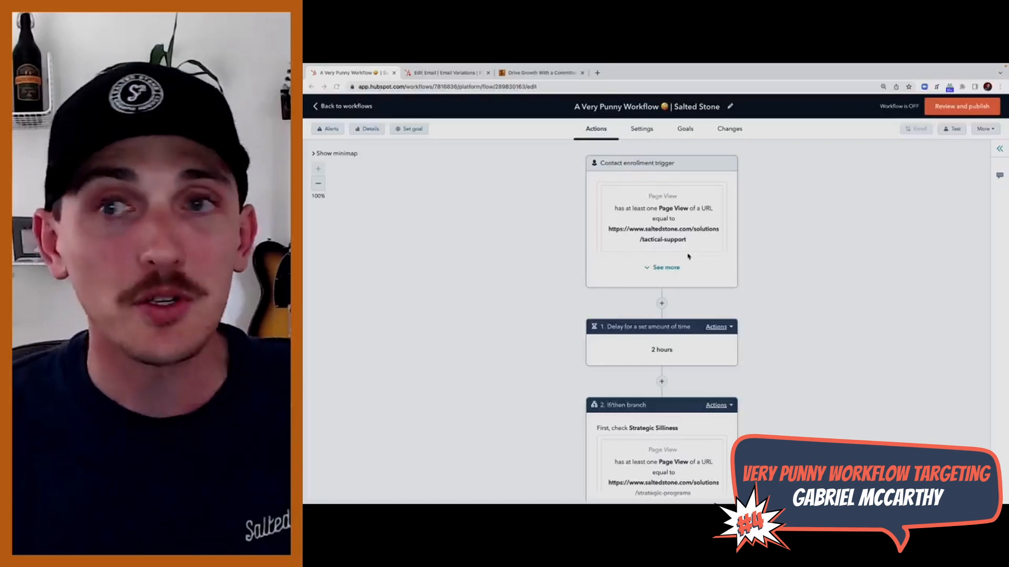
Step: Expand the enrollment trigger's page-view URLs, check the Strategic Programs page, and scroll the if/then branches
click(661, 266)
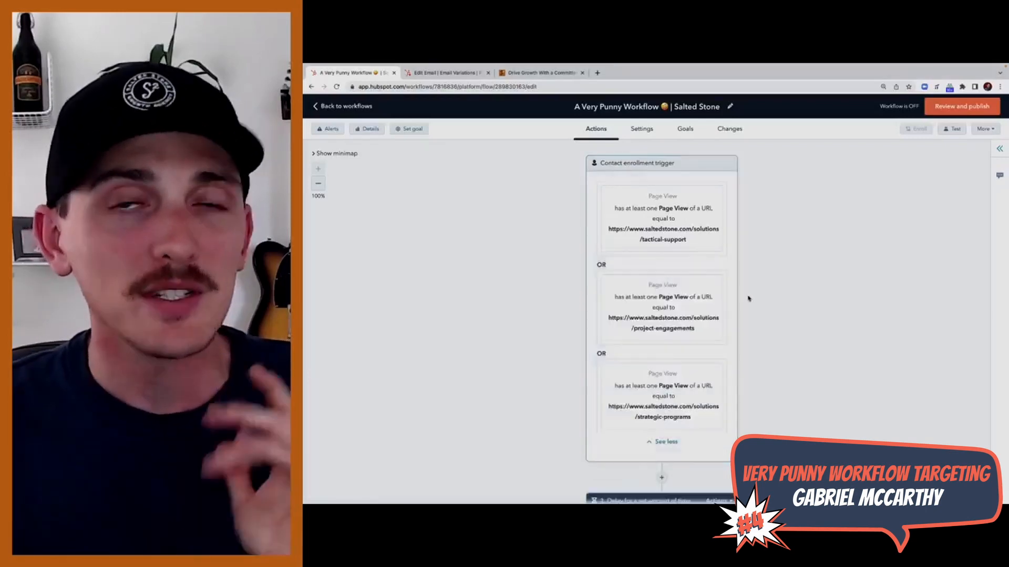
click(540, 72)
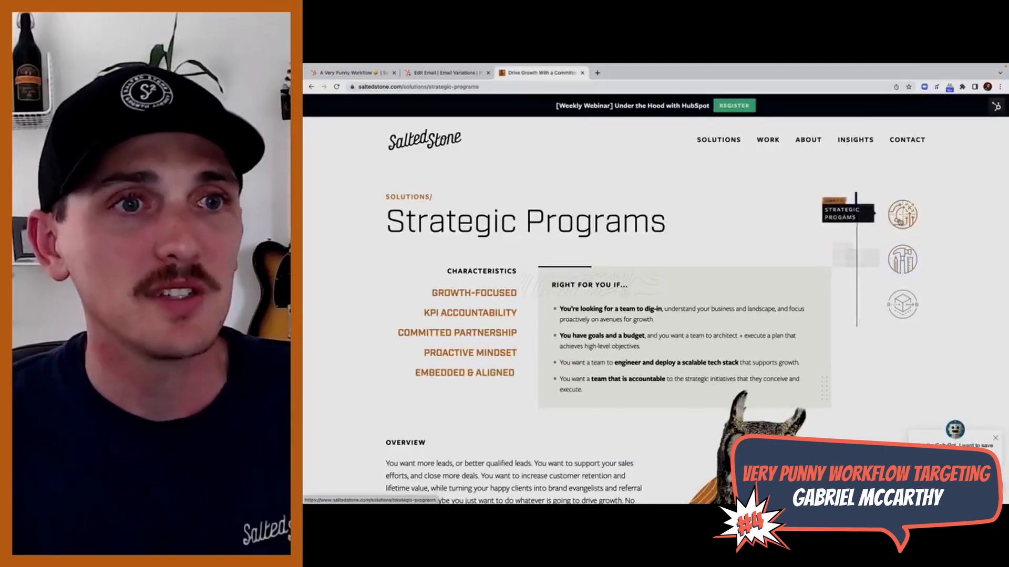
mouse_move(901, 258)
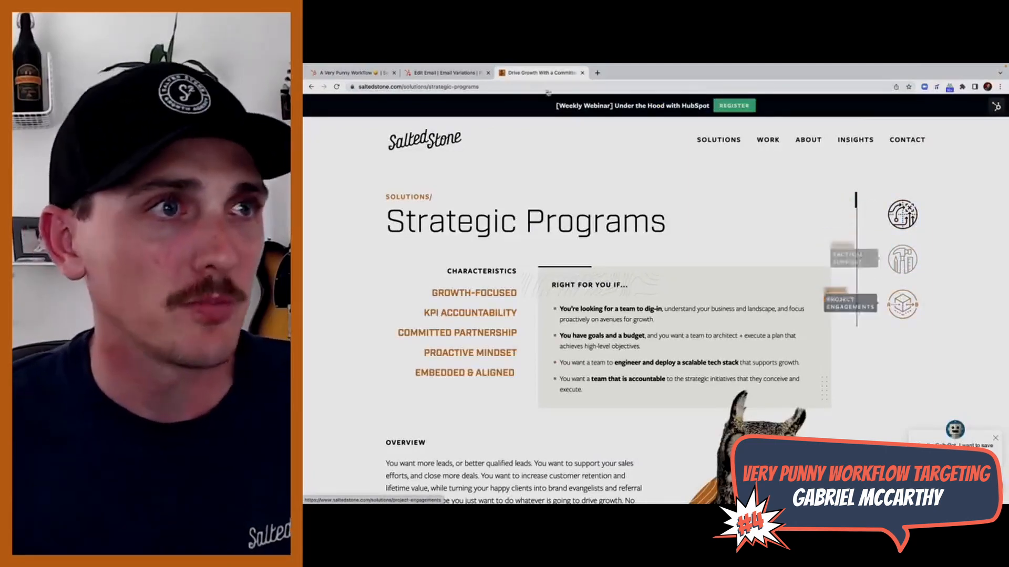
click(351, 73)
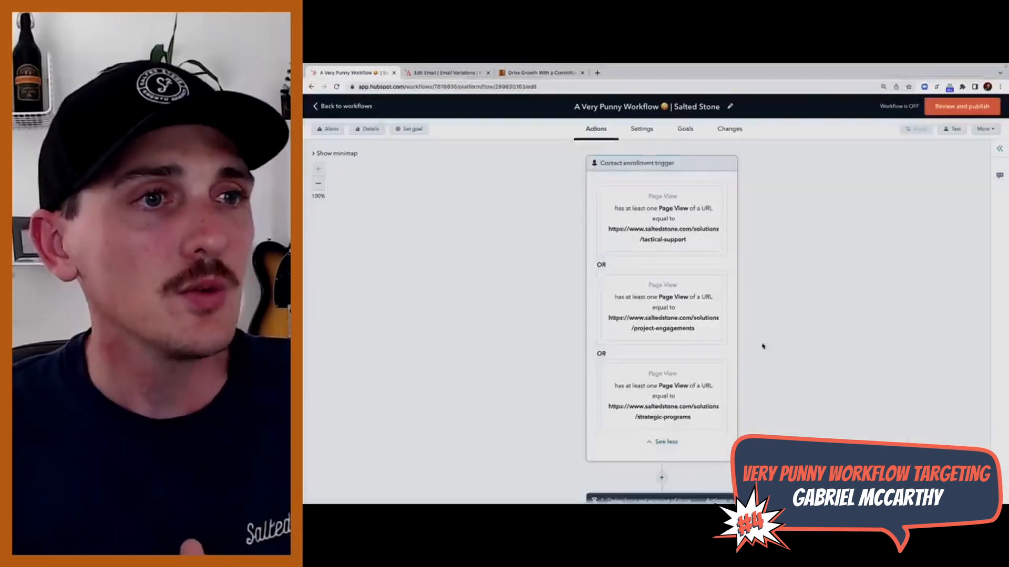
scroll(down, 3)
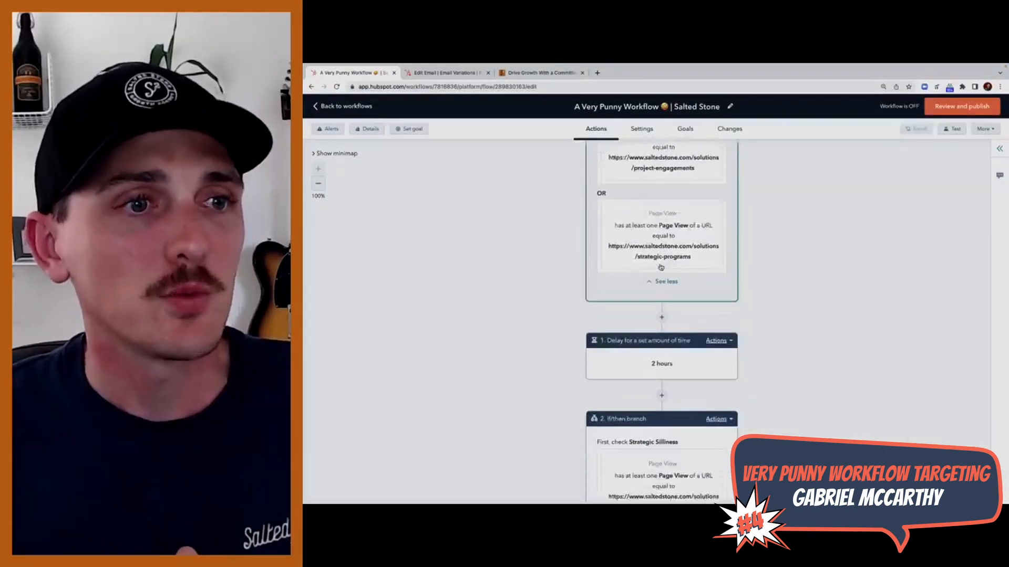
scroll(down, 3)
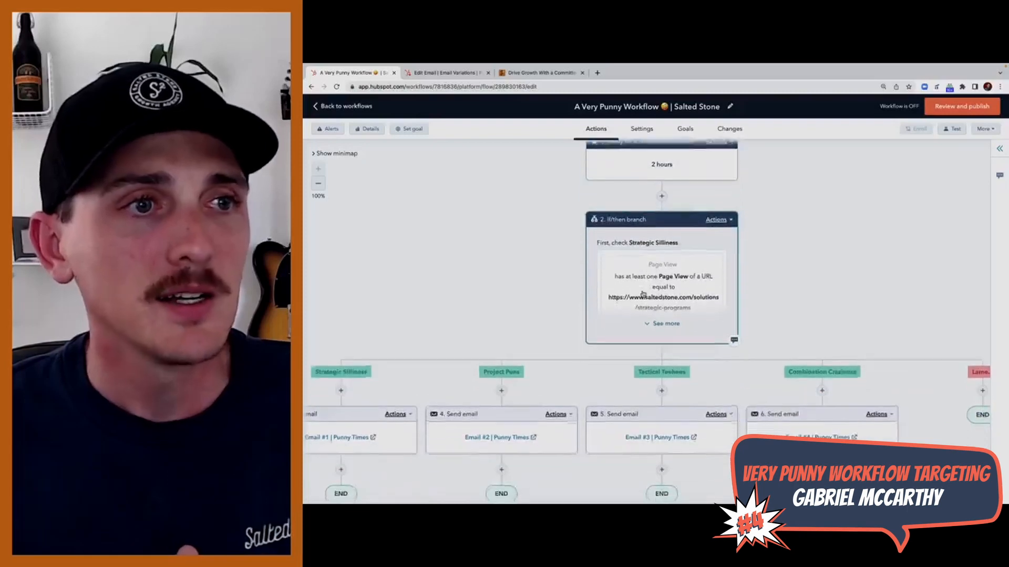
scroll(up, 3)
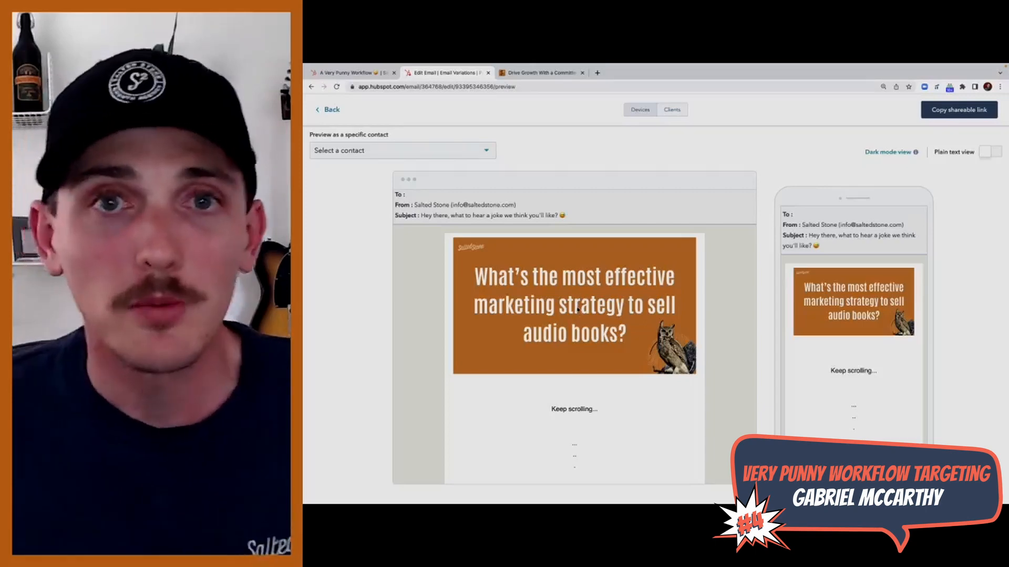
Step: Leave the preview and show the header image's Tactical List | Puns variation
scroll(down, 3)
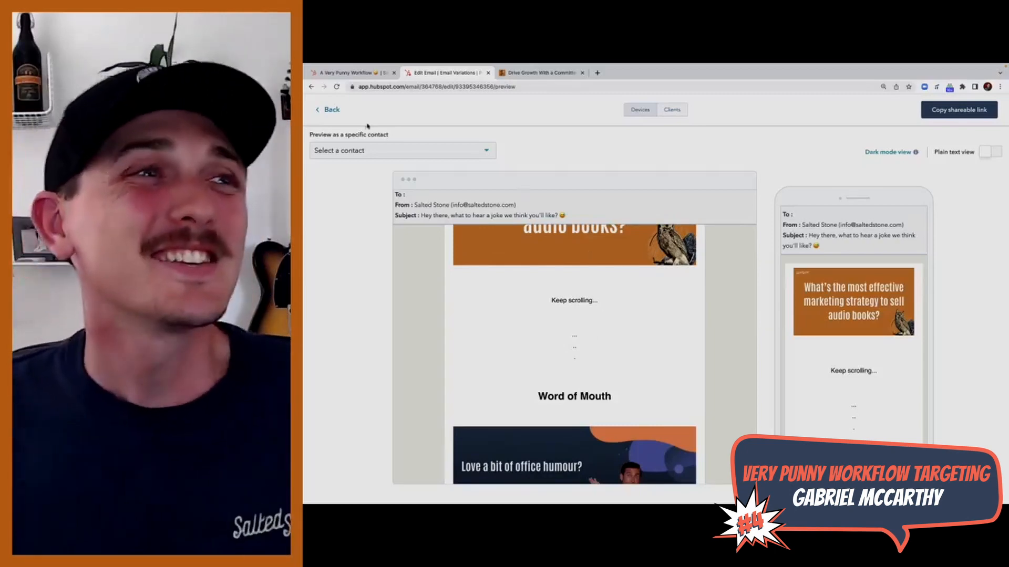
scroll(up, 3)
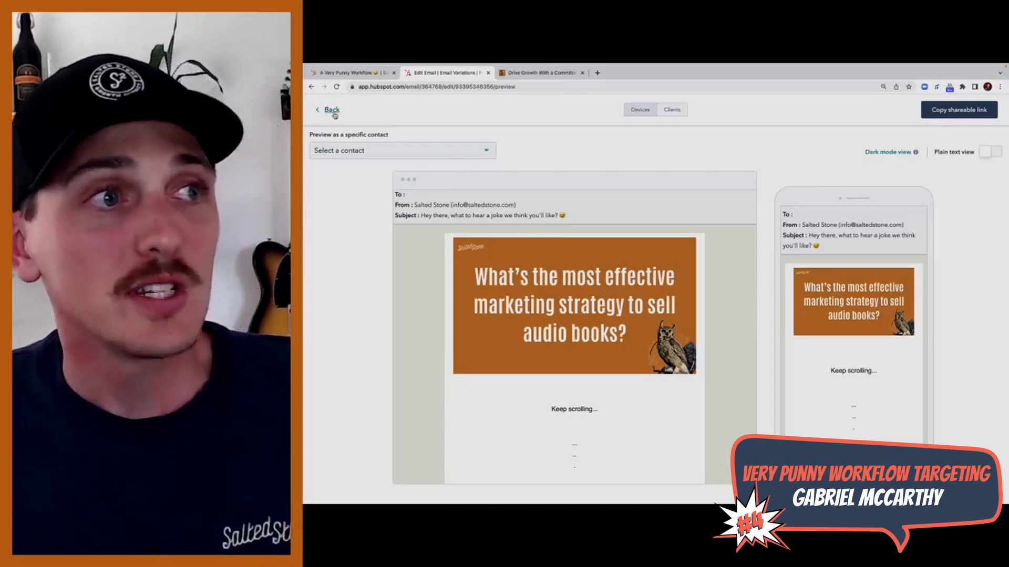
click(331, 109)
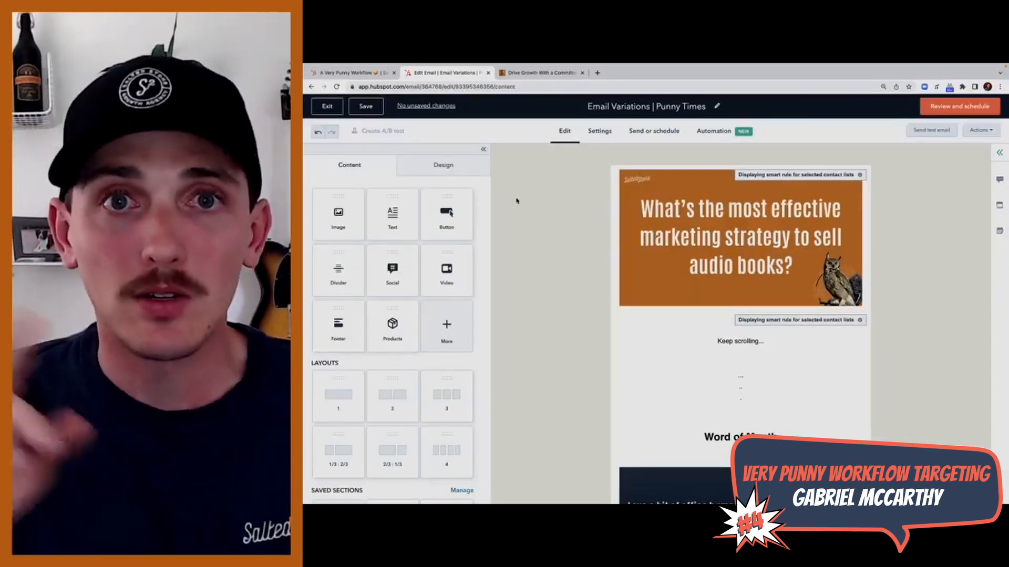
click(740, 238)
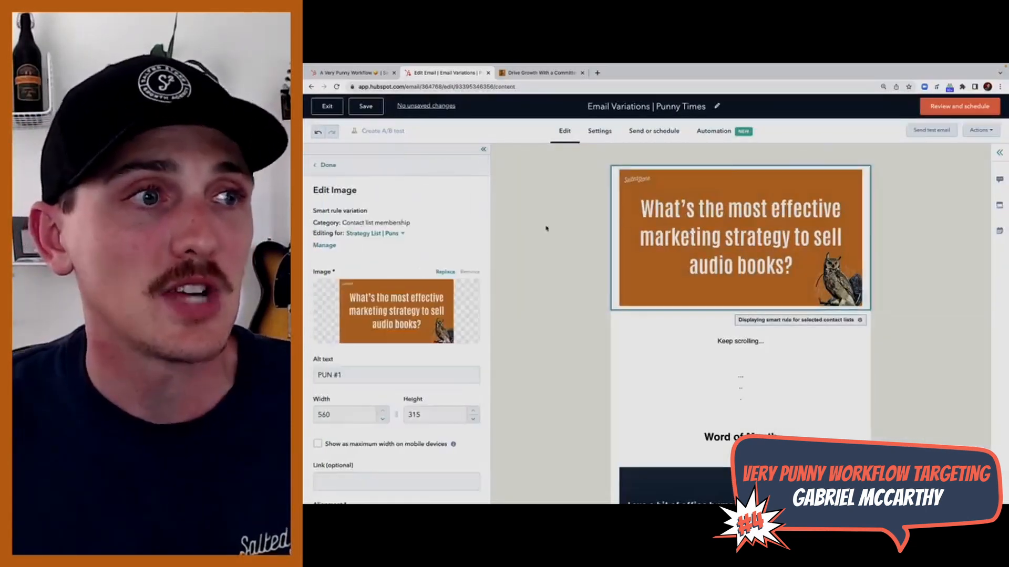
click(375, 233)
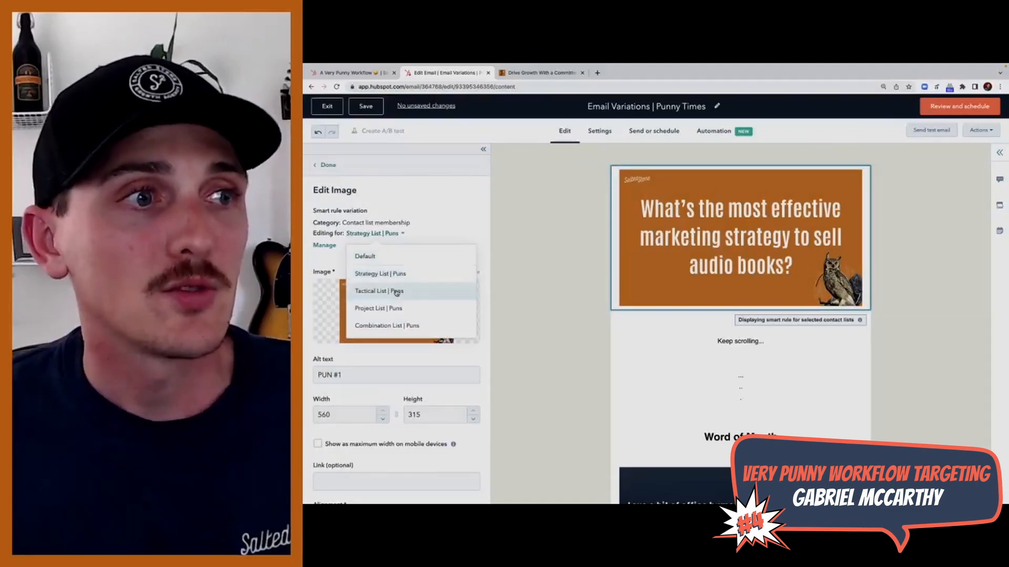
mouse_move(379, 308)
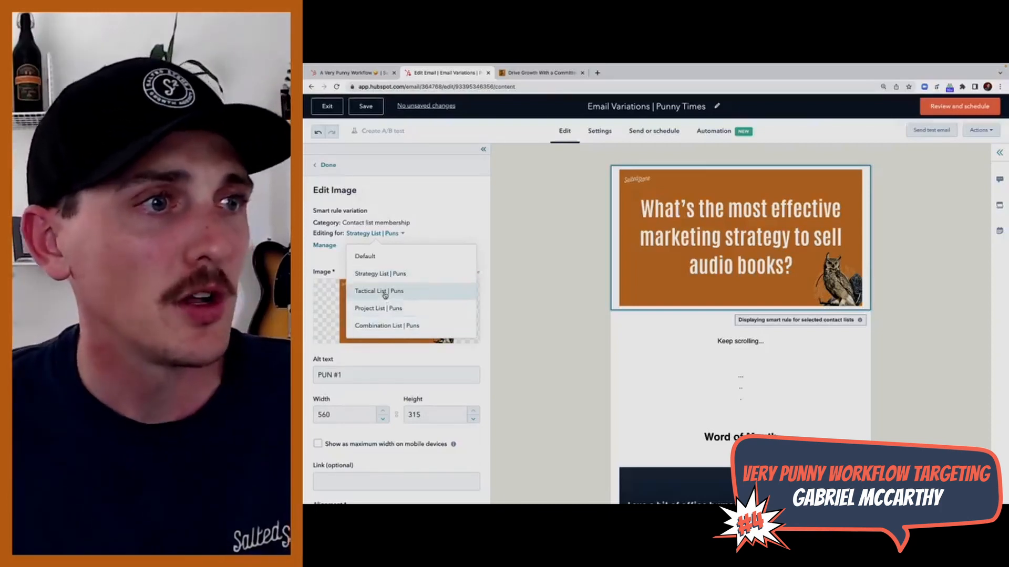
click(378, 292)
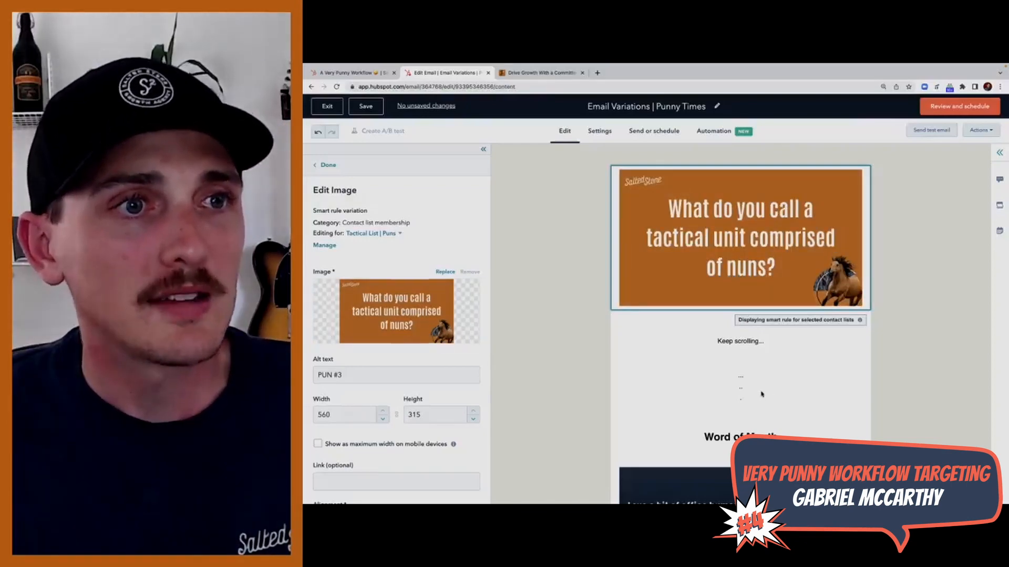
Step: Show the pun text module's Tactical List | Puns variation and finish editing
click(739, 385)
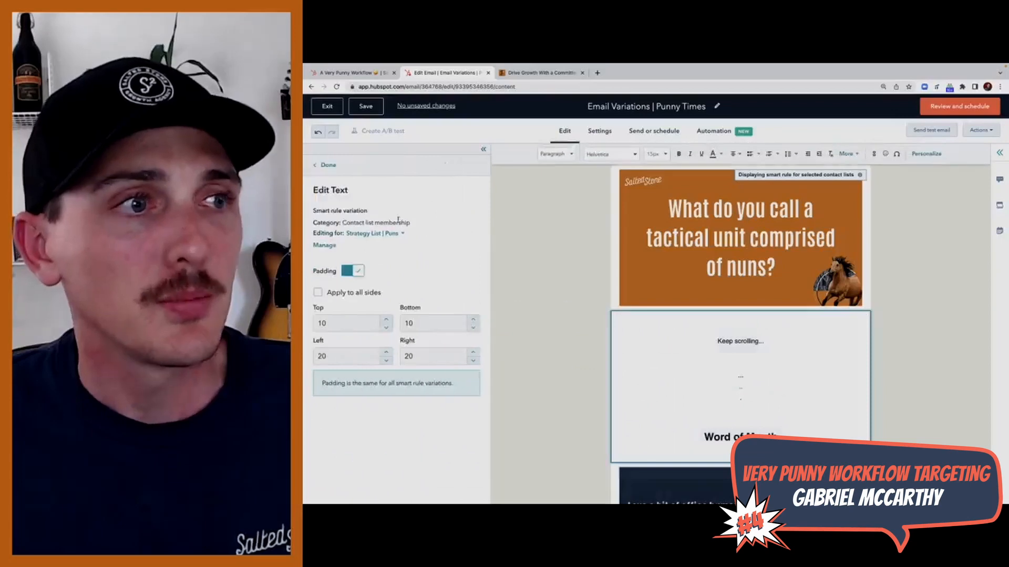
click(375, 233)
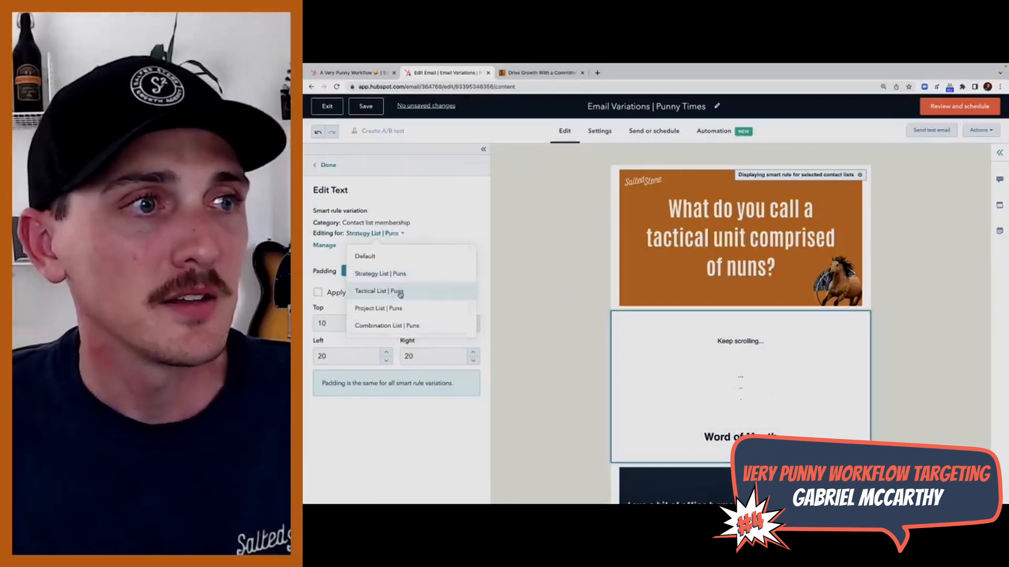
click(379, 291)
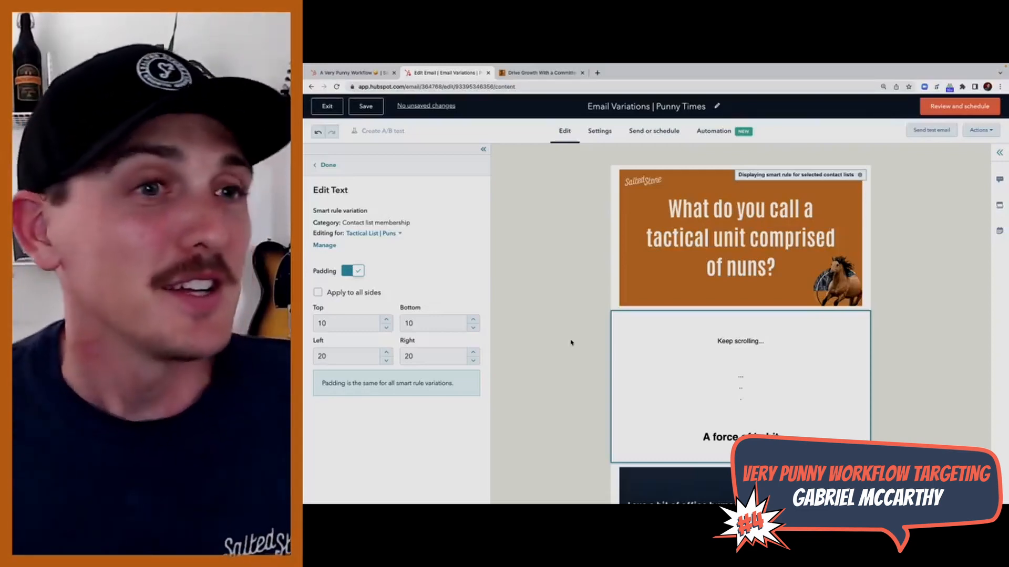
click(323, 165)
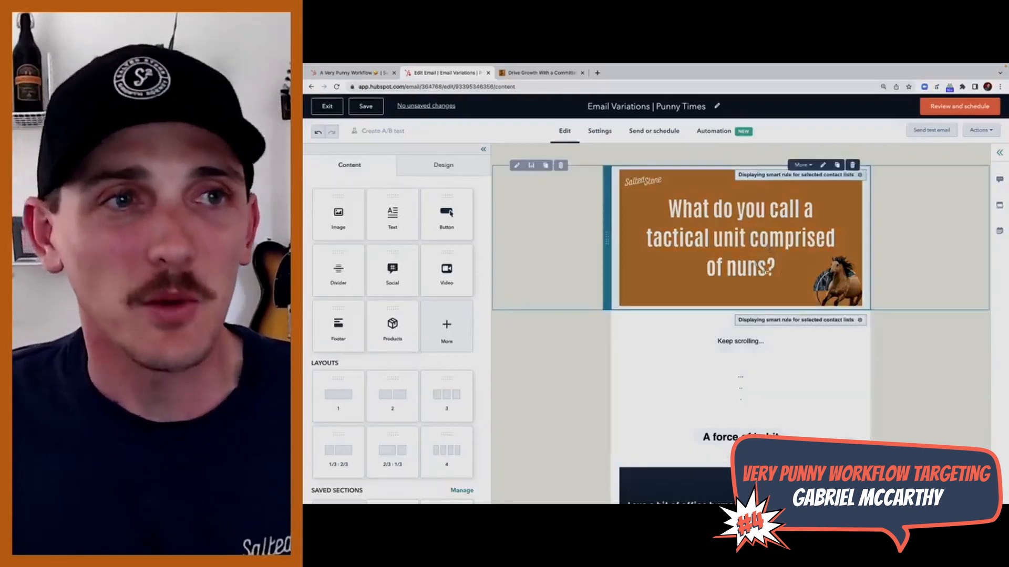
scroll(down, 3)
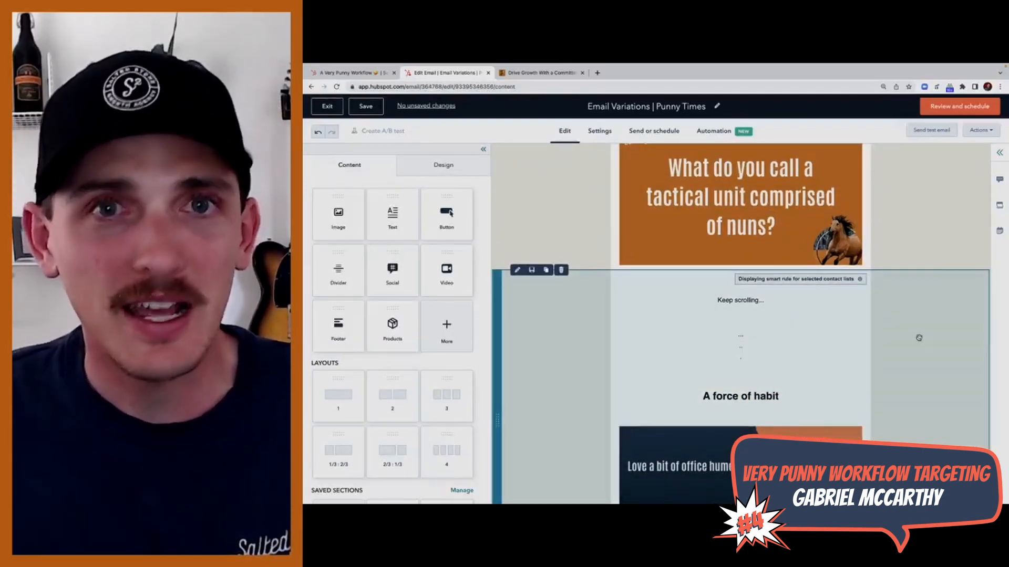
scroll(down, 3)
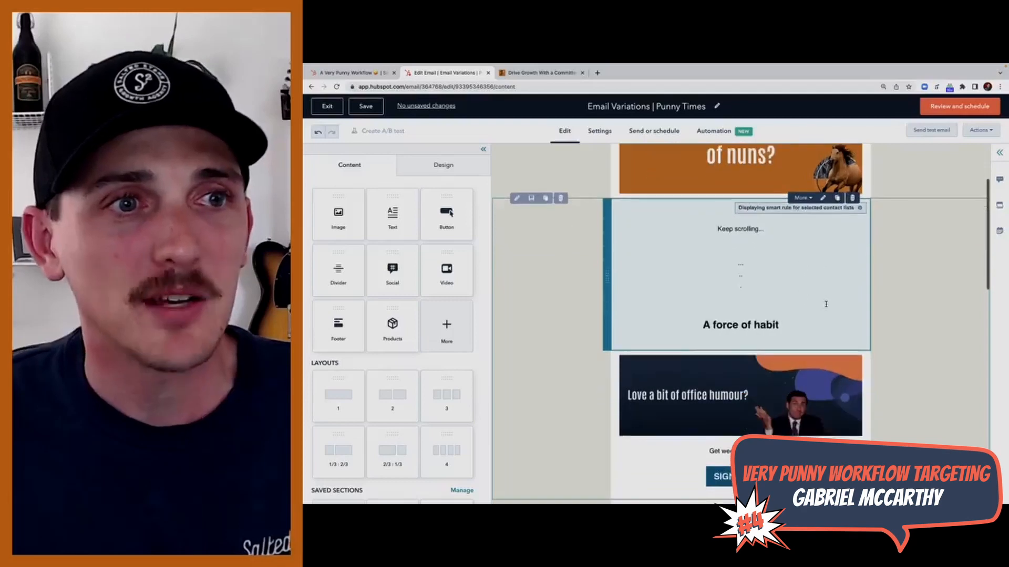
scroll(down, 3)
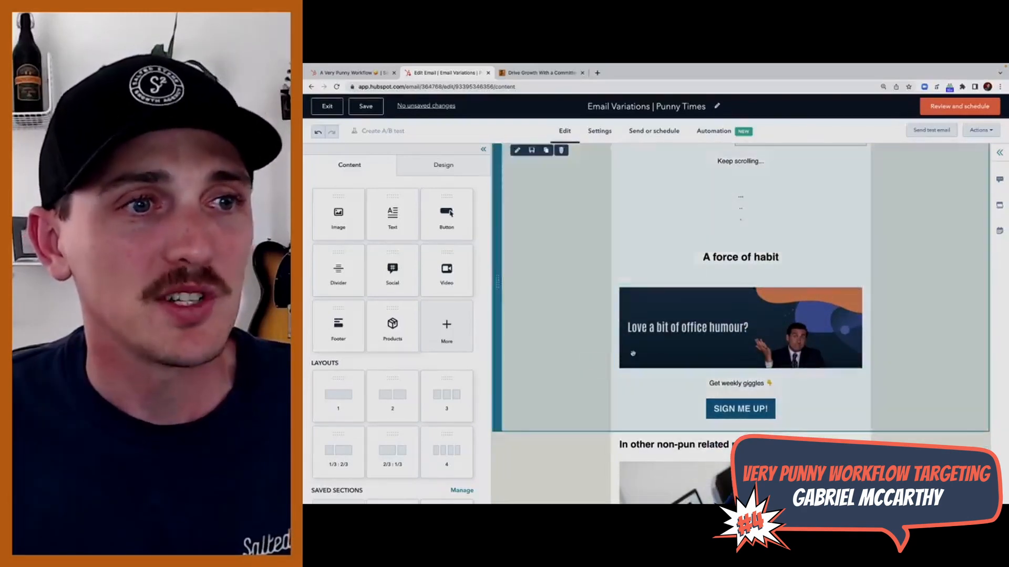
click(740, 326)
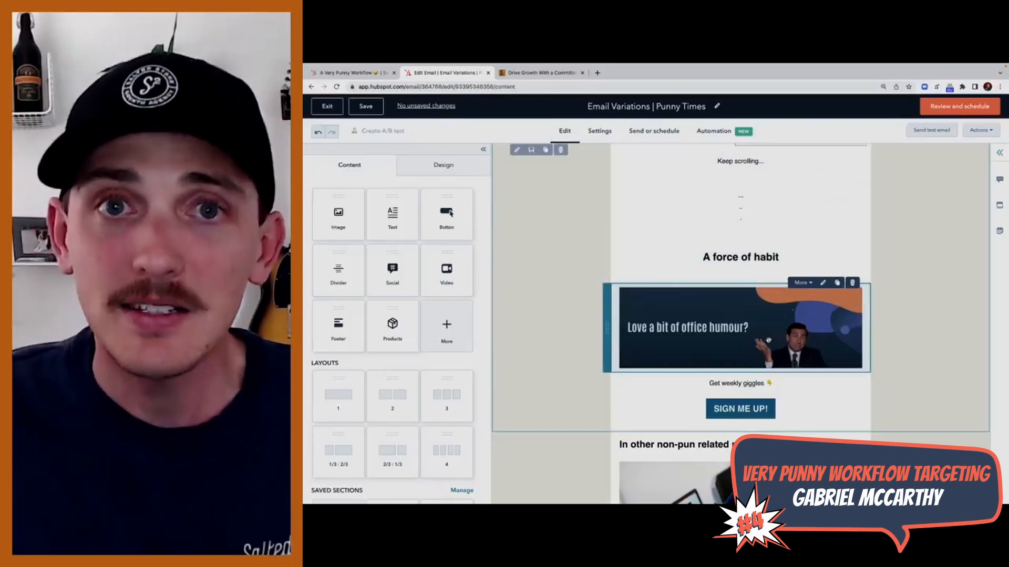
click(740, 382)
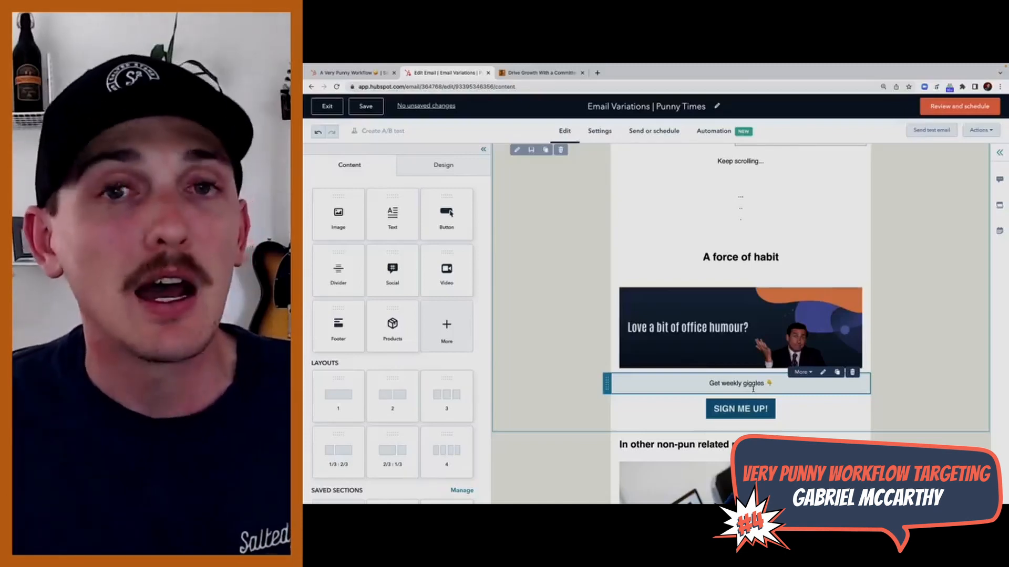
click(740, 328)
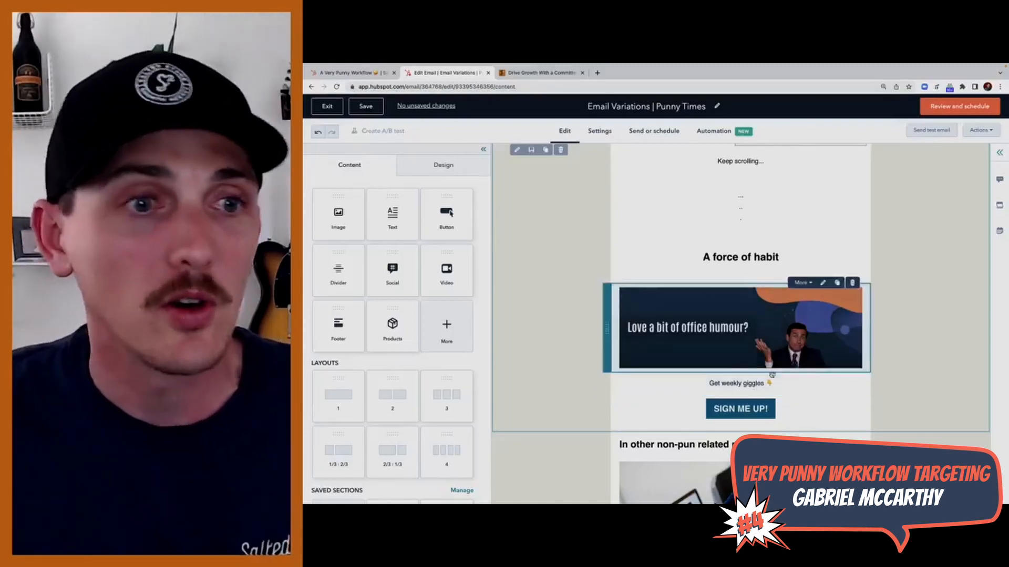
scroll(down, 3)
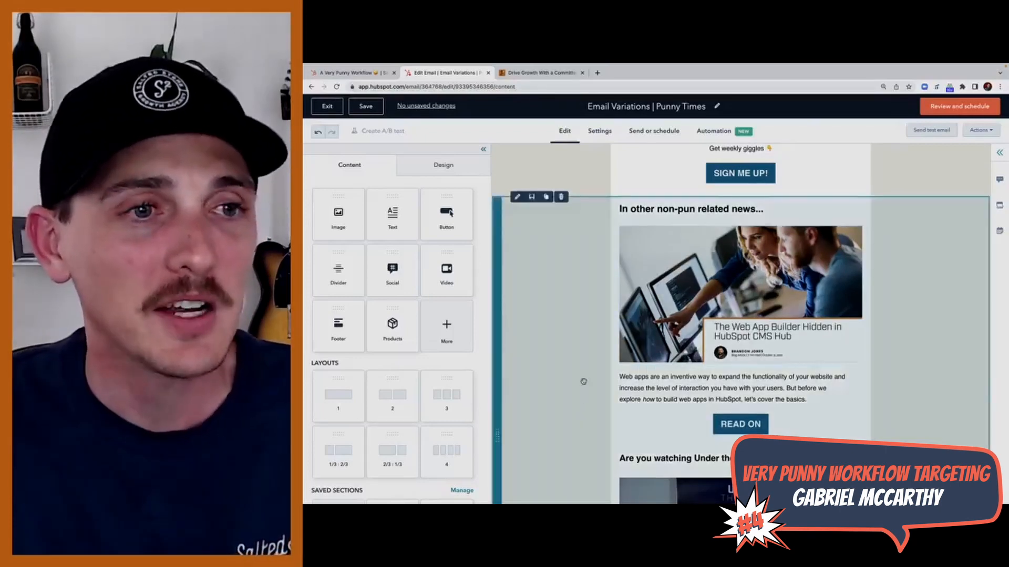
scroll(down, 3)
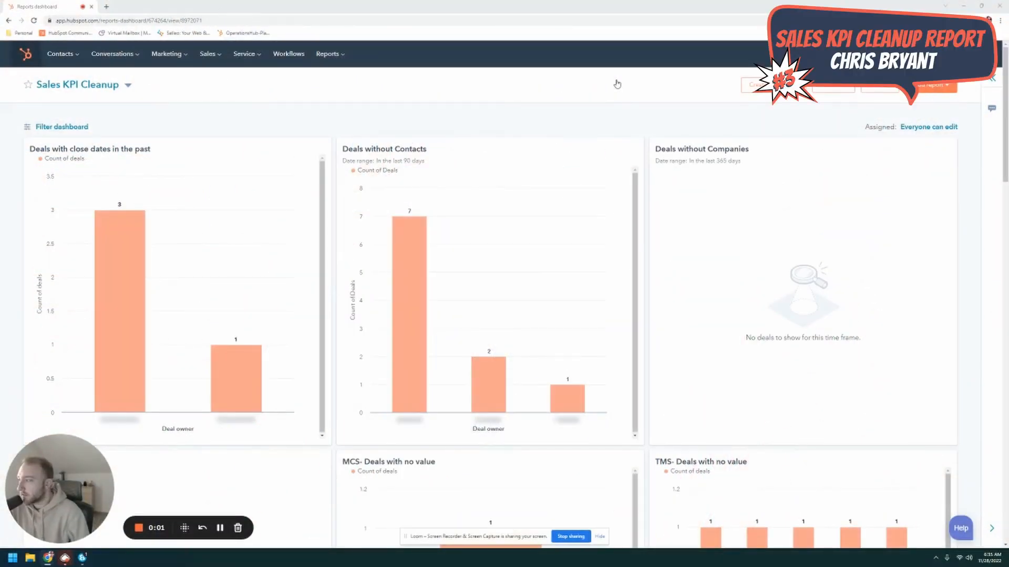
mouse_move(595, 113)
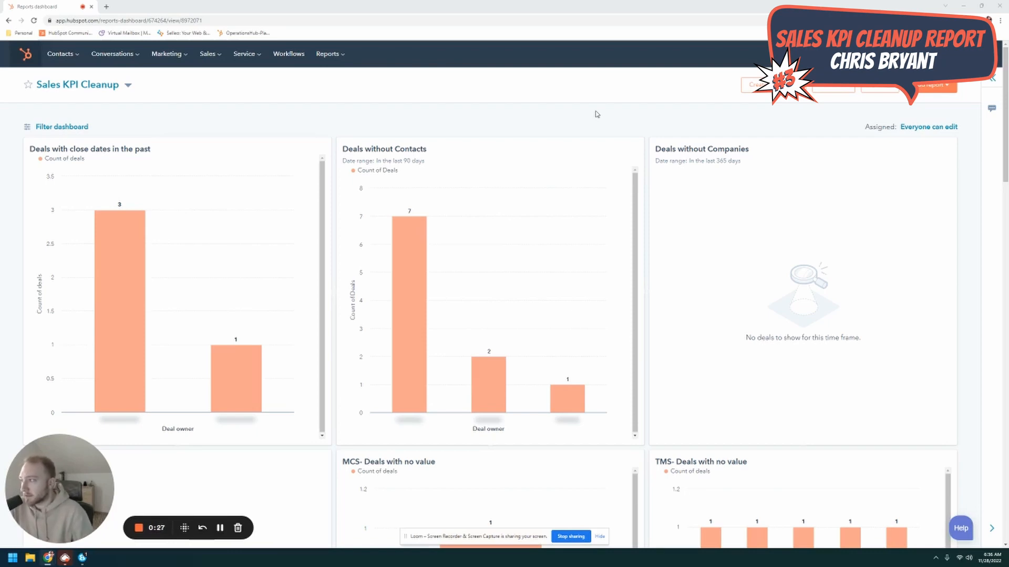
mouse_move(409, 114)
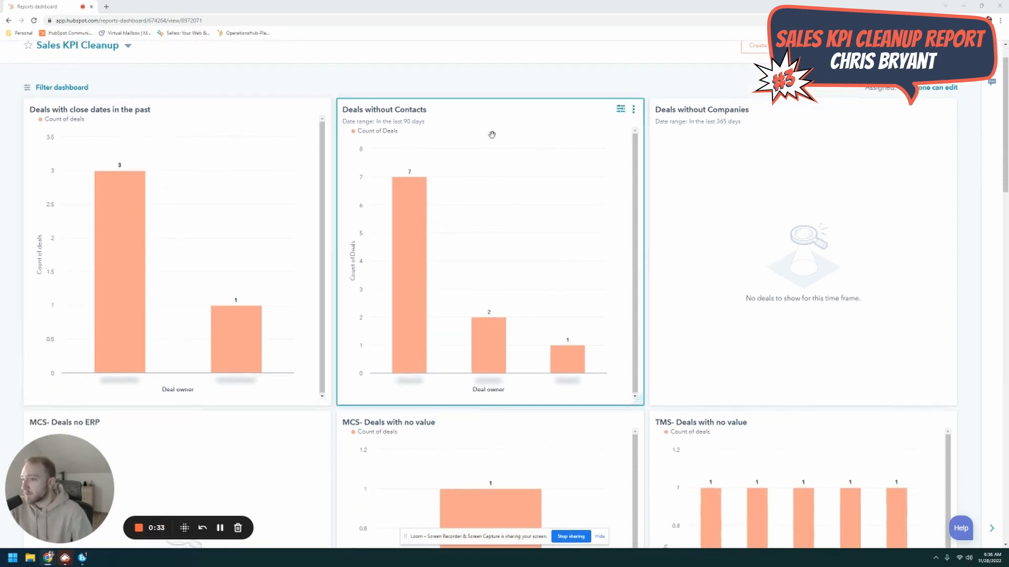
scroll(down, 3)
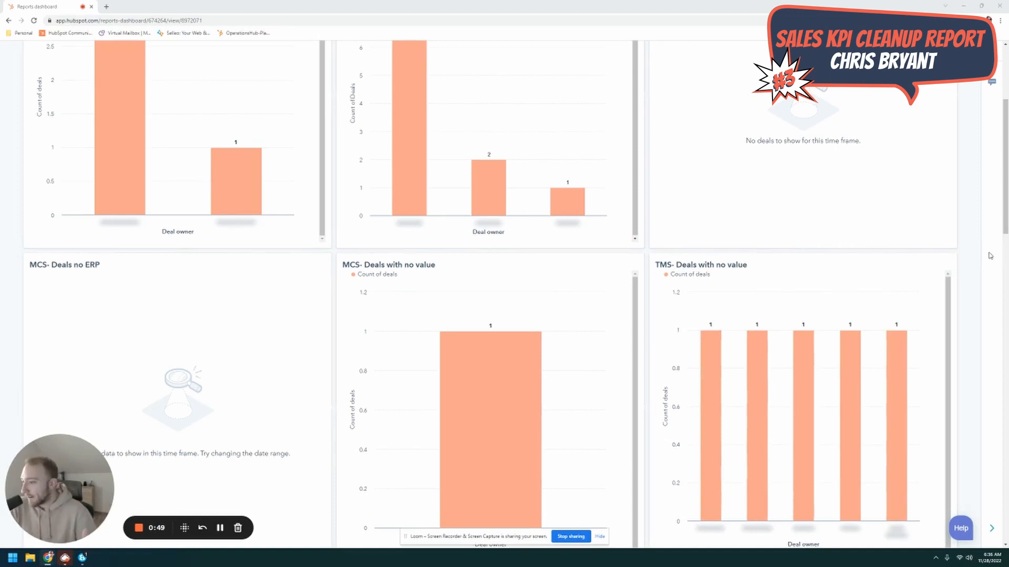
click(832, 191)
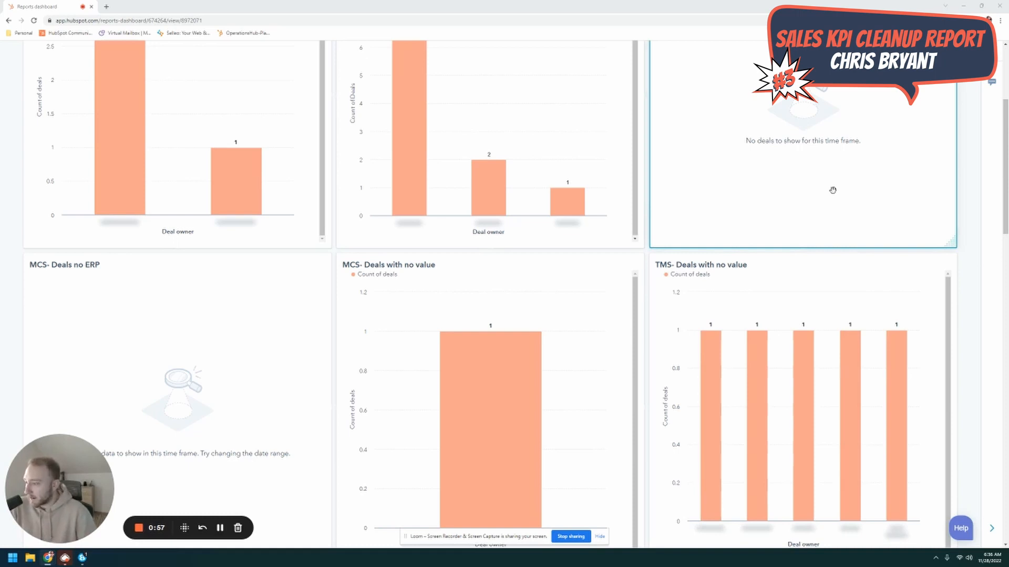
mouse_move(860, 191)
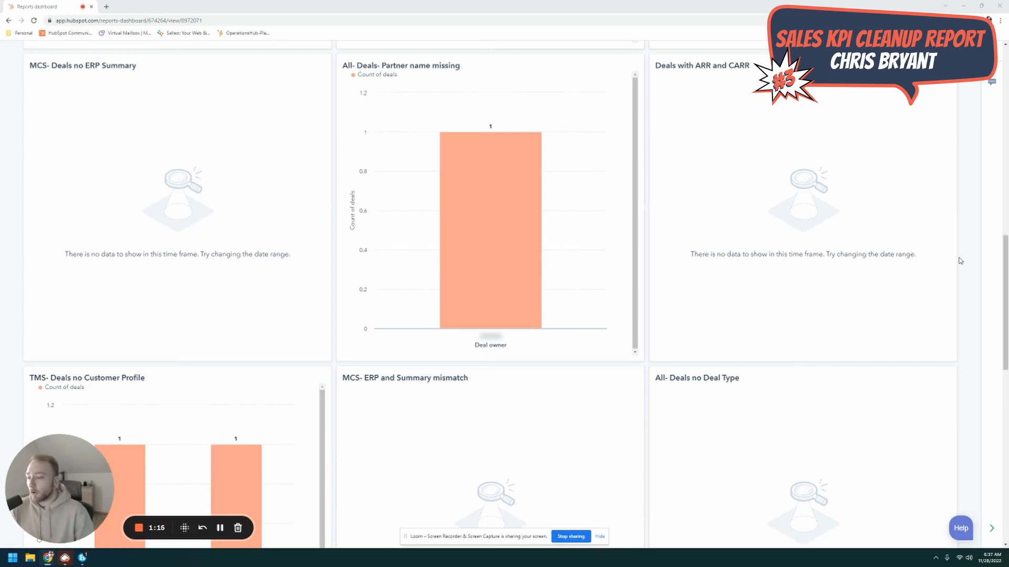
scroll(down, 3)
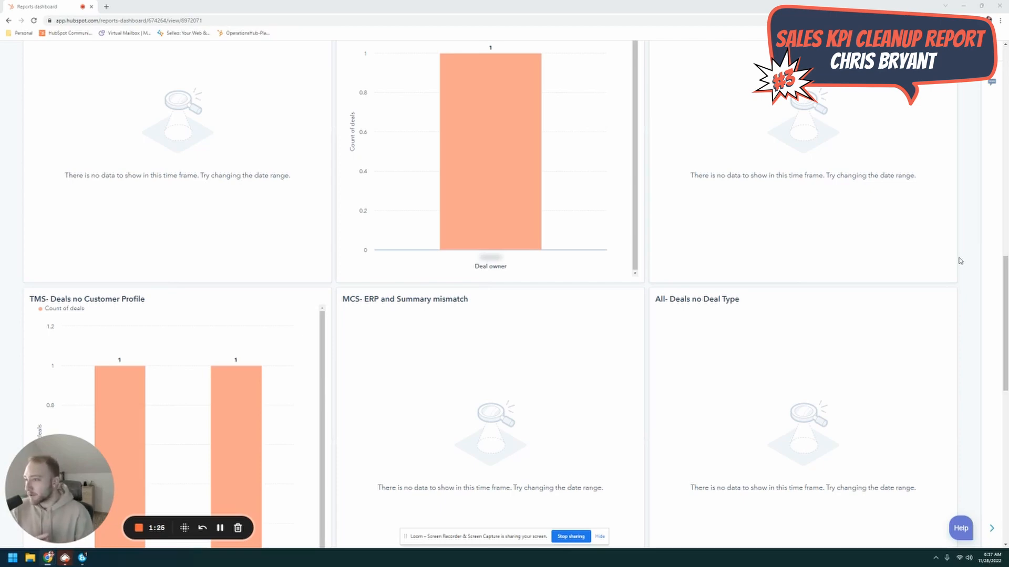
scroll(up, 3)
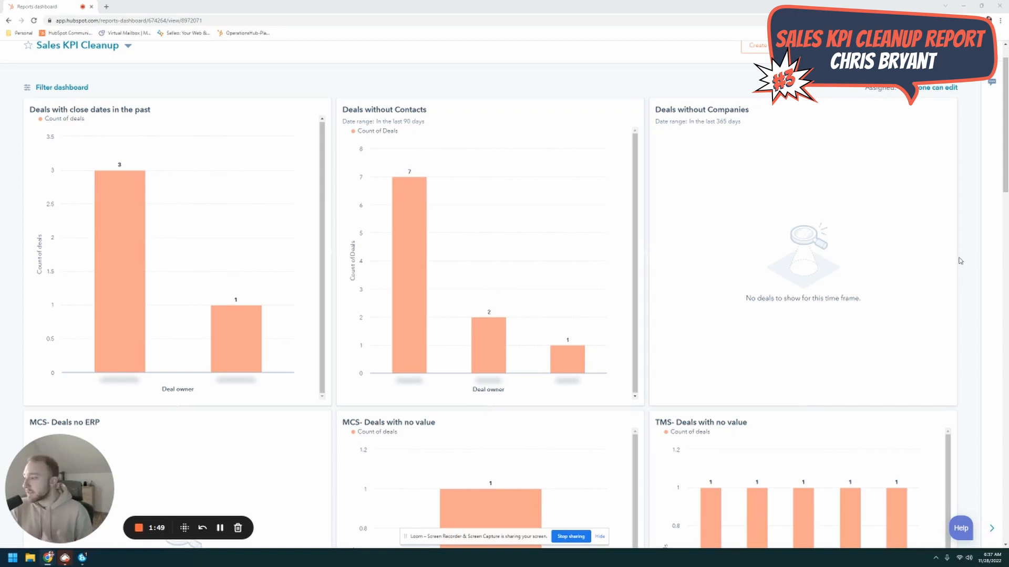
mouse_move(775, 371)
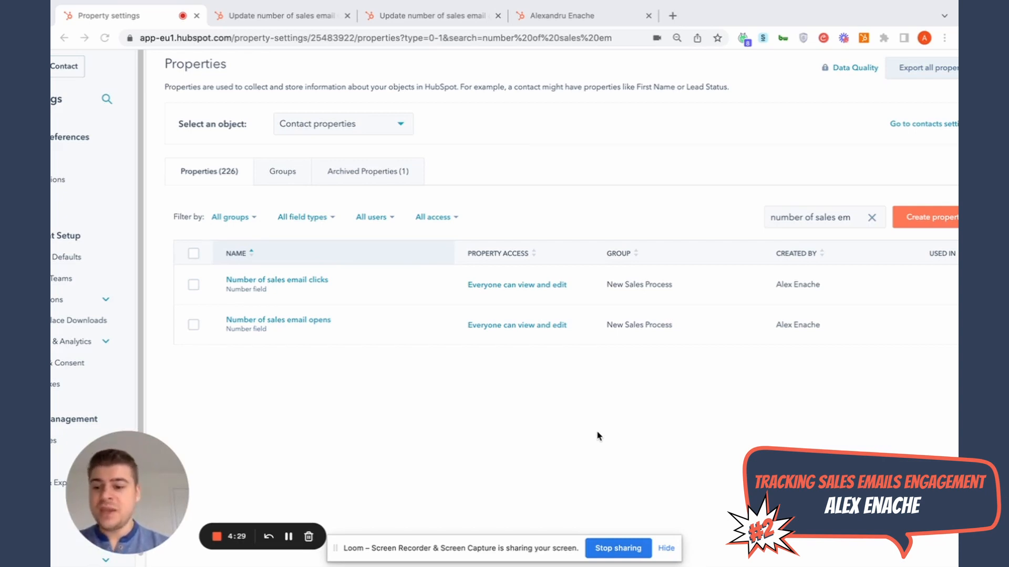
mouse_move(503, 420)
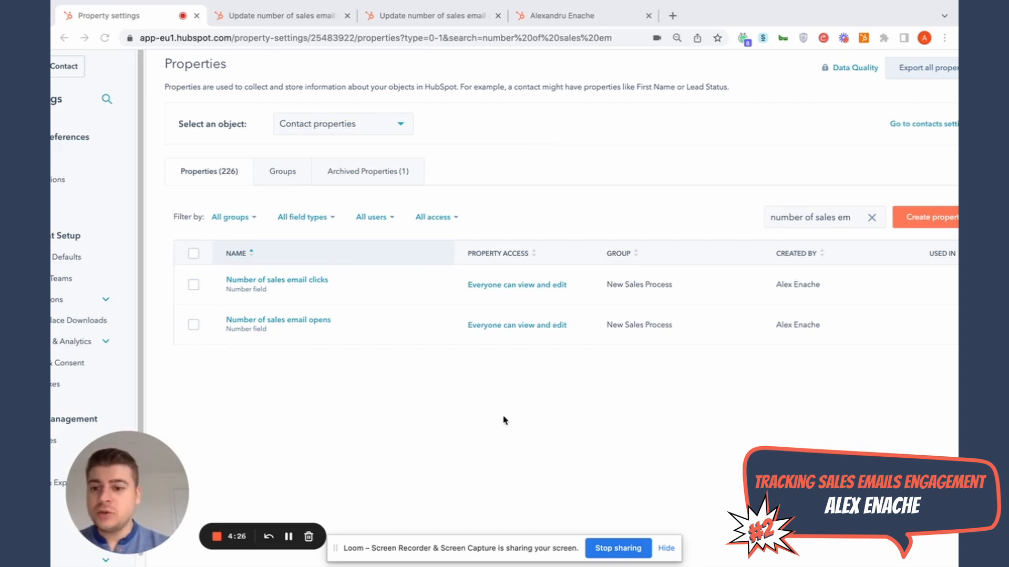
mouse_move(296, 362)
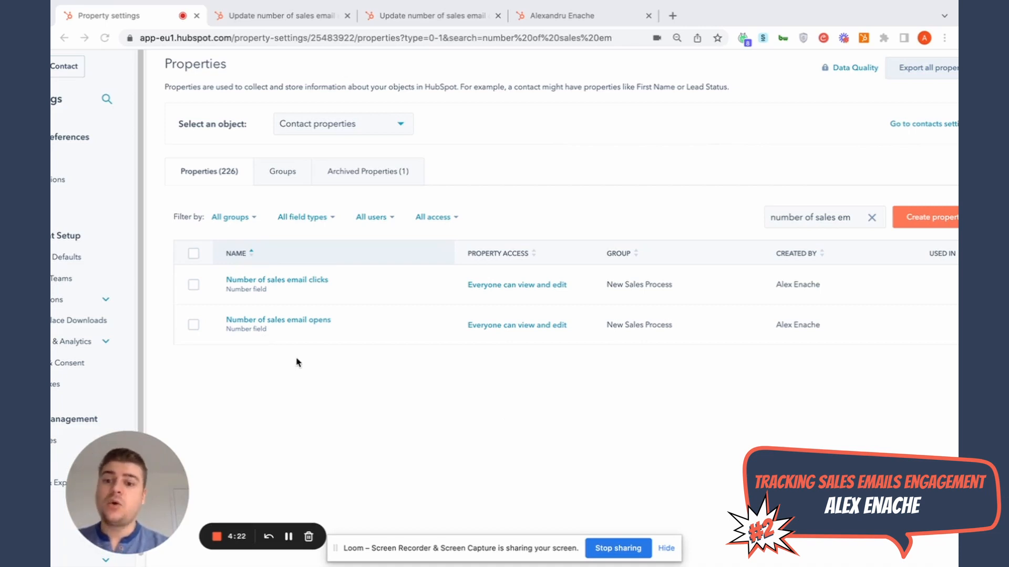
mouse_move(326, 319)
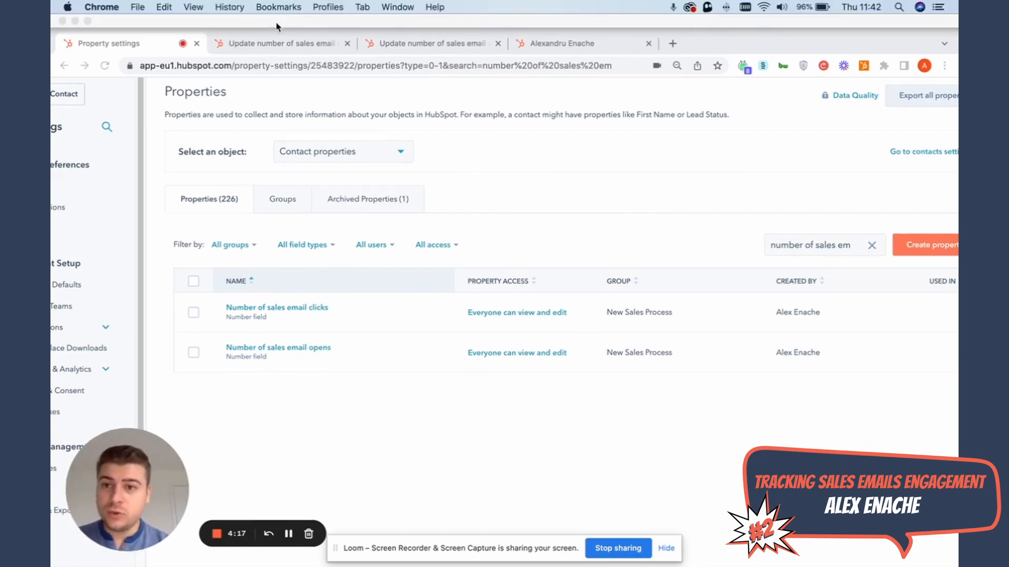
Step: Check enrollment triggers and re-enrollment on the sales email opens workflow, then switch to the clicks workflow
click(279, 43)
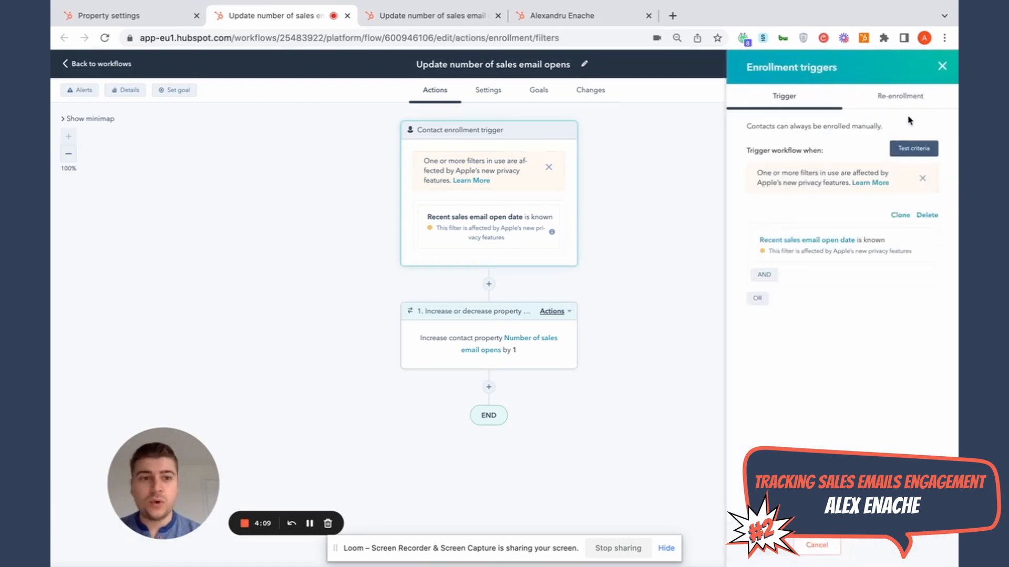
click(899, 95)
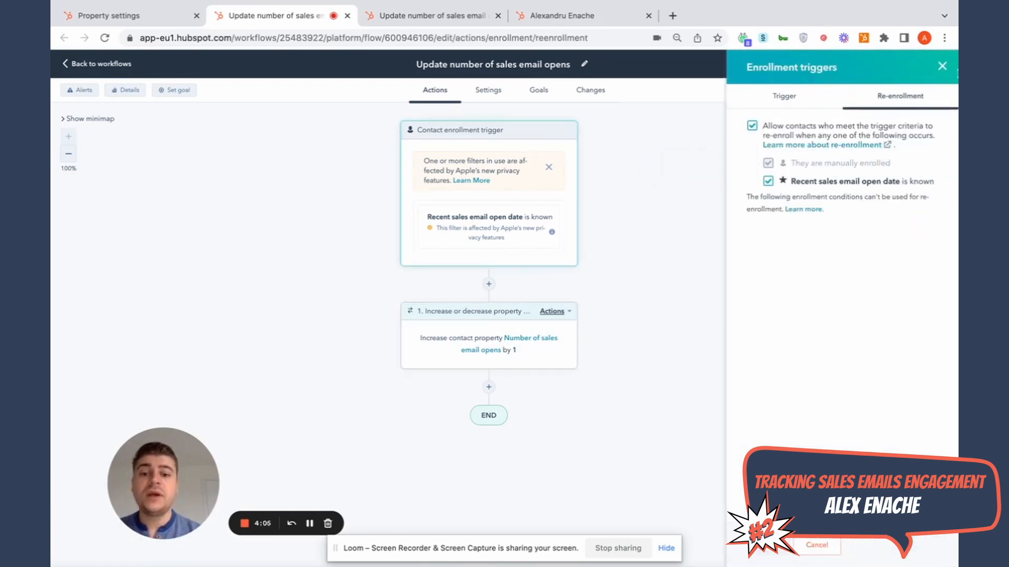
click(941, 65)
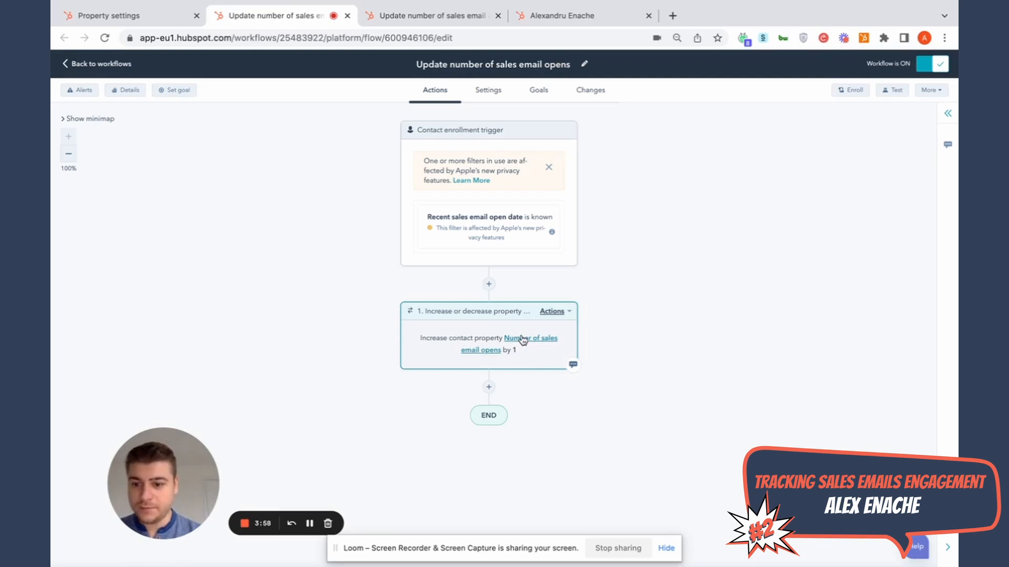
click(431, 16)
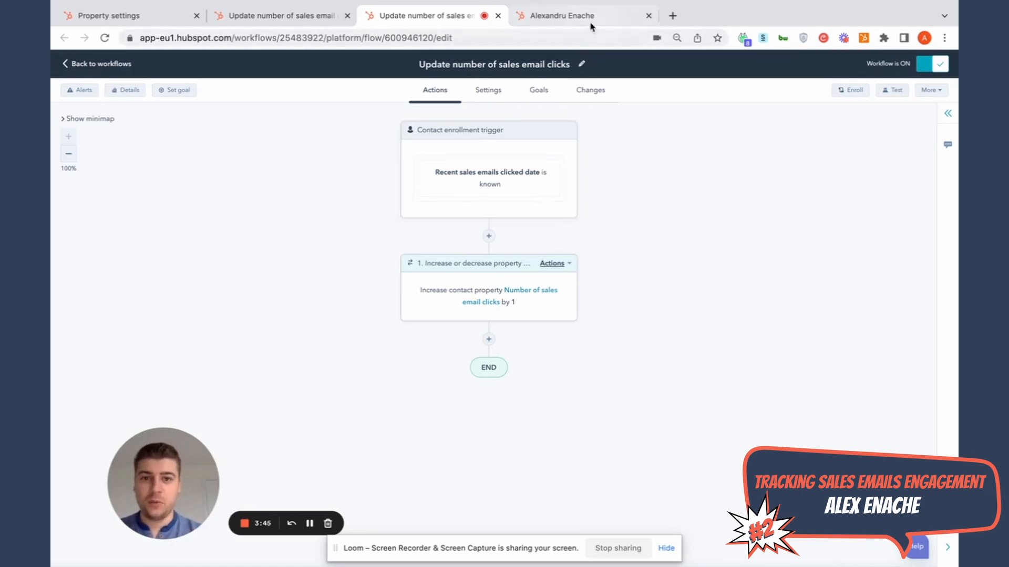
Step: Show the contact record with Number of sales email clicks 4 and opens 2
click(563, 16)
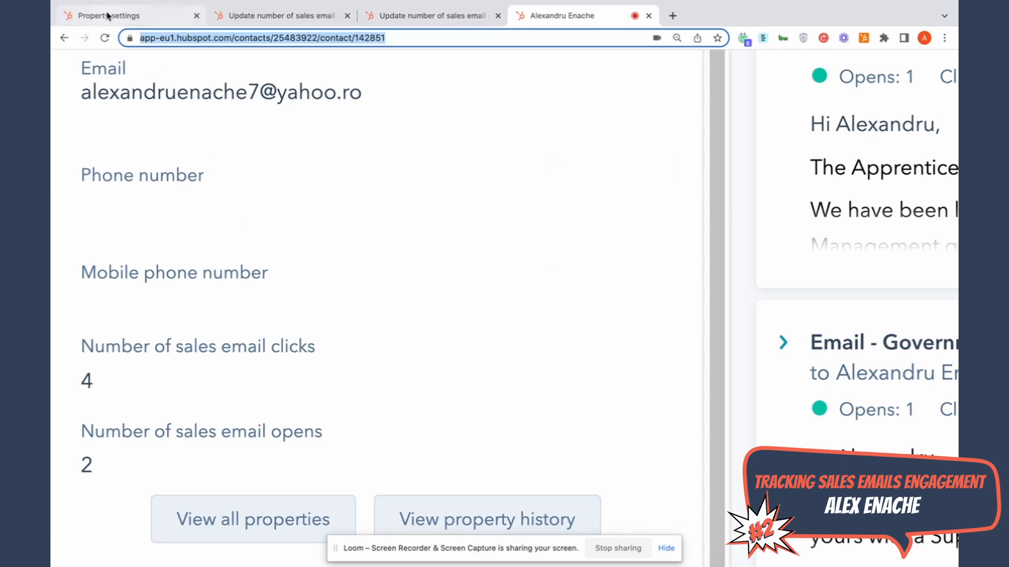
click(107, 16)
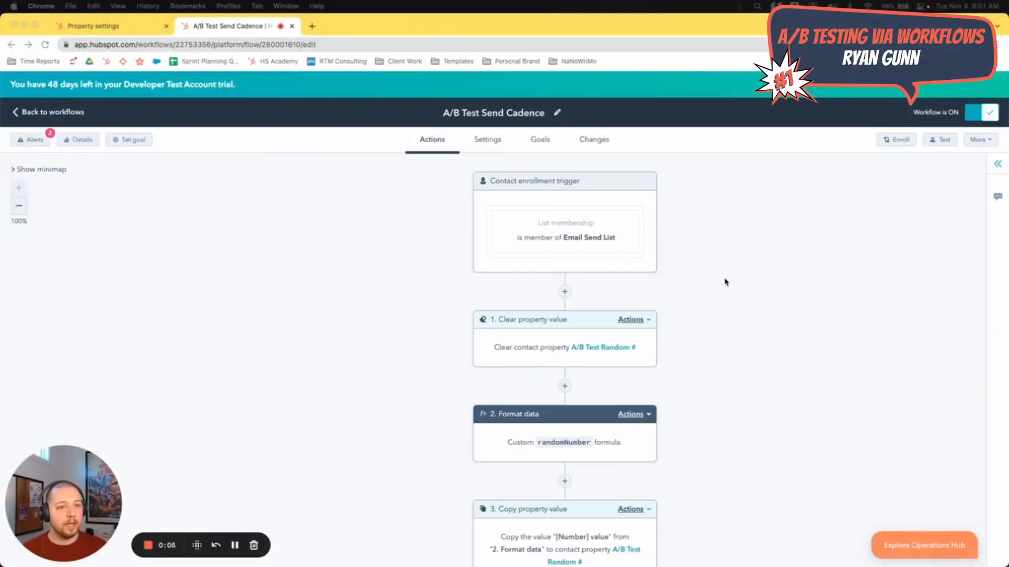
mouse_move(729, 306)
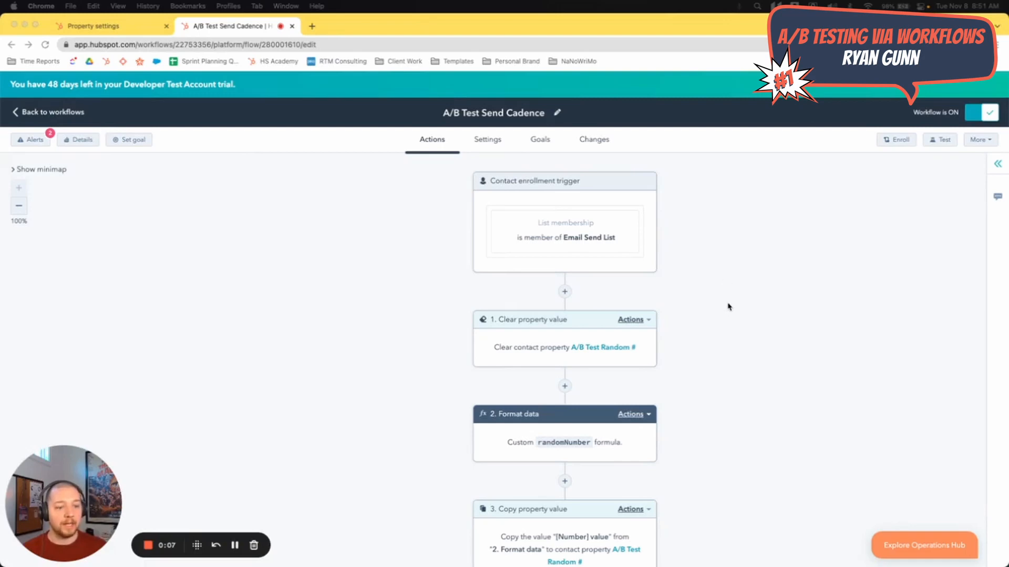
scroll(down, 3)
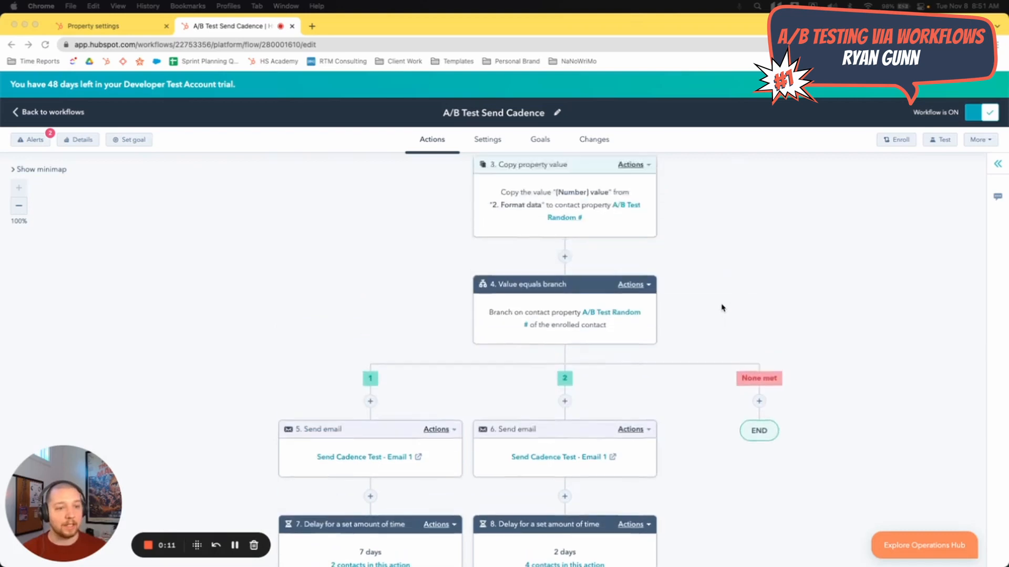
scroll(up, 3)
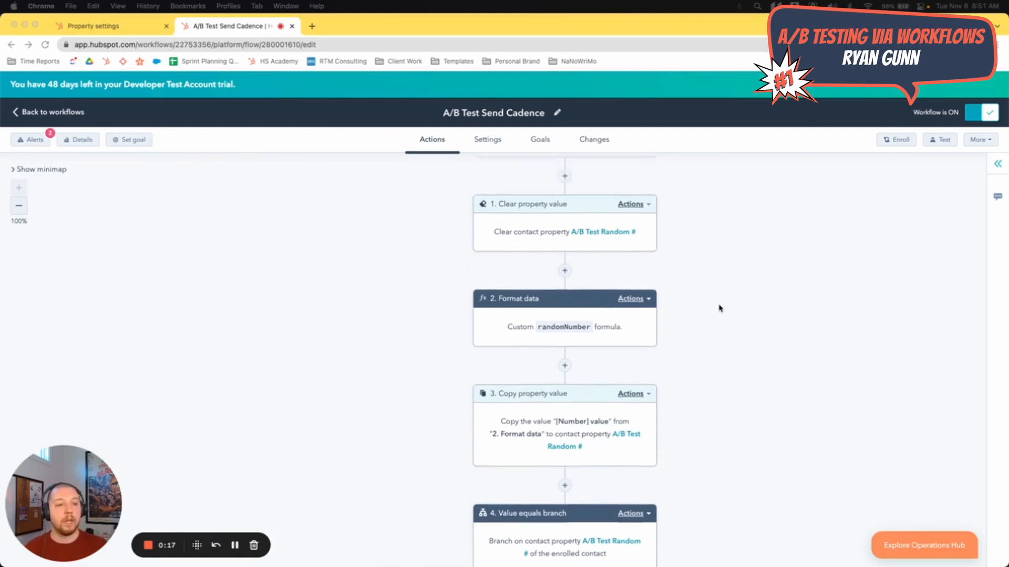
scroll(up, 3)
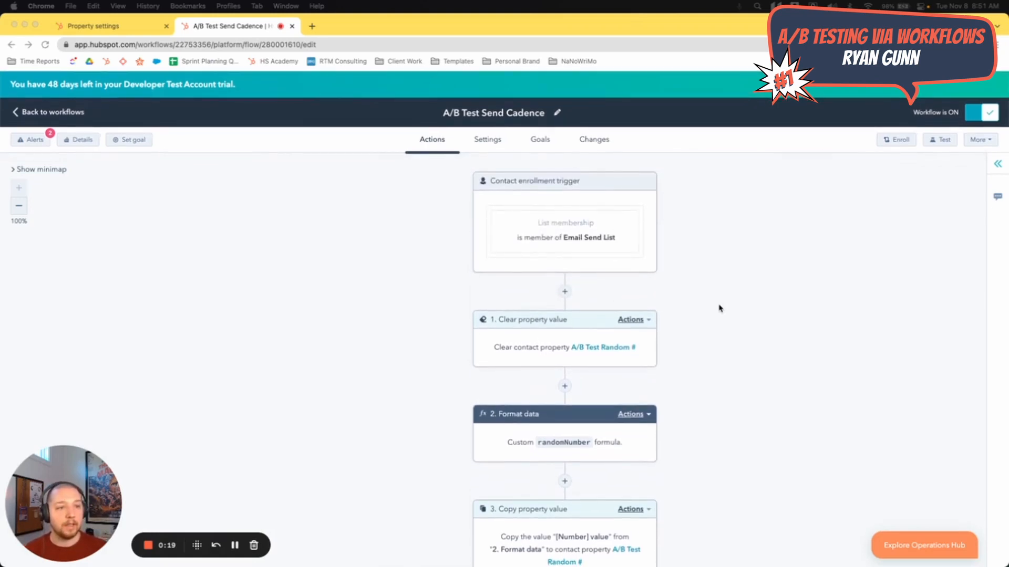
scroll(down, 3)
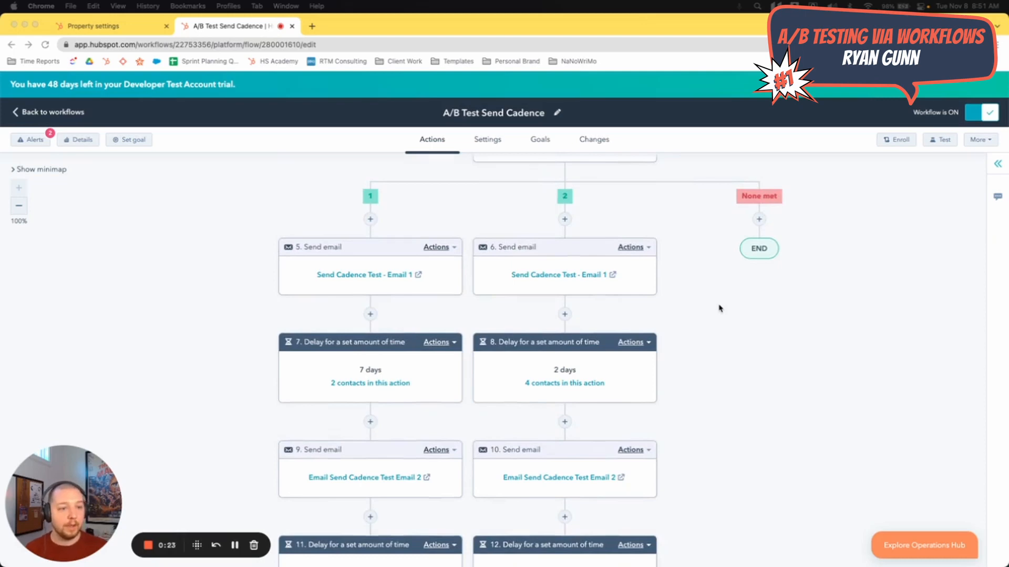
scroll(down, 3)
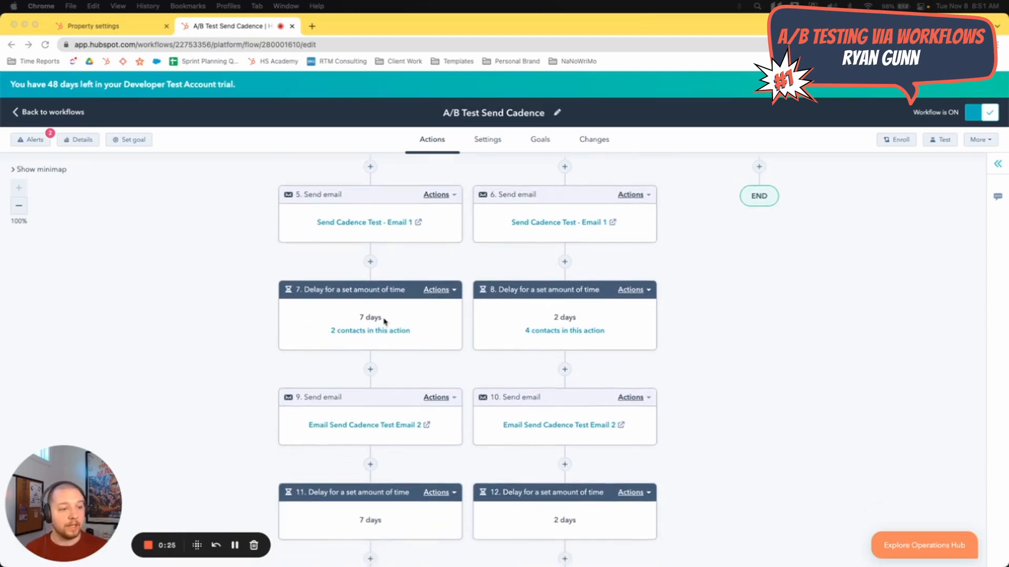
mouse_move(367, 234)
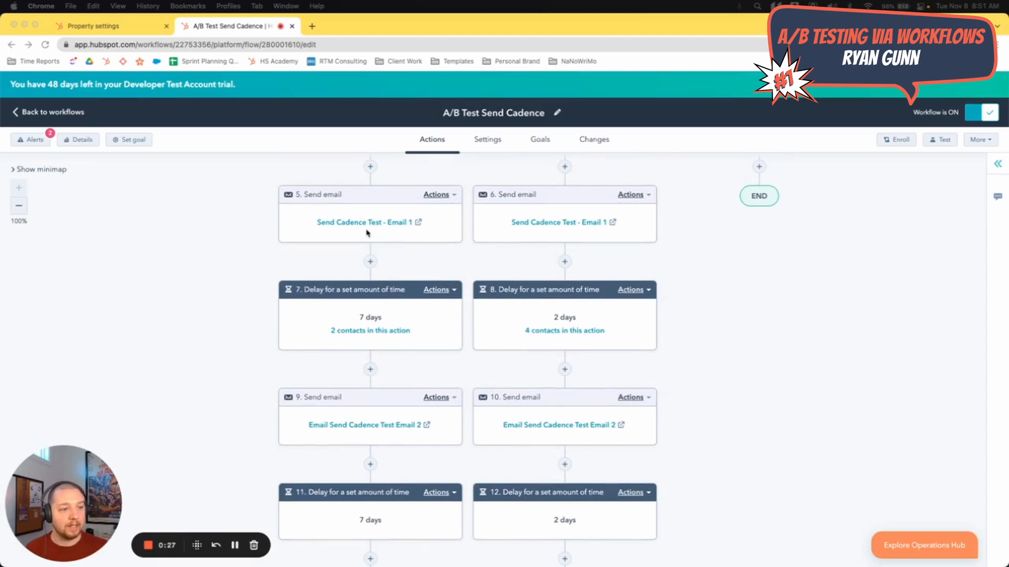
scroll(down, 3)
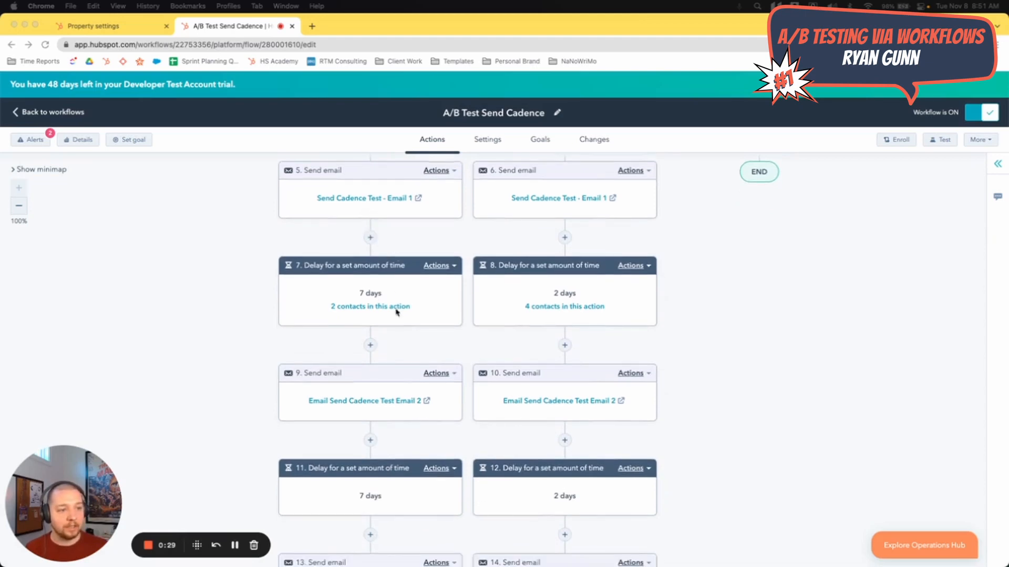
mouse_move(367, 358)
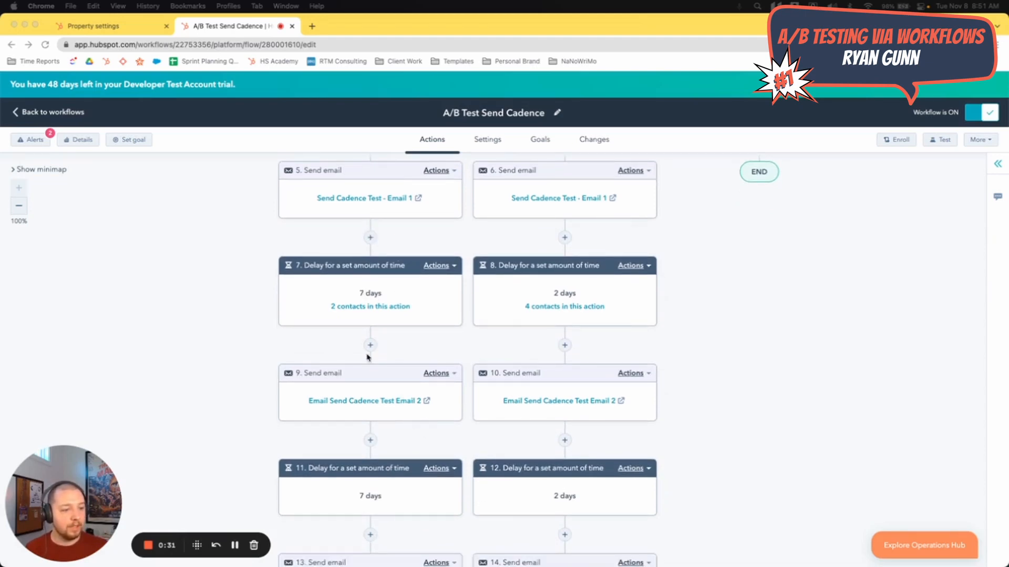
mouse_move(573, 295)
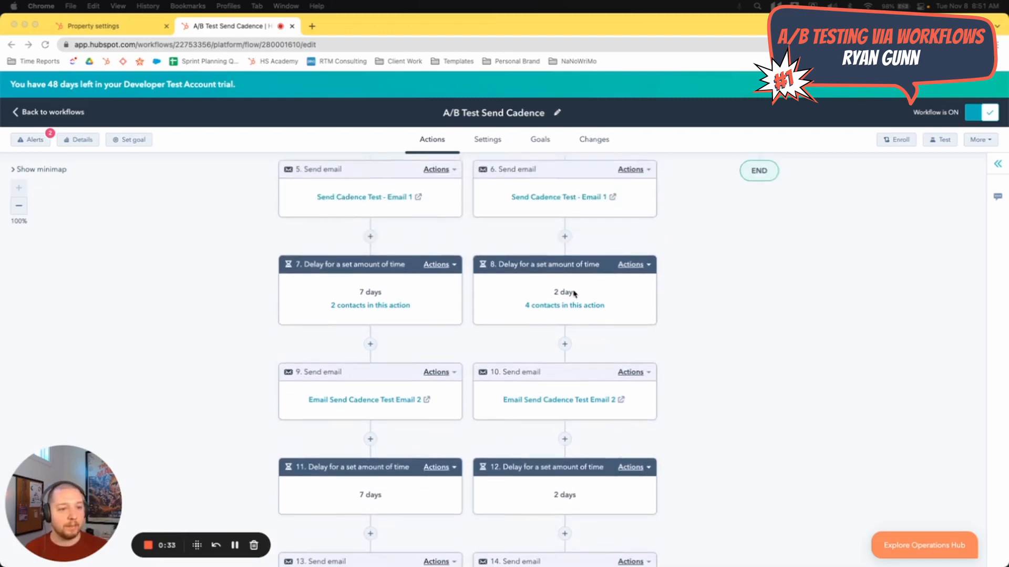
mouse_move(698, 342)
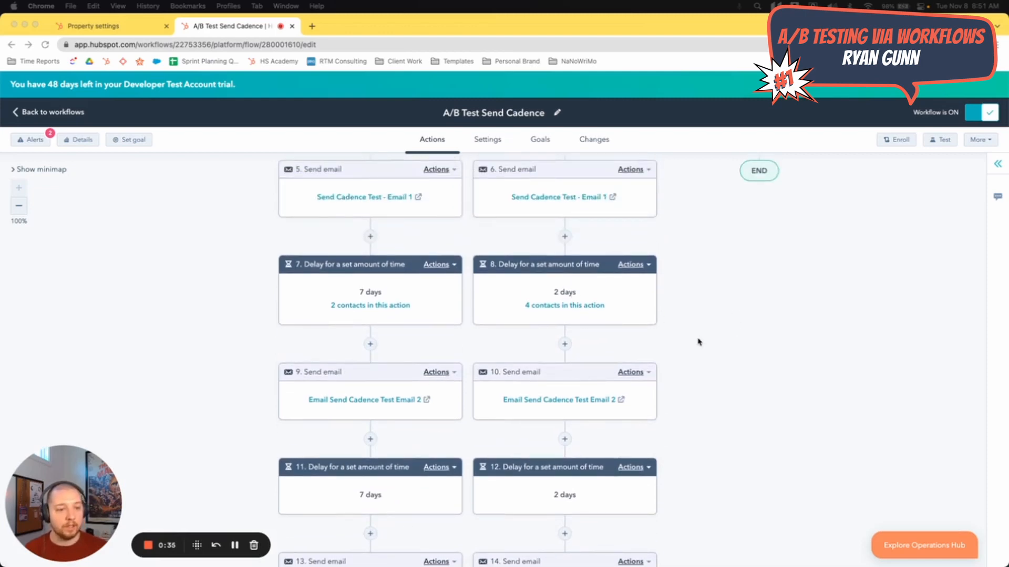
scroll(down, 3)
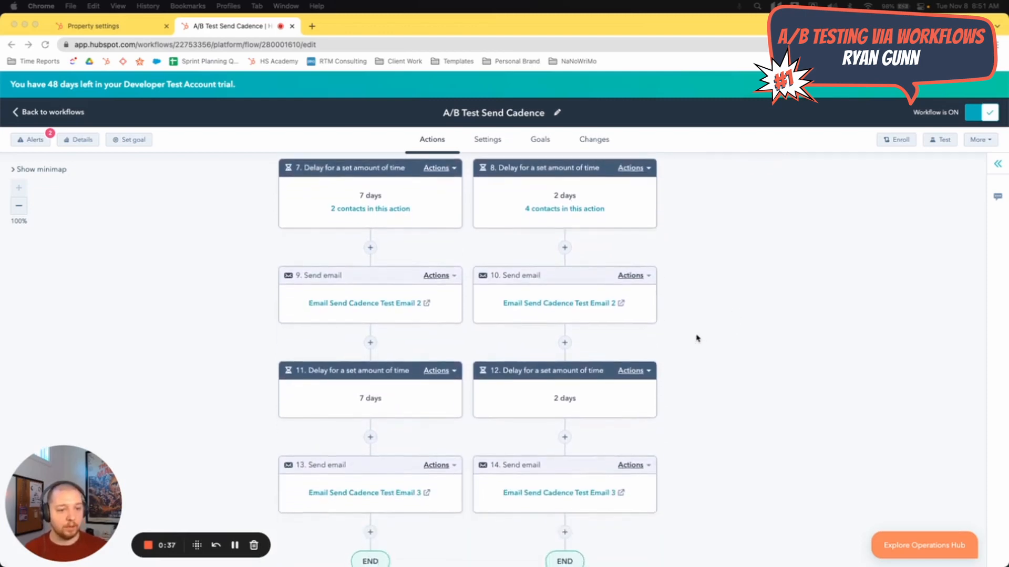
scroll(up, 3)
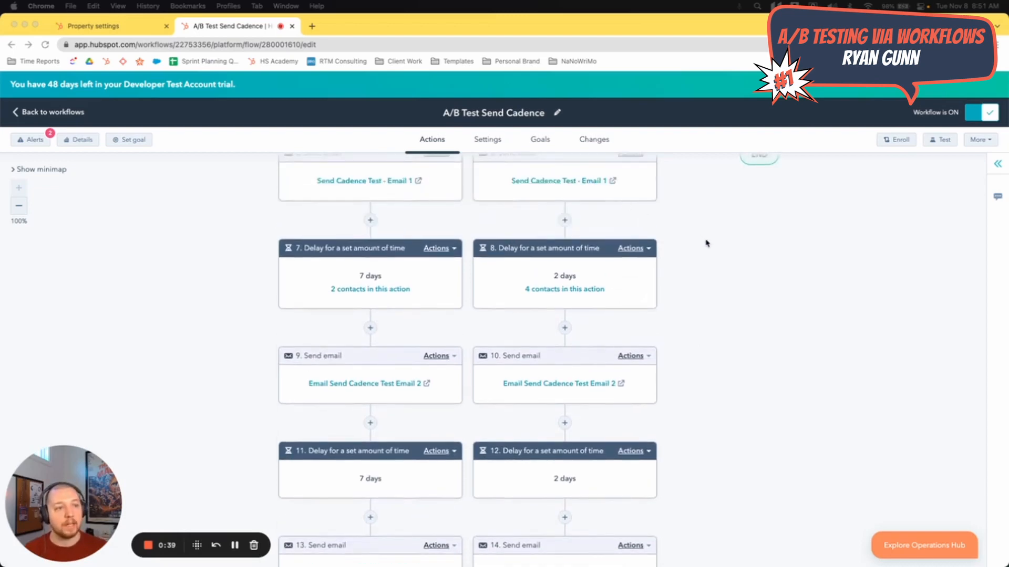
scroll(up, 3)
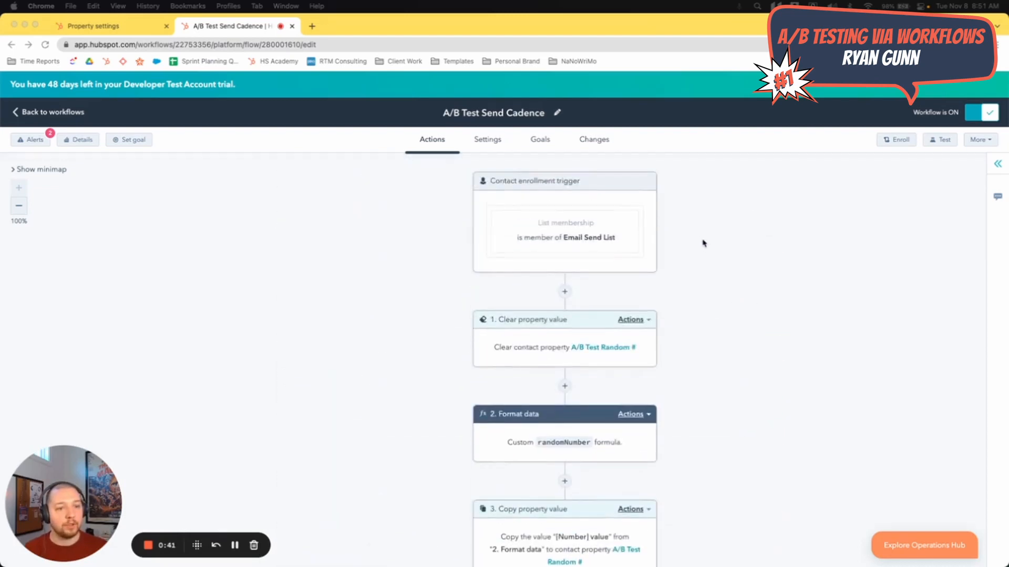
scroll(down, 3)
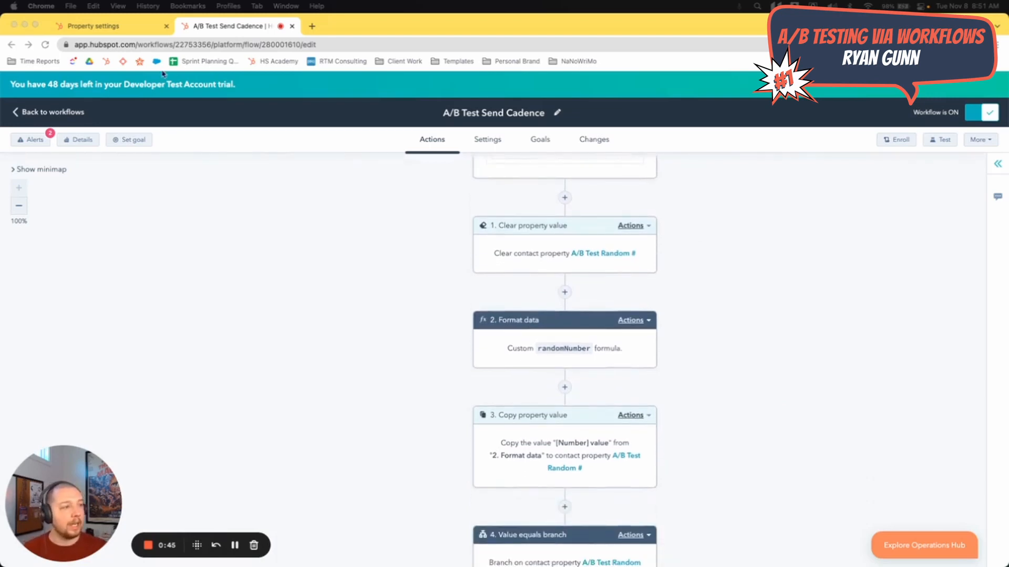
Step: View the A/B Test Random # rules: minimum 1, maximum 2, zero decimal places
click(94, 25)
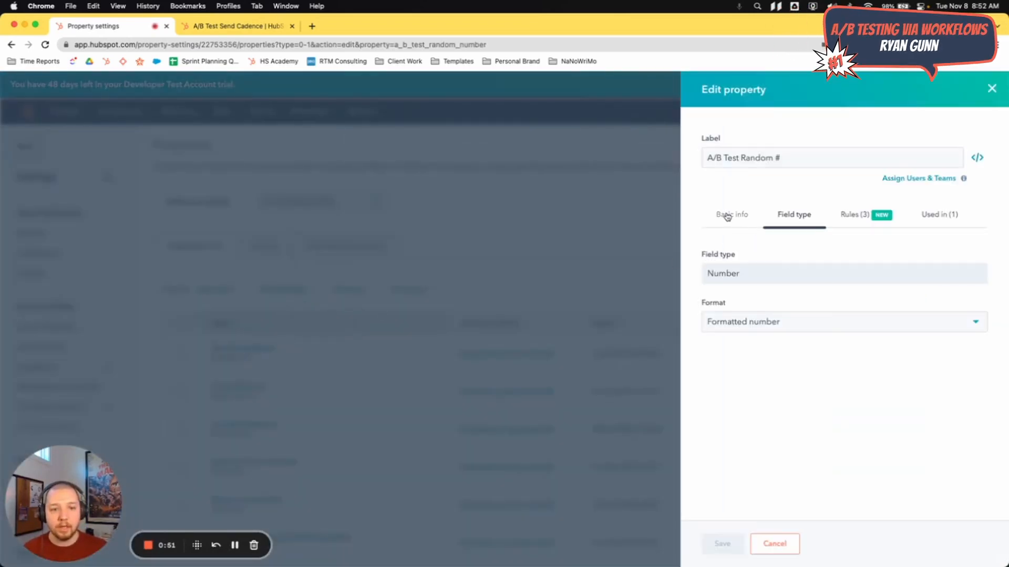
click(853, 214)
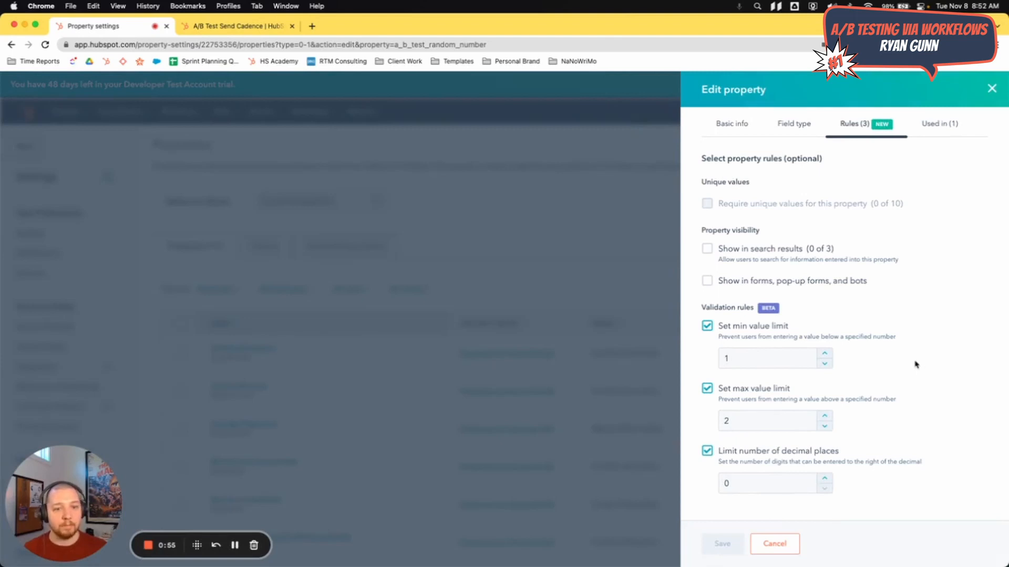
mouse_move(730, 332)
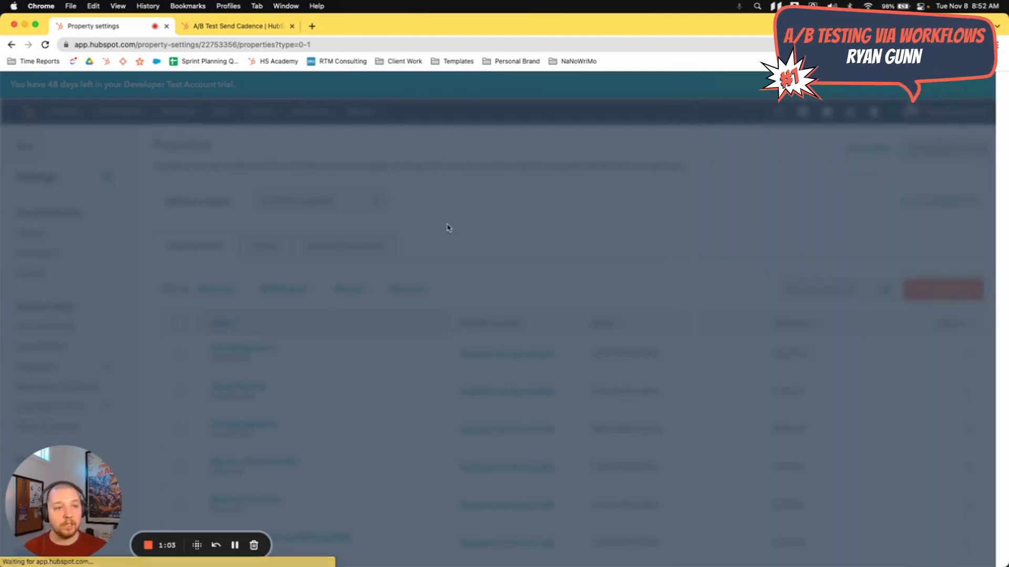
Step: Return to the A/B Test Send Cadence workflow and scroll through its clear, format and copy steps
click(236, 25)
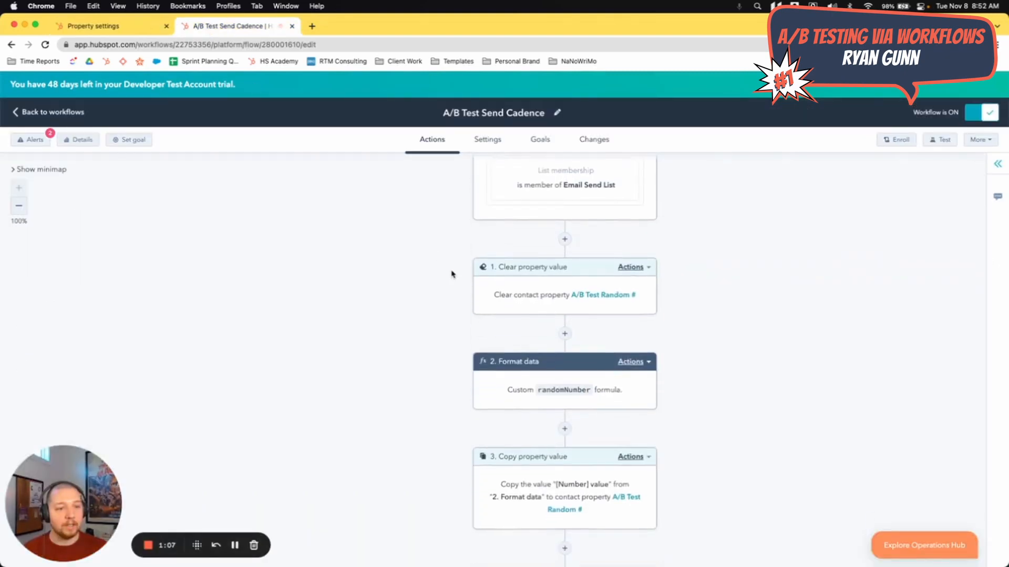
scroll(up, 3)
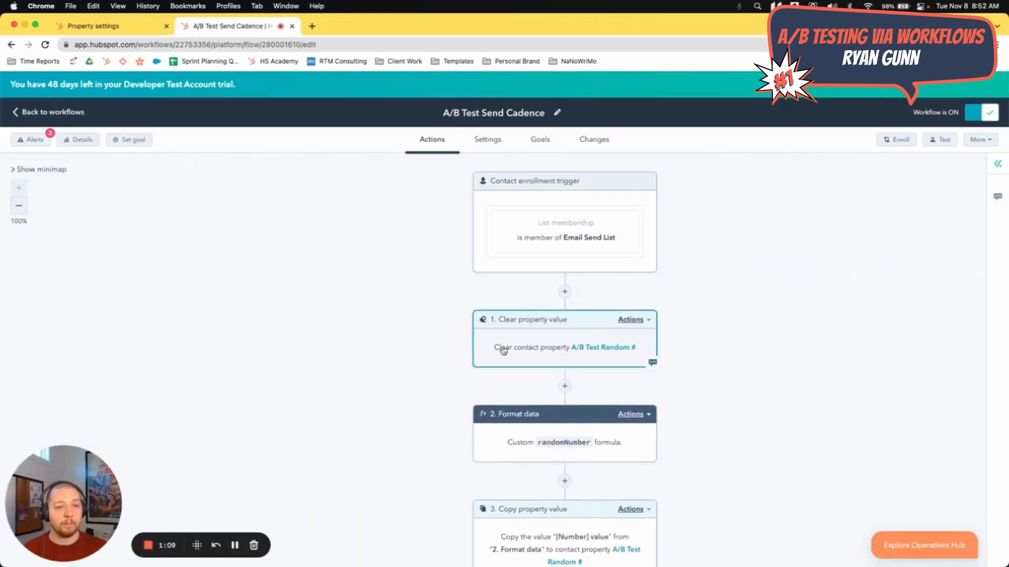
scroll(down, 3)
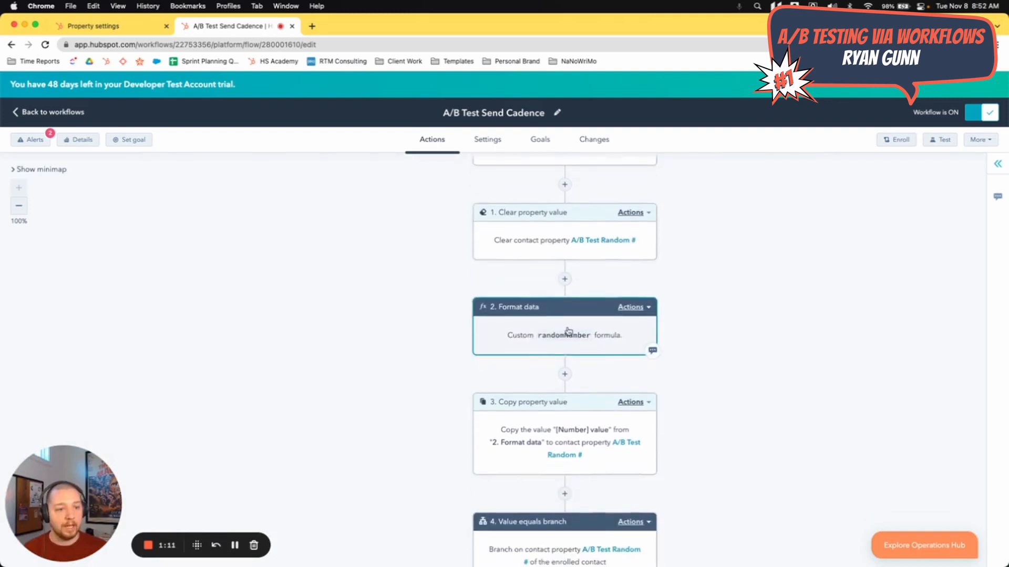
mouse_move(498, 315)
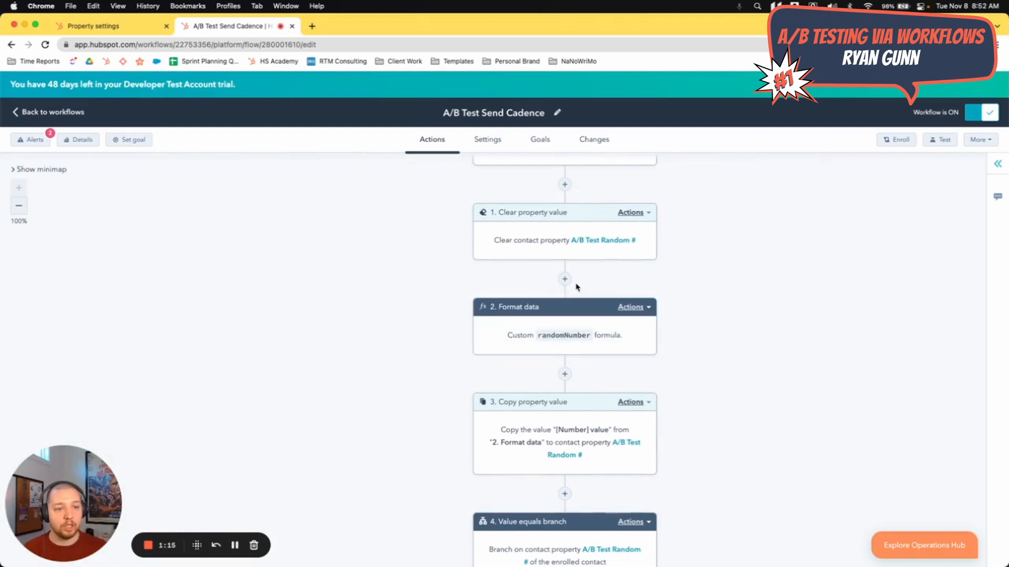
Step: Add a Format data action after step 1 with custom formula randomNumber(1,2)
click(564, 279)
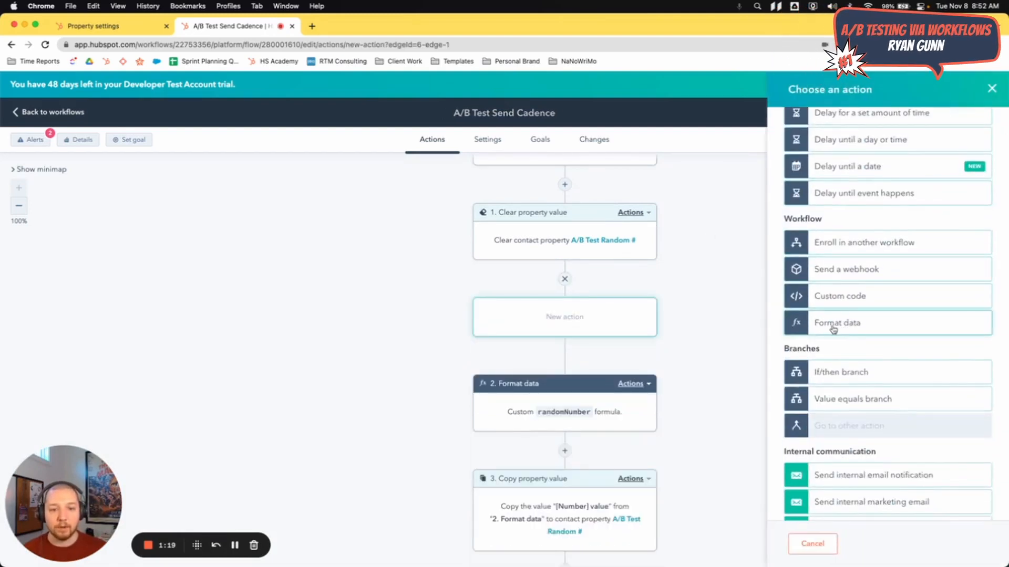
click(837, 322)
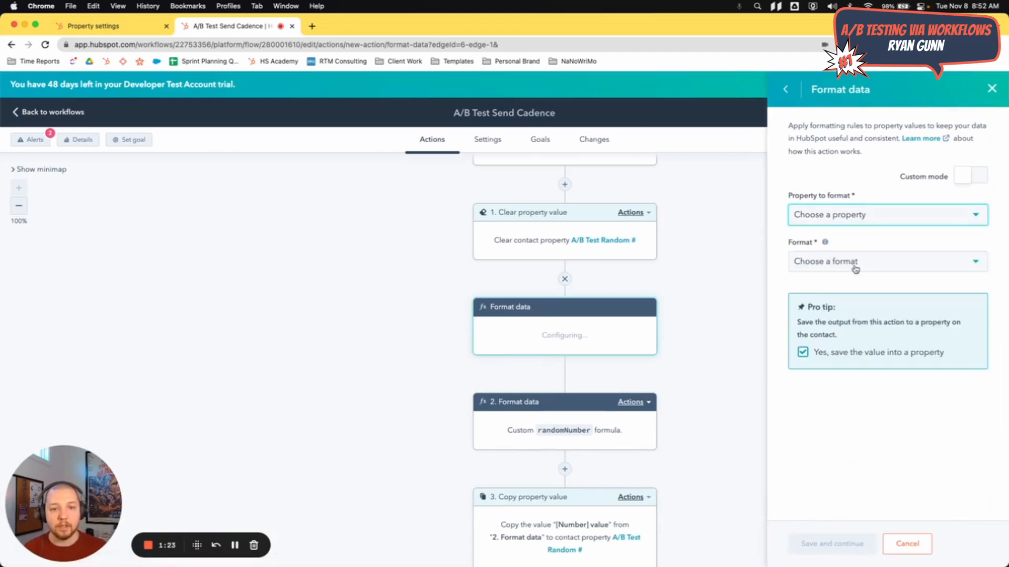
click(973, 176)
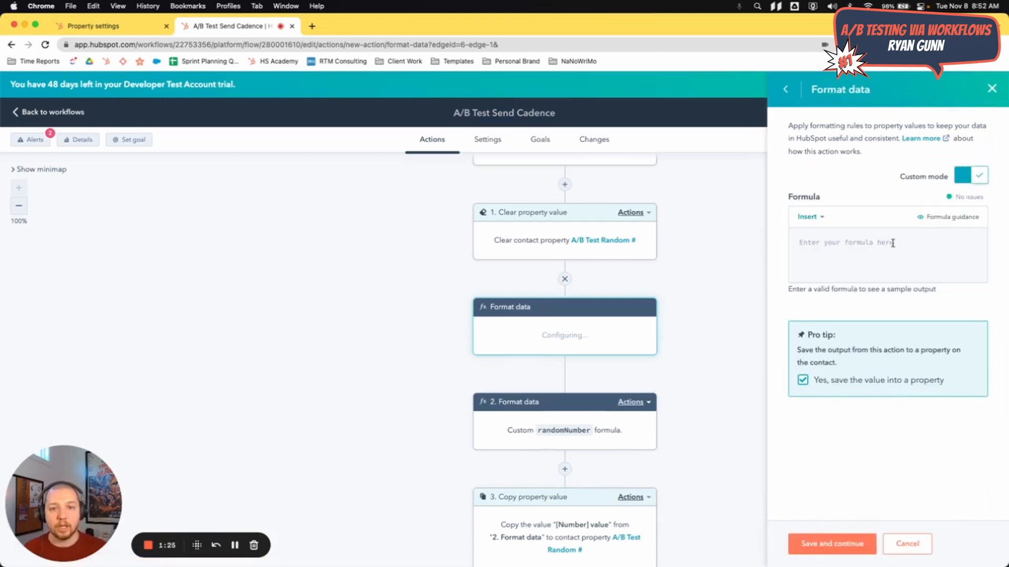
click(808, 217)
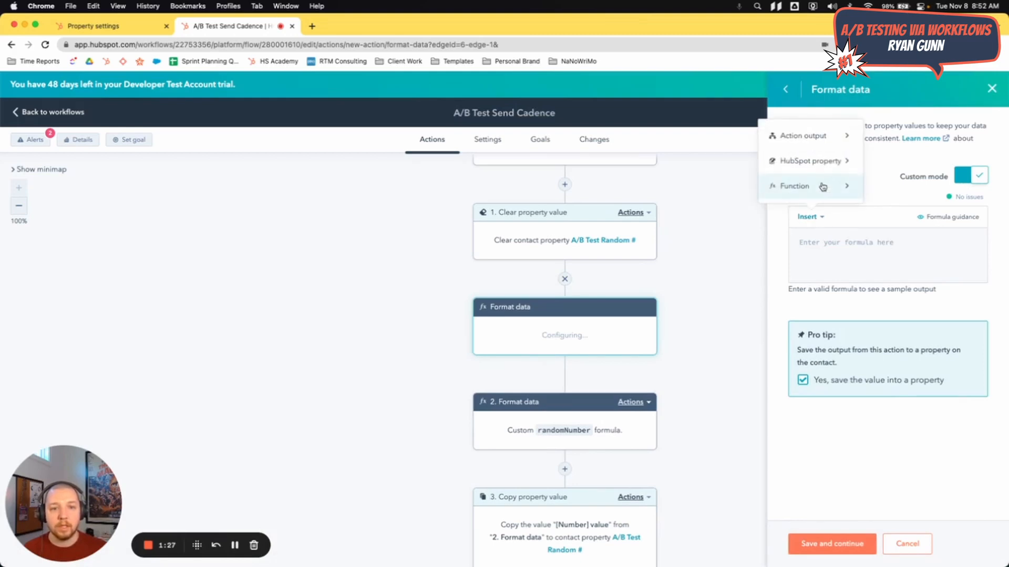
click(794, 186)
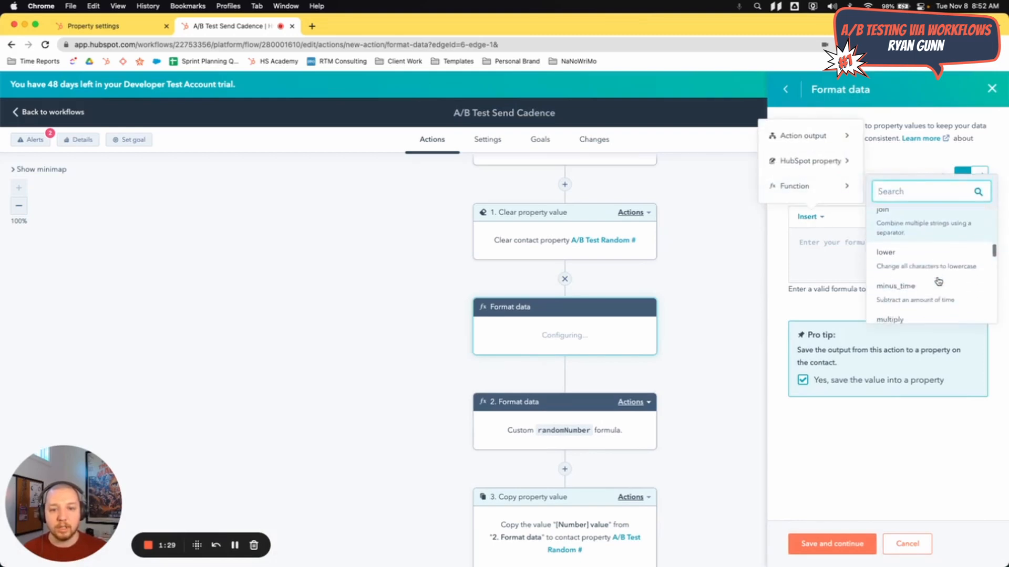
scroll(down, 3)
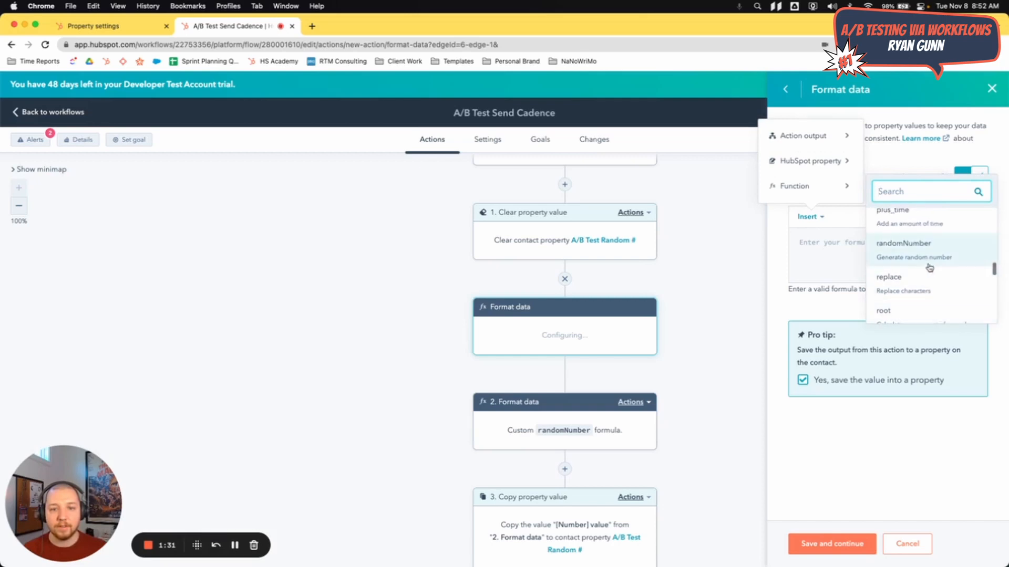
click(903, 243)
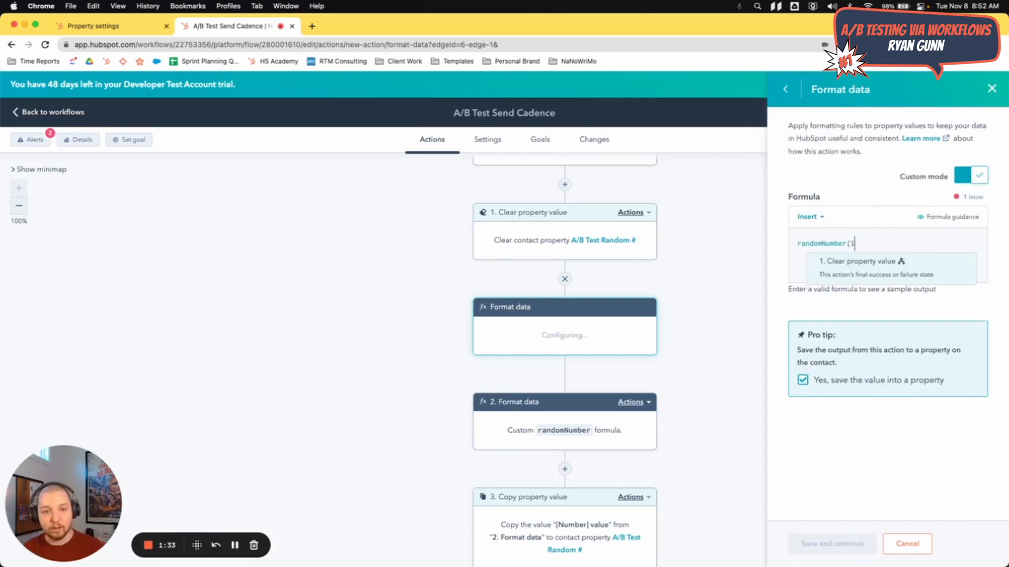
text(,2))
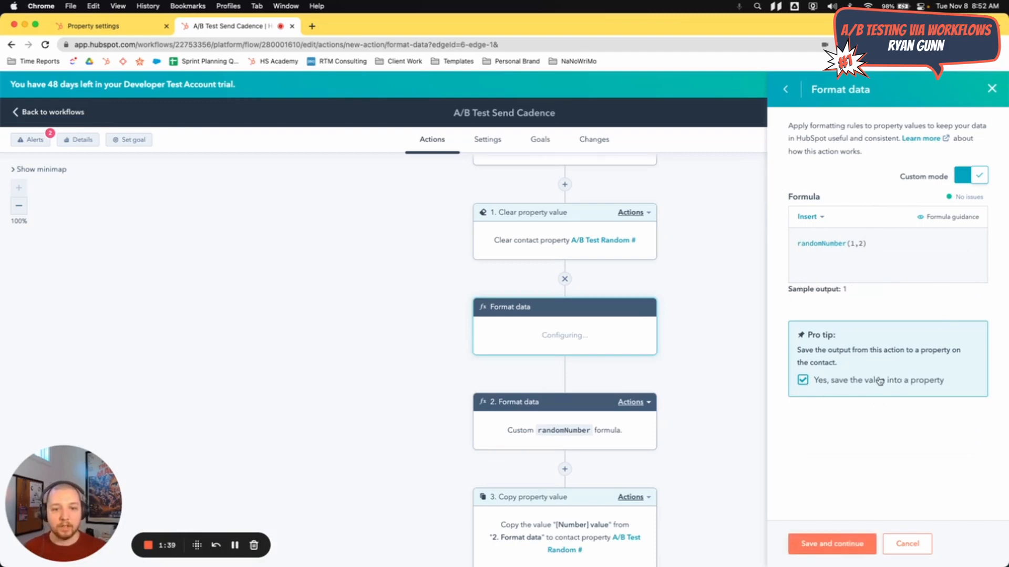
mouse_move(893, 449)
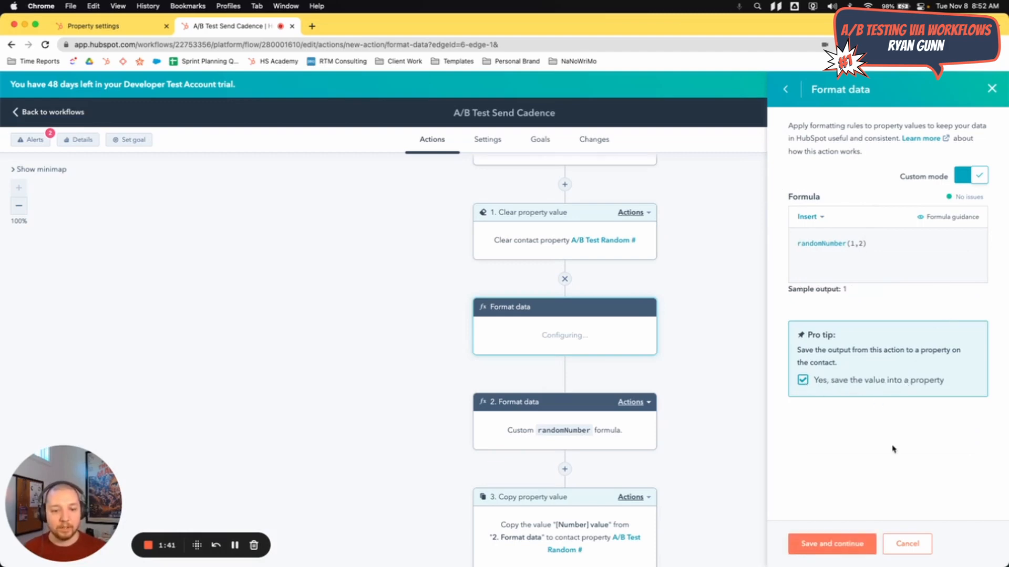
Step: Cancel the unsaved Format data action and scroll through the 7-day and 2-day branches to END
click(832, 543)
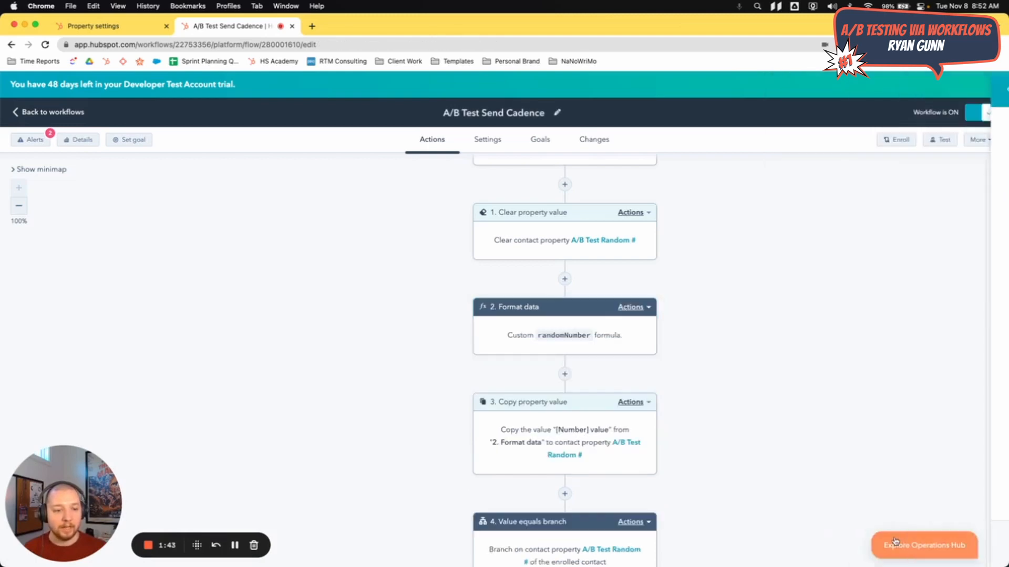
scroll(down, 3)
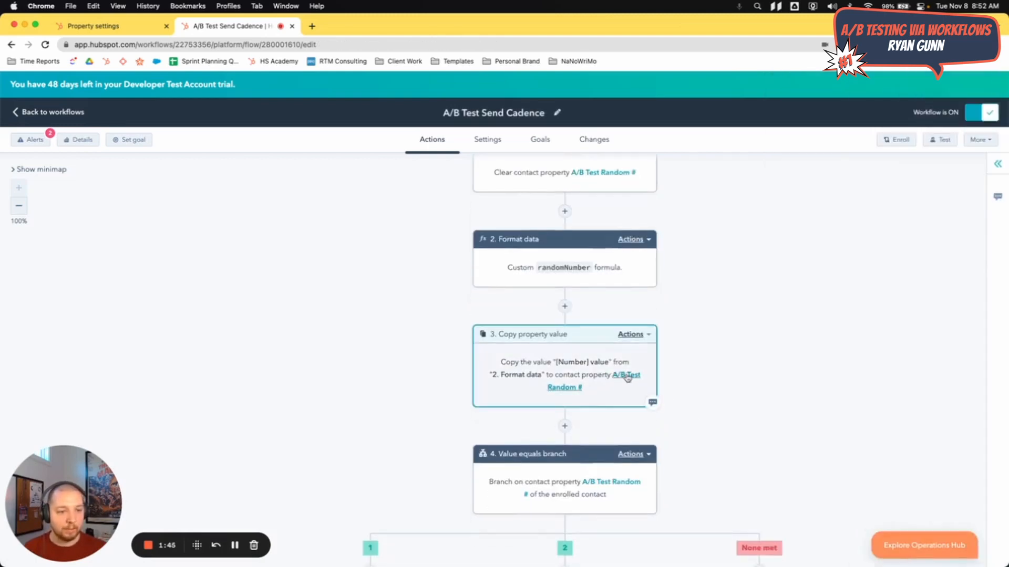
scroll(down, 3)
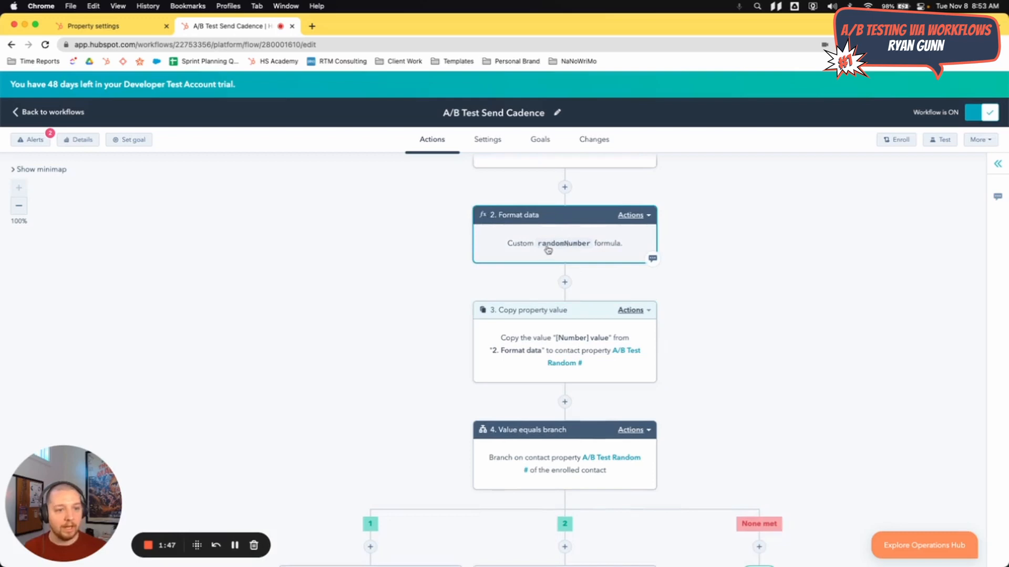
mouse_move(585, 248)
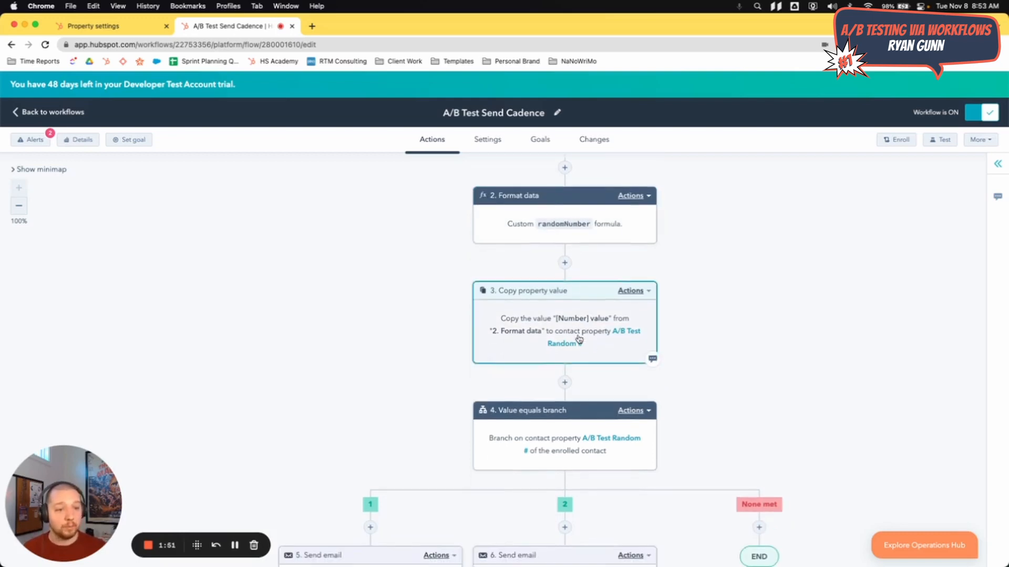
mouse_move(563, 343)
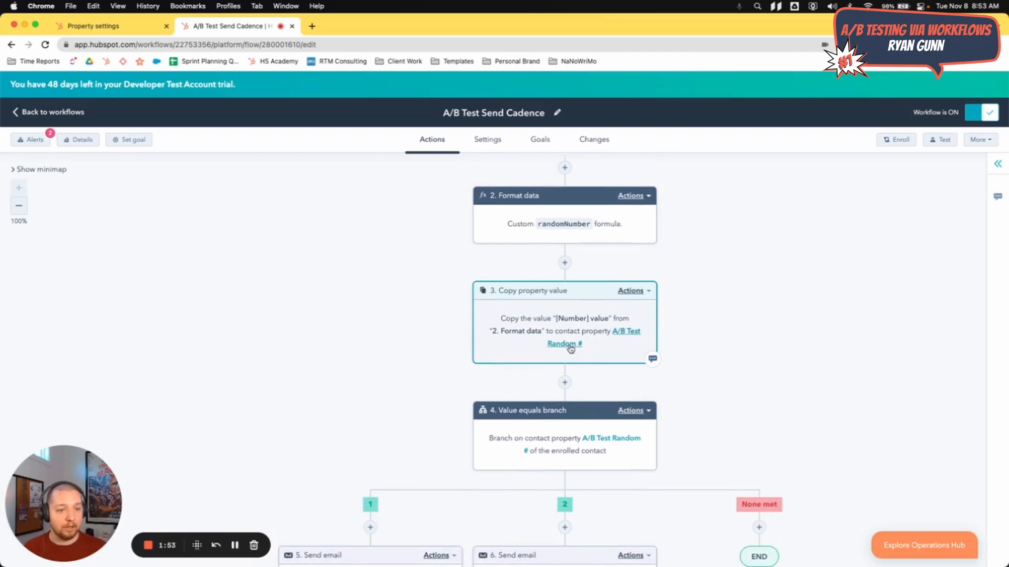
scroll(down, 3)
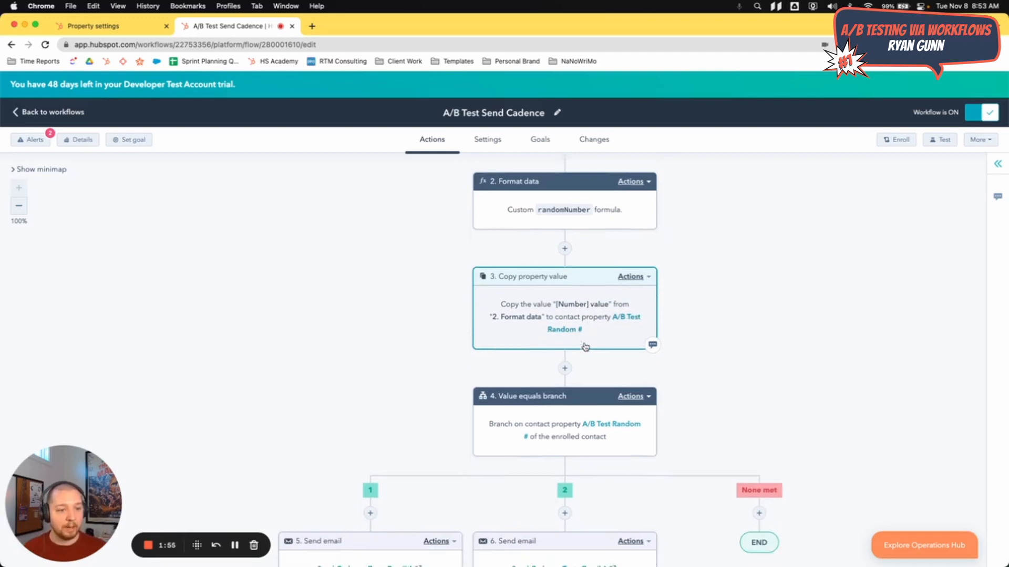
scroll(down, 3)
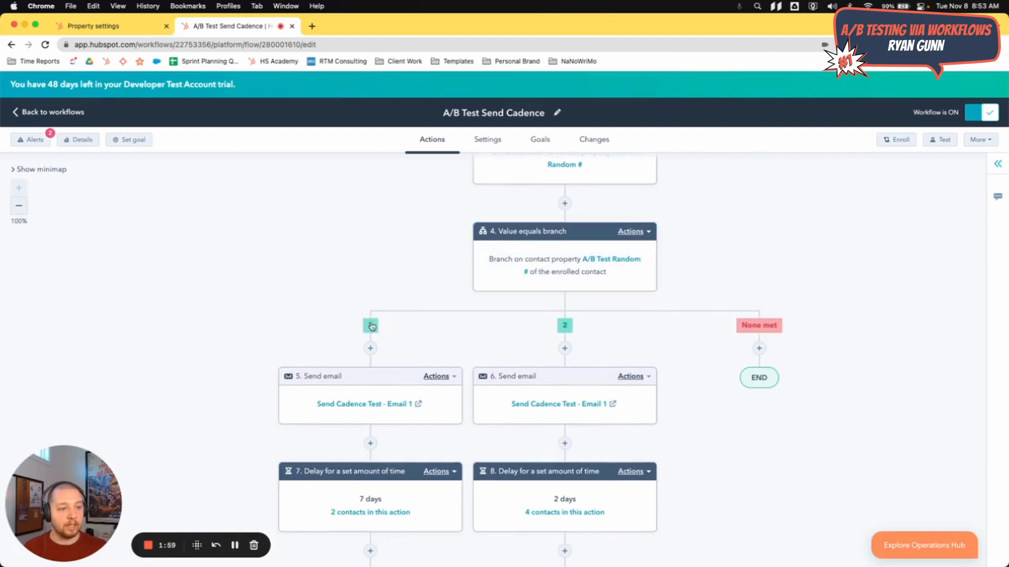
mouse_move(581, 327)
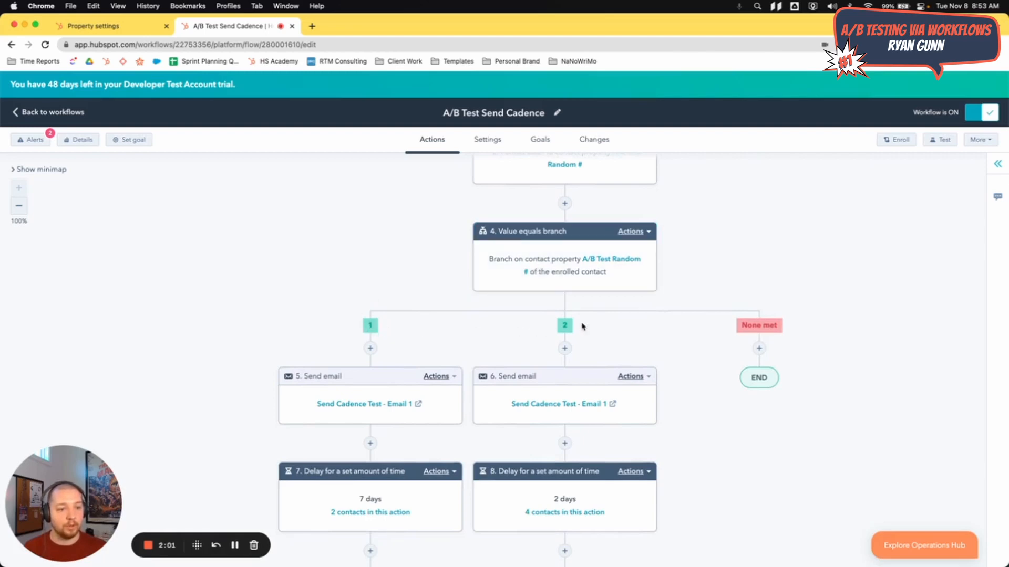
scroll(down, 3)
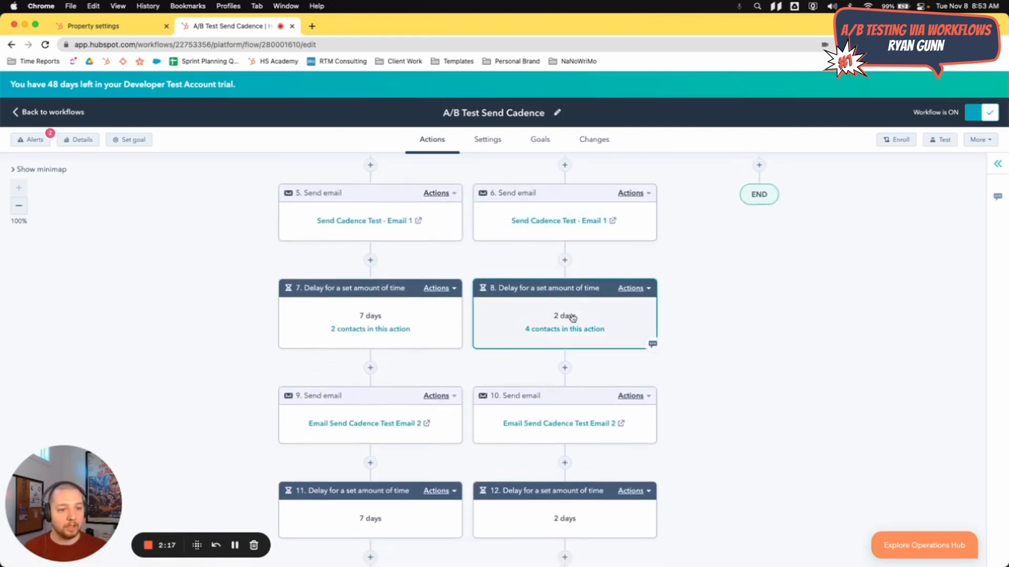
scroll(down, 3)
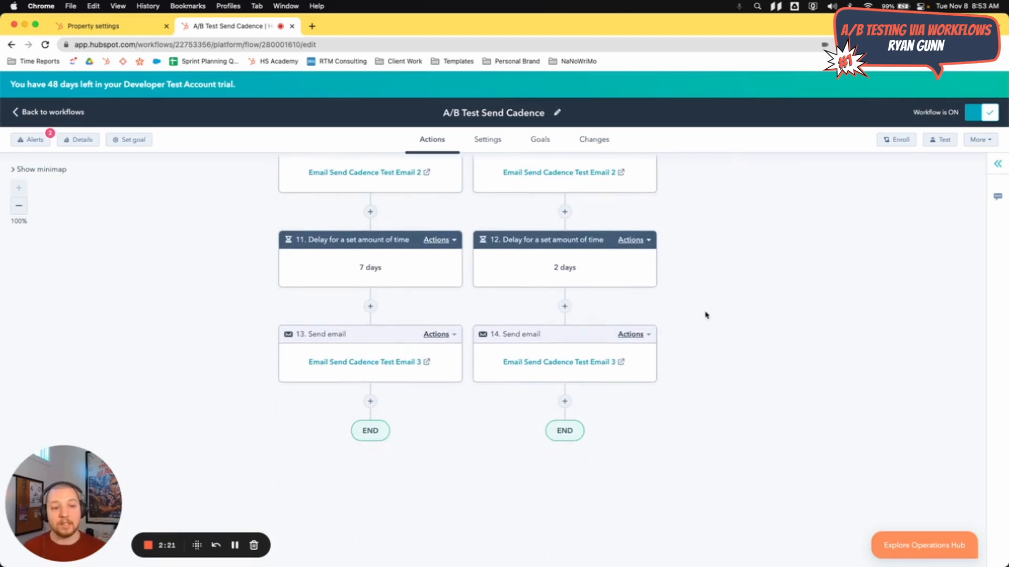
scroll(up, 3)
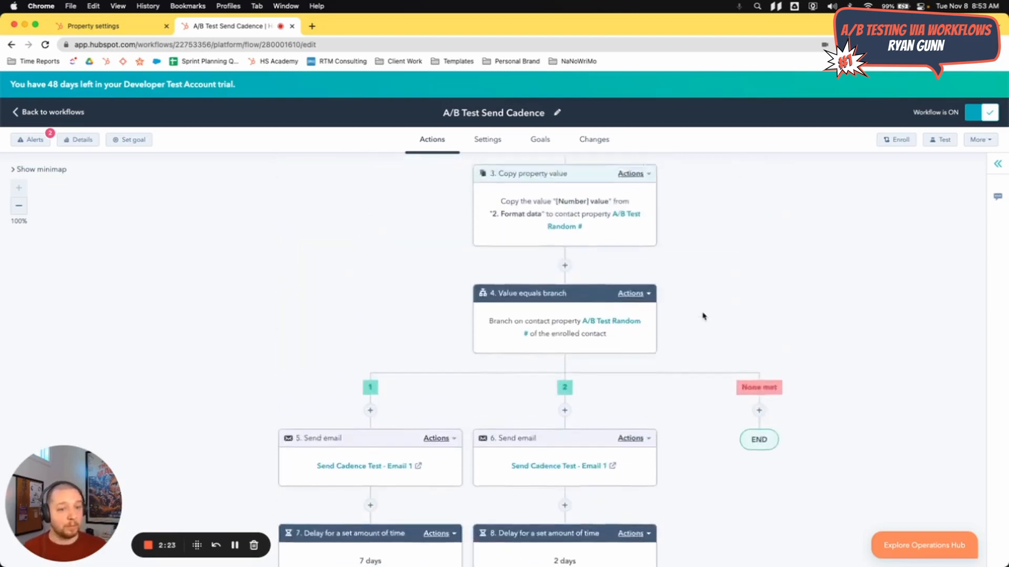